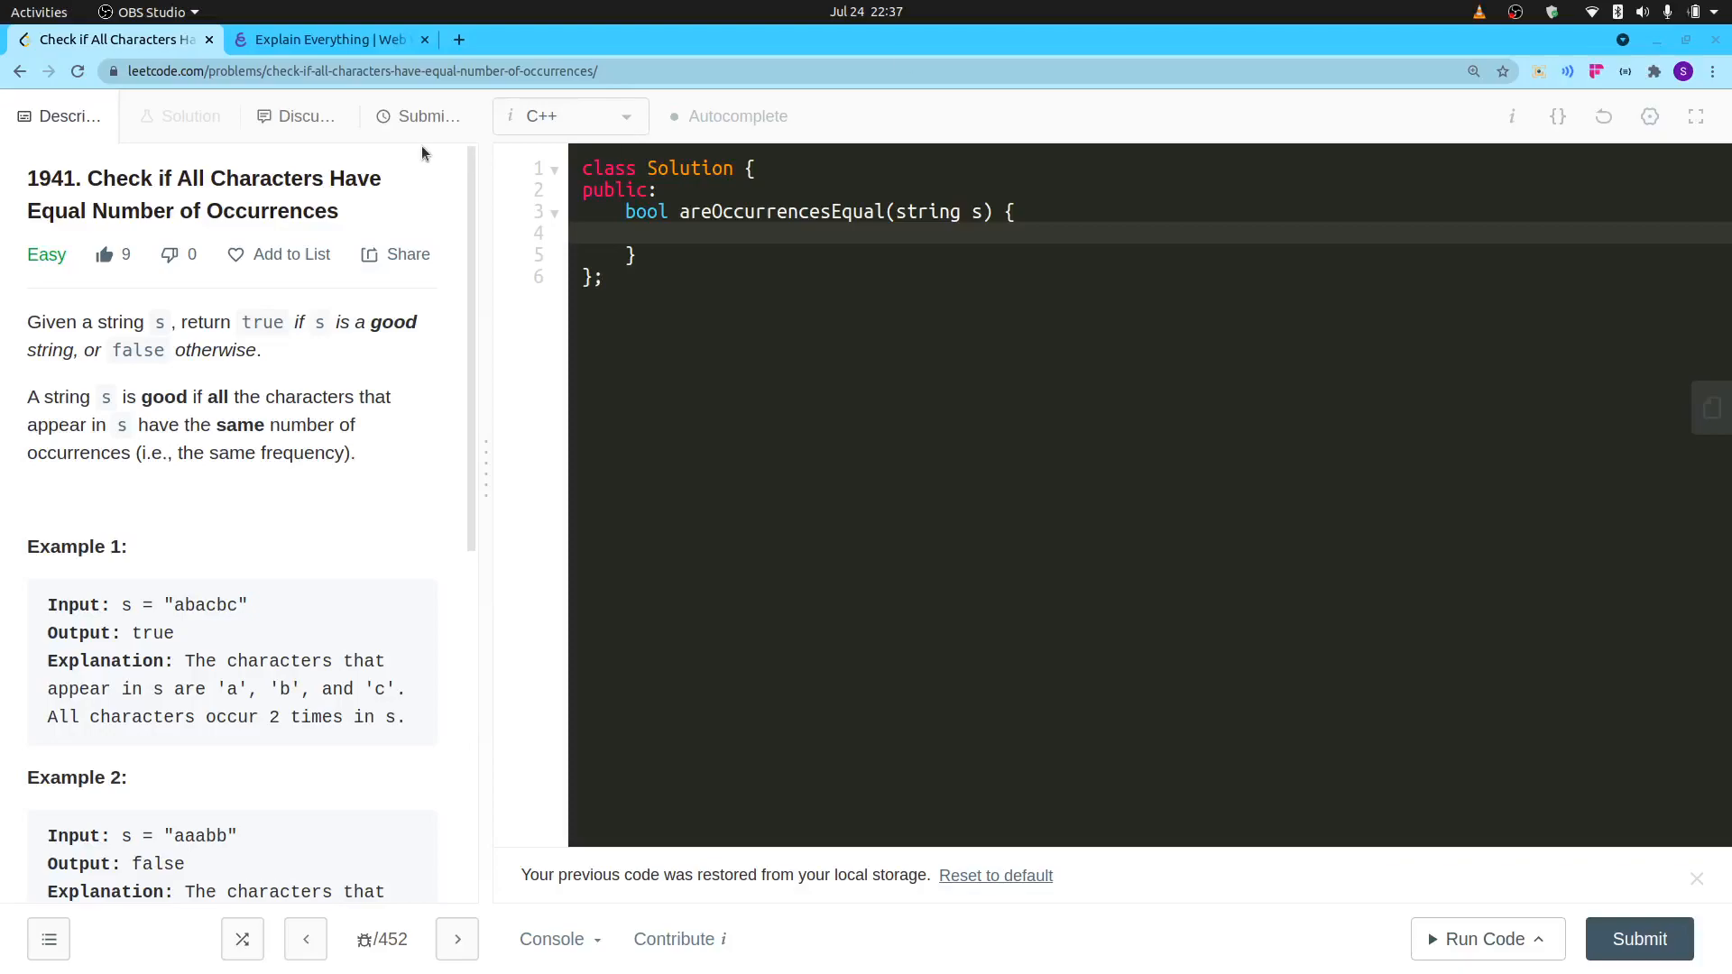
pyautogui.moveTo(94, 174)
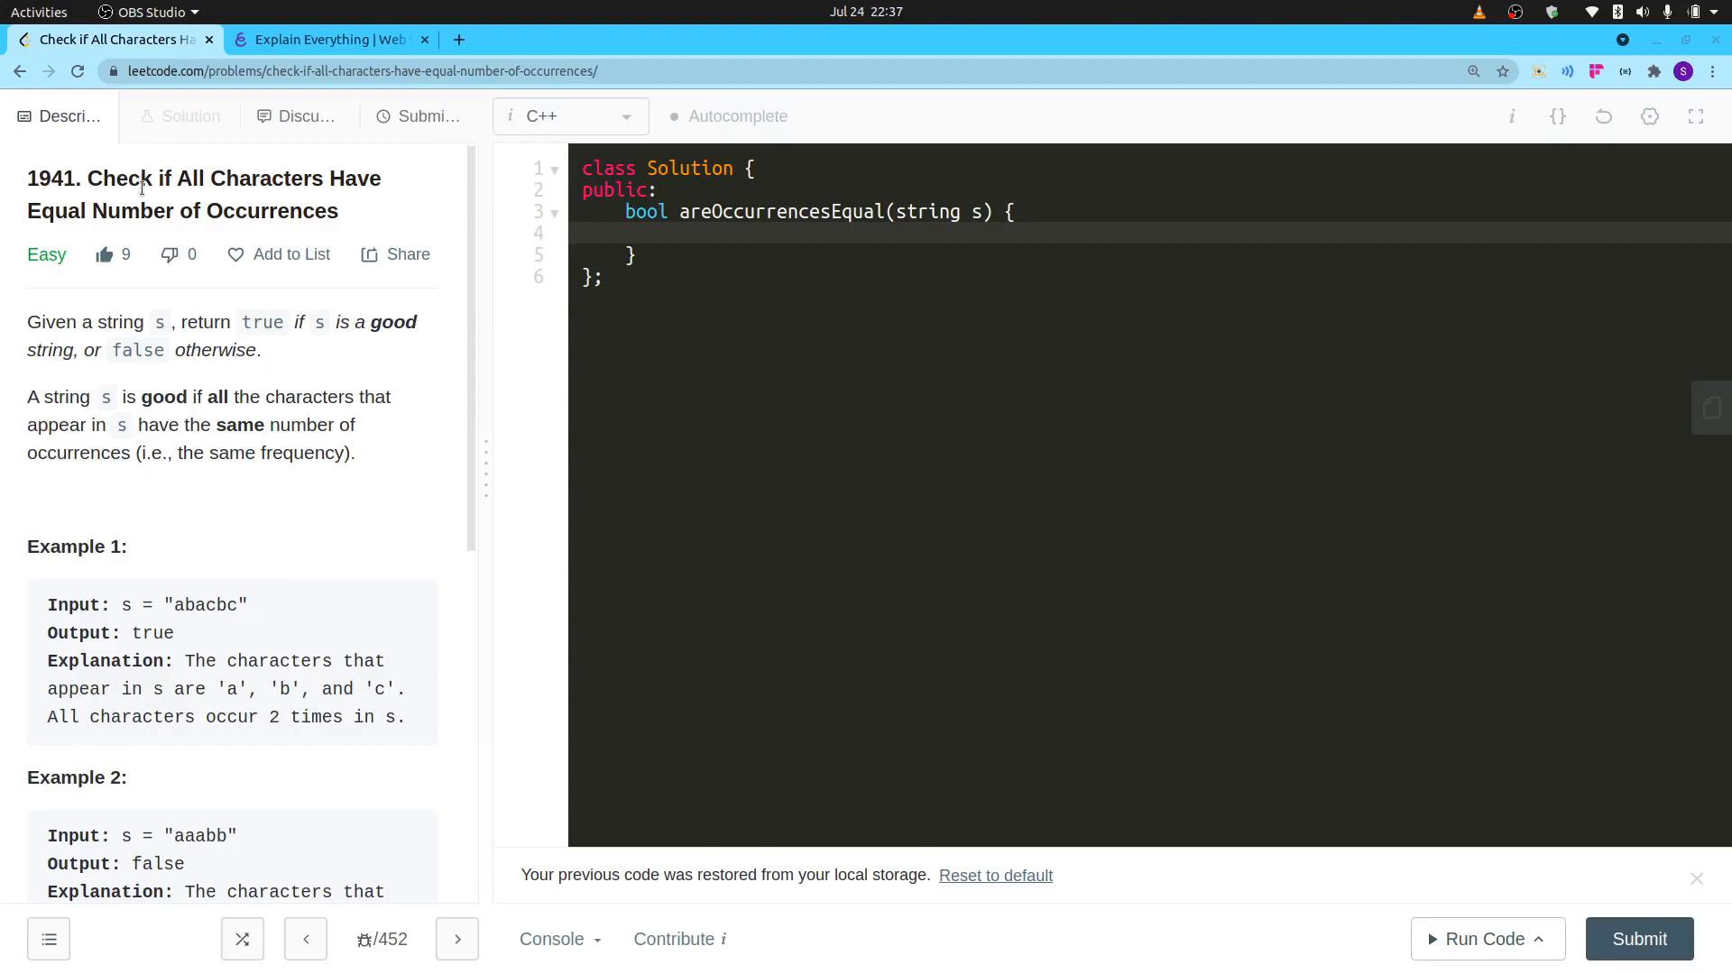
pyautogui.moveTo(186, 201)
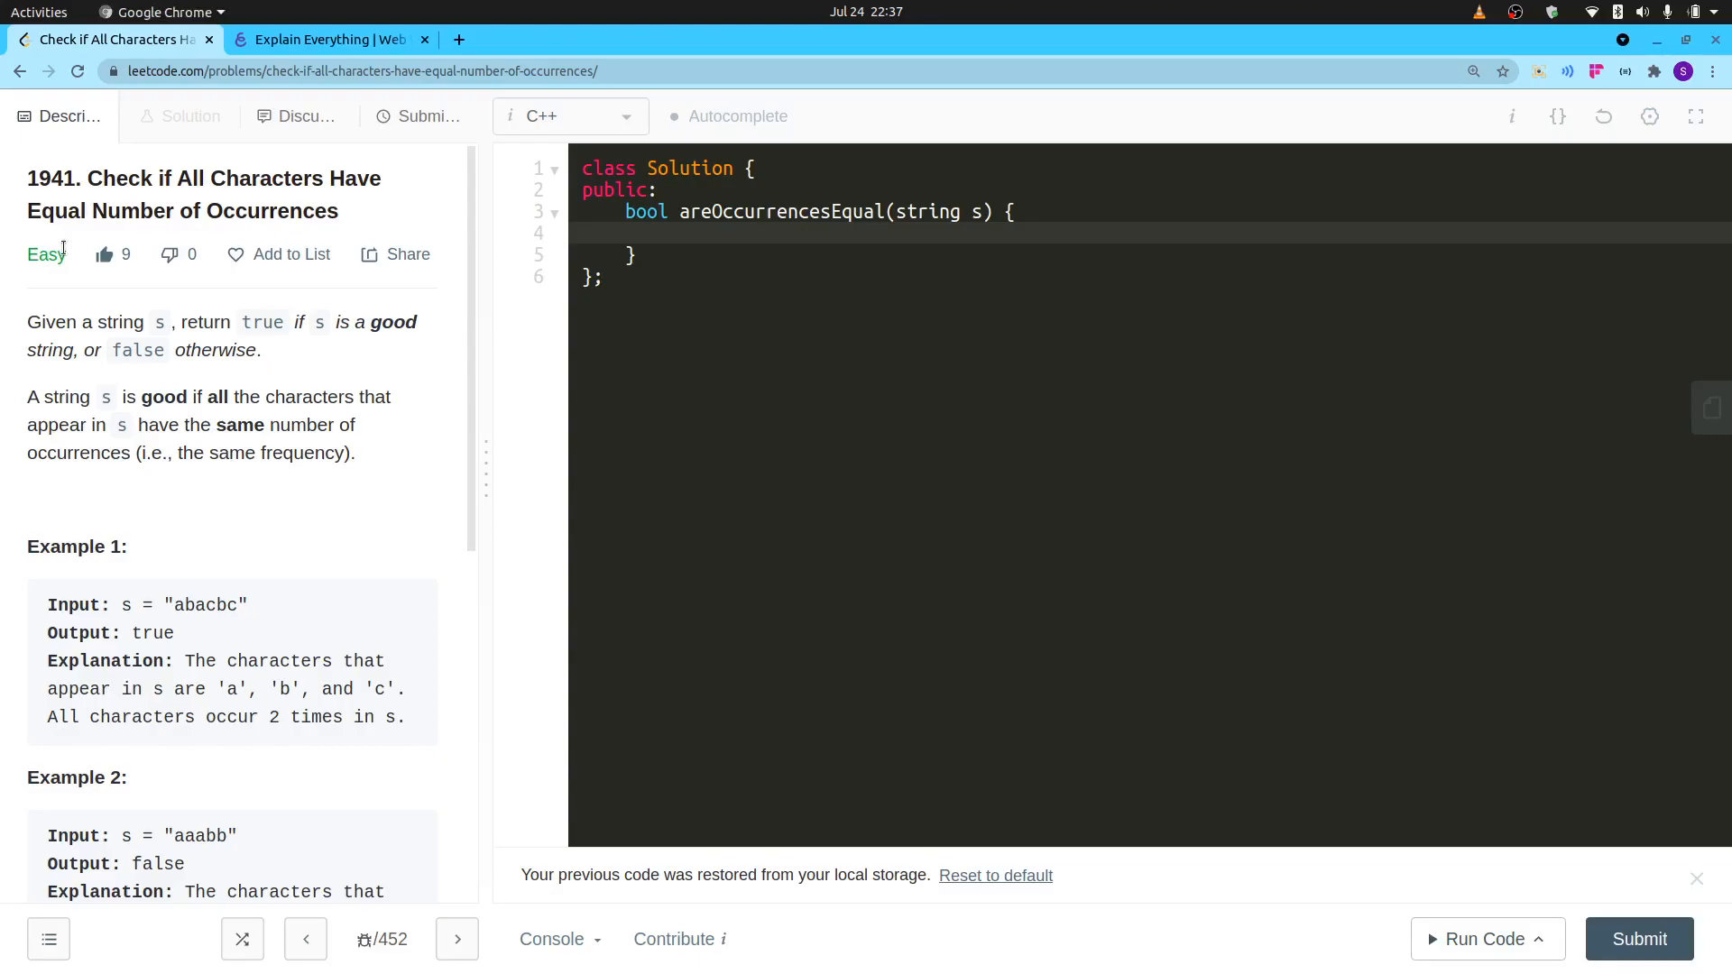
# After glancing at saved collections, write counts 2, 2, 0, 0, 1 under a–e for "abbae" on the whiteboard.
pyautogui.click(278, 254)
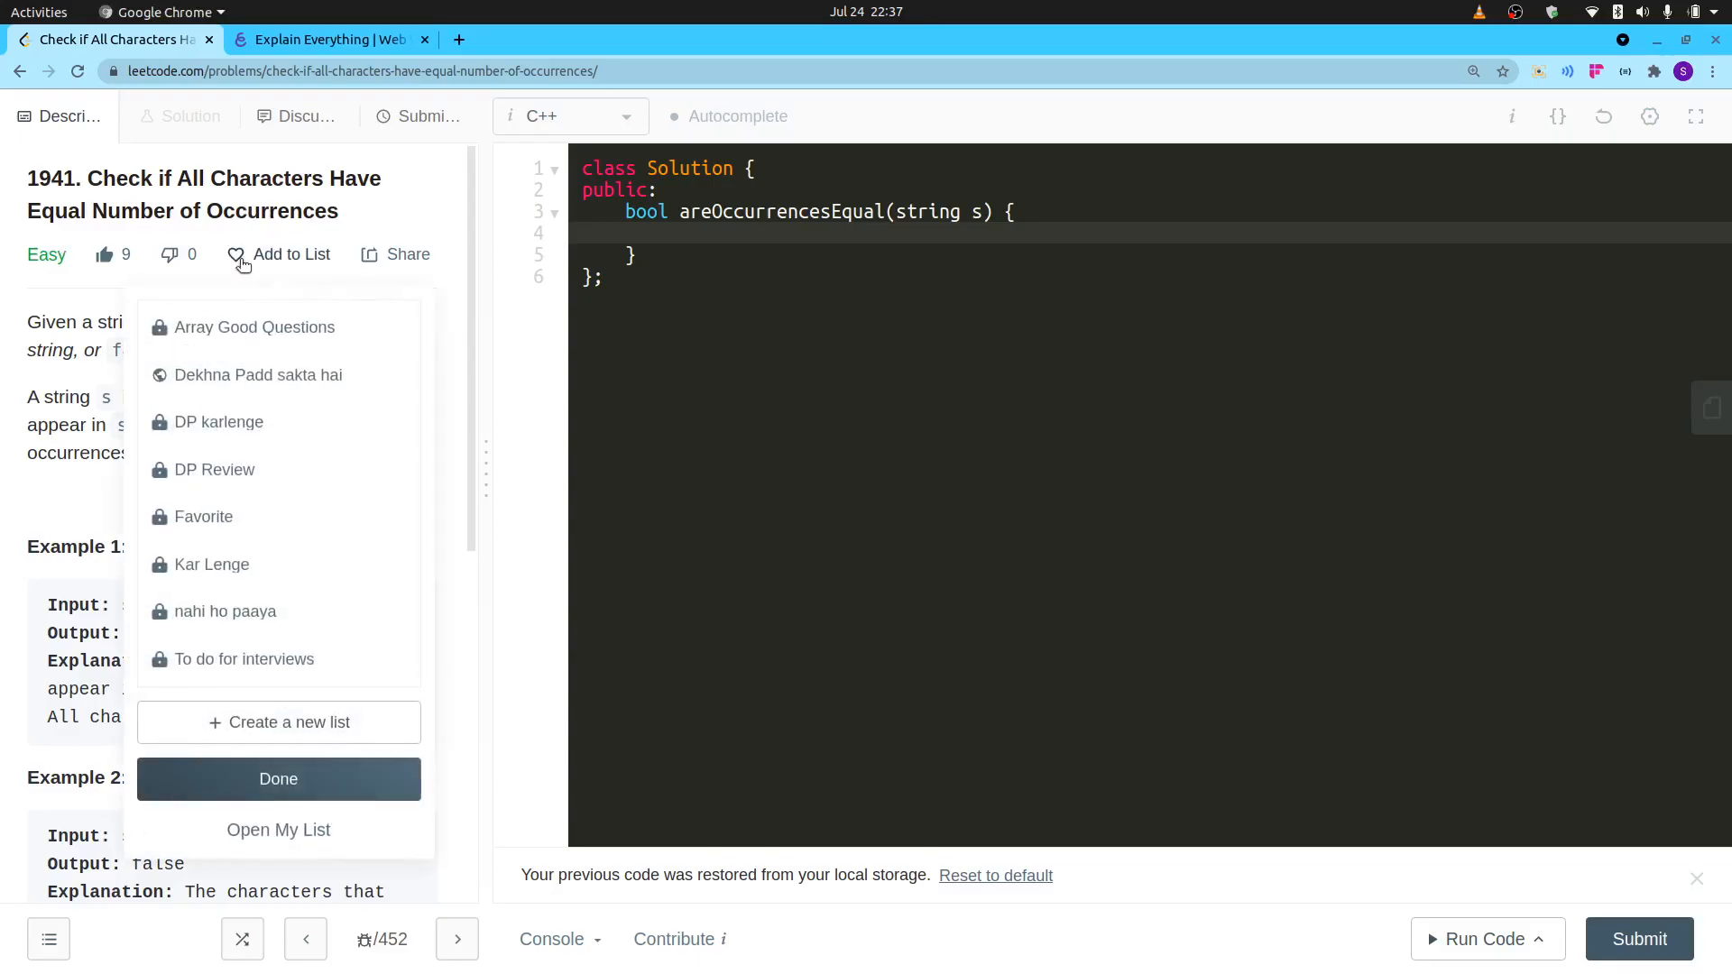
pyautogui.click(278, 779)
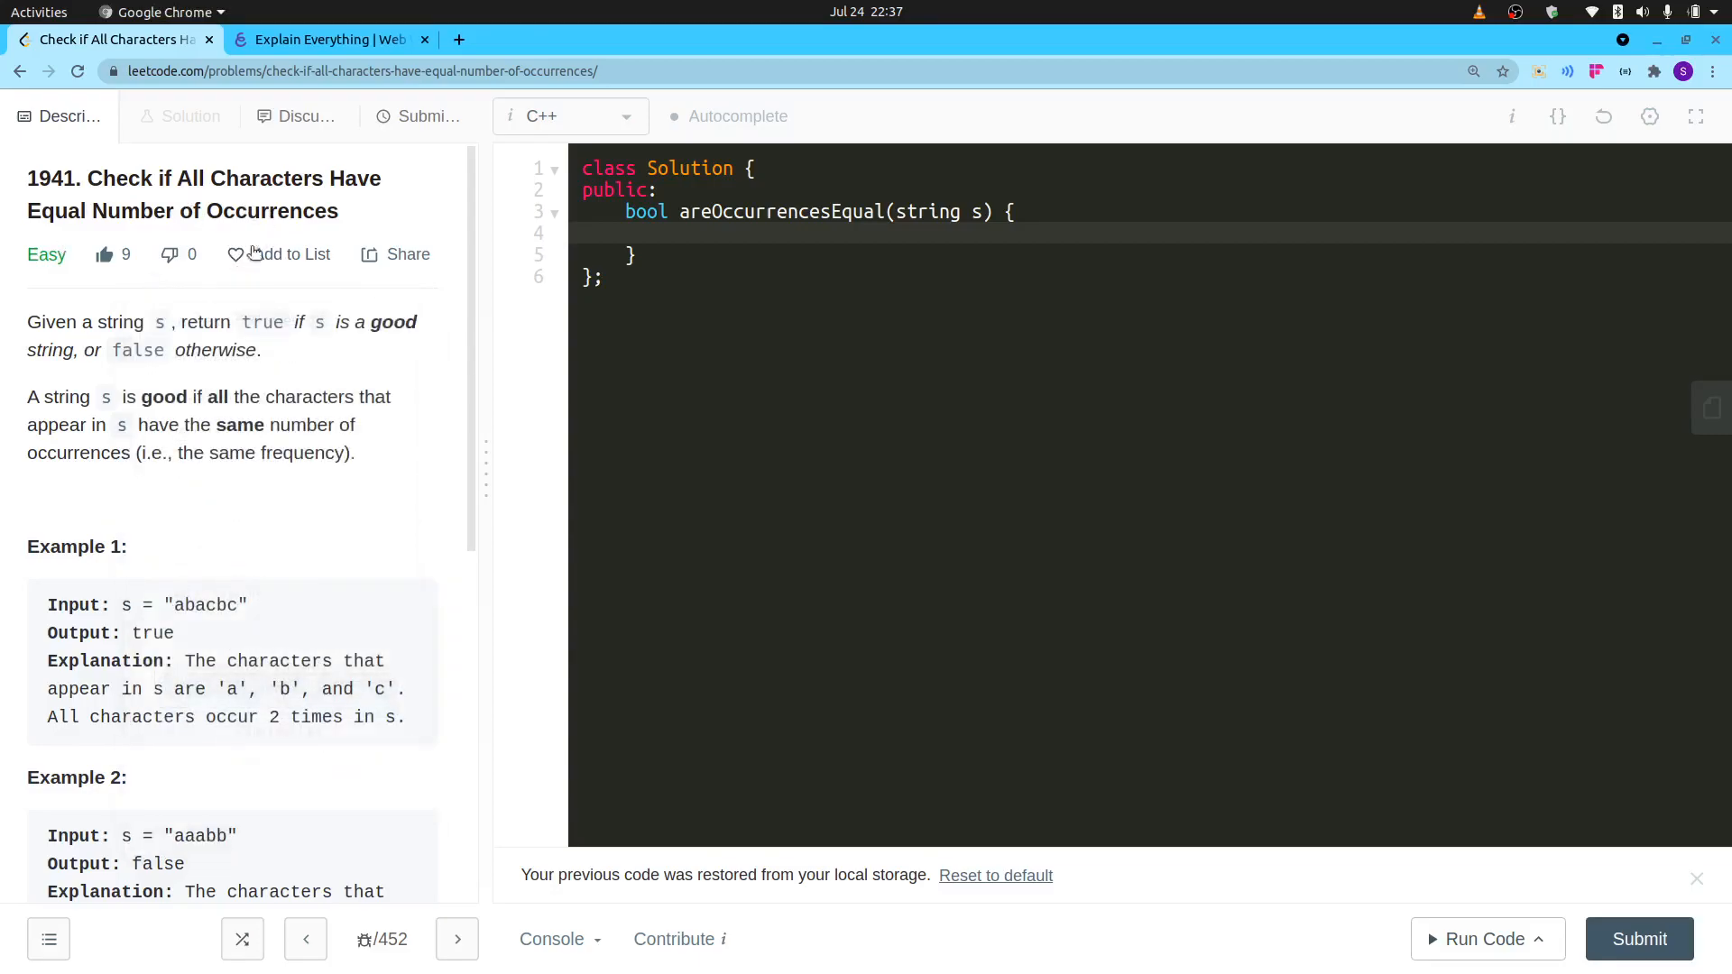
pyautogui.moveTo(198, 321)
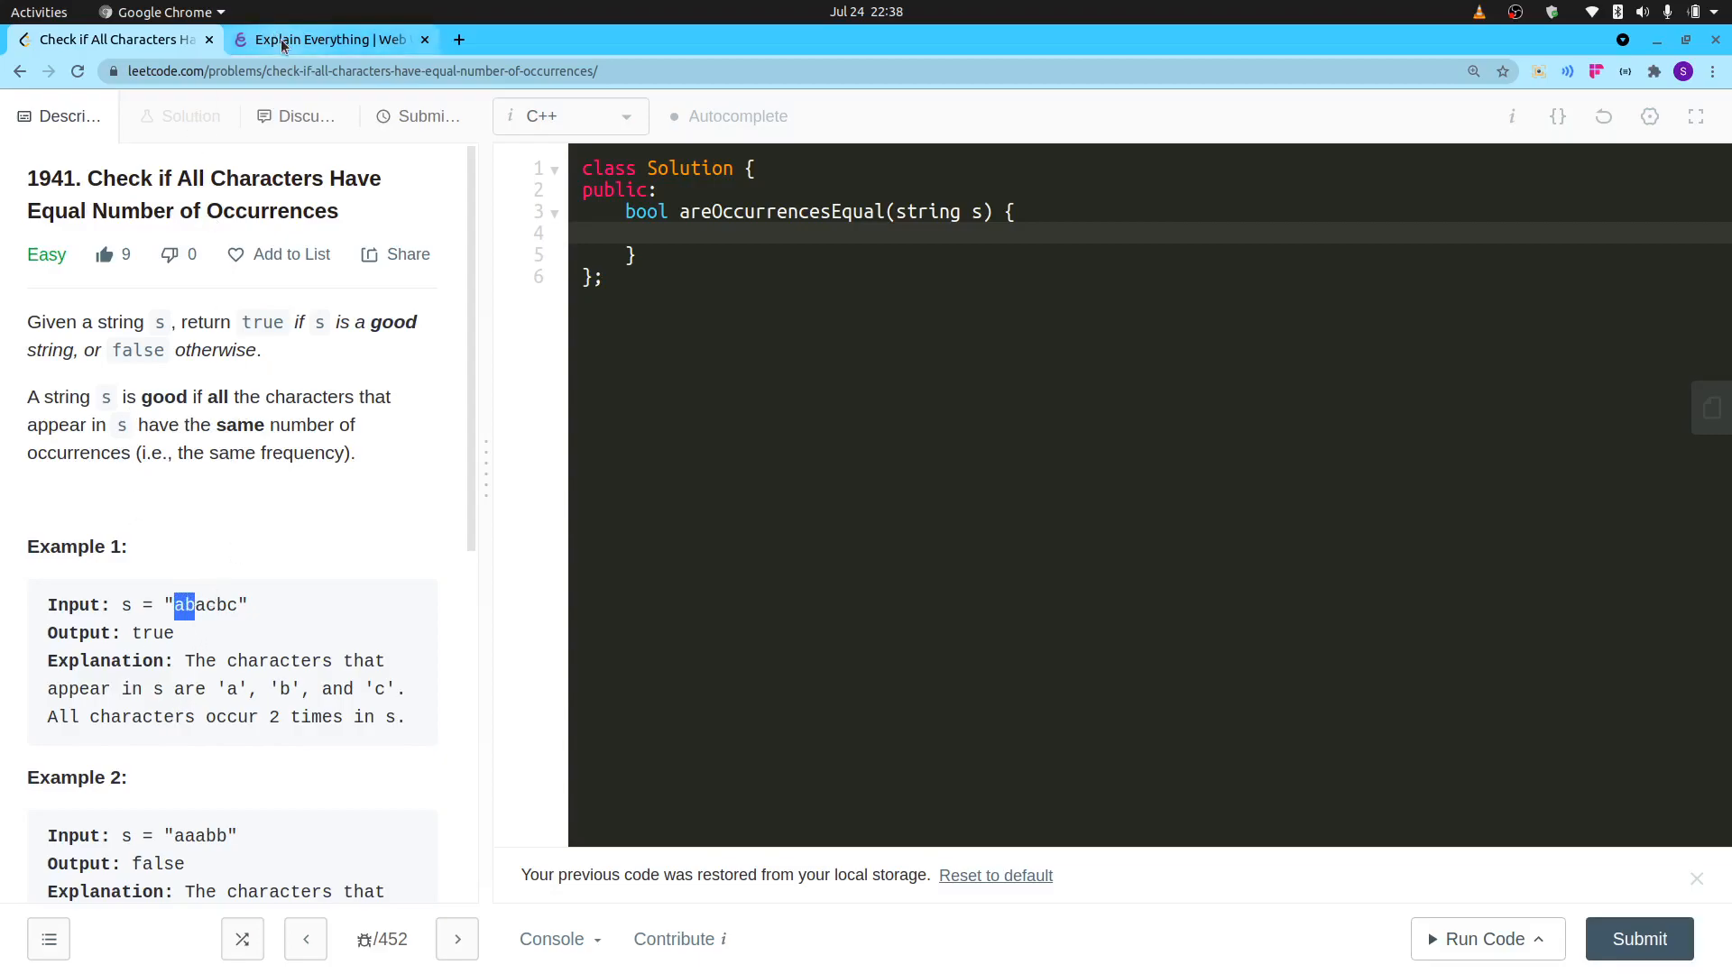
pyautogui.click(329, 40)
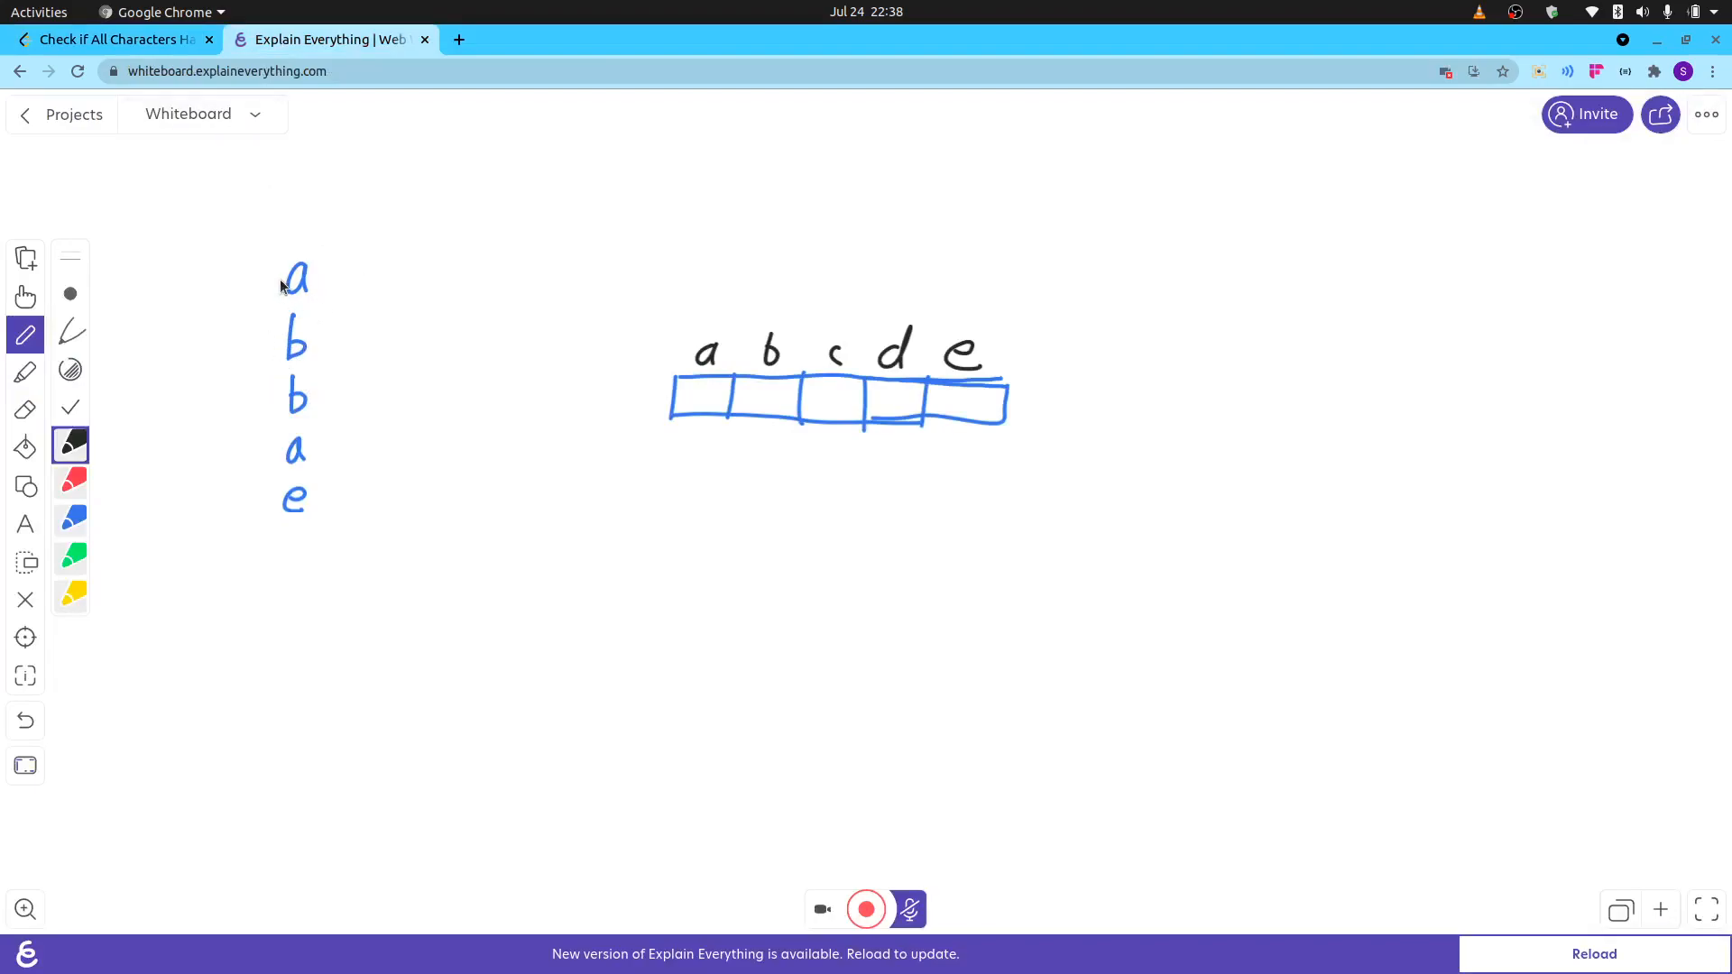
pyautogui.moveTo(426, 424)
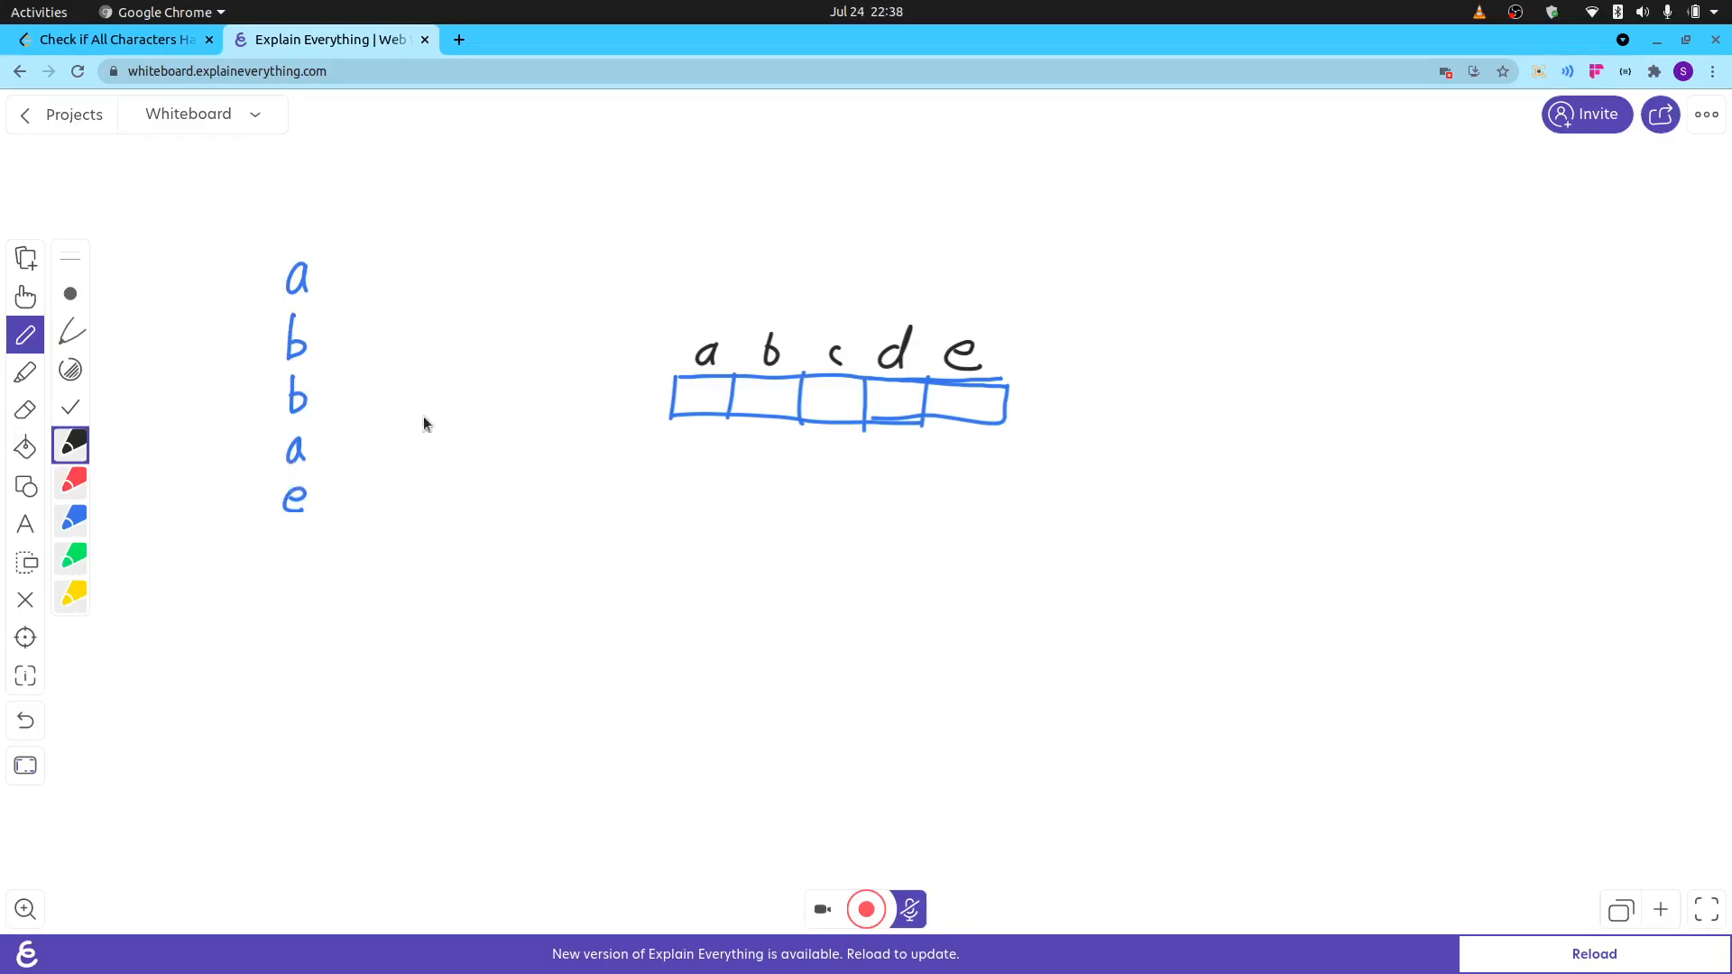
pyautogui.moveTo(628, 410)
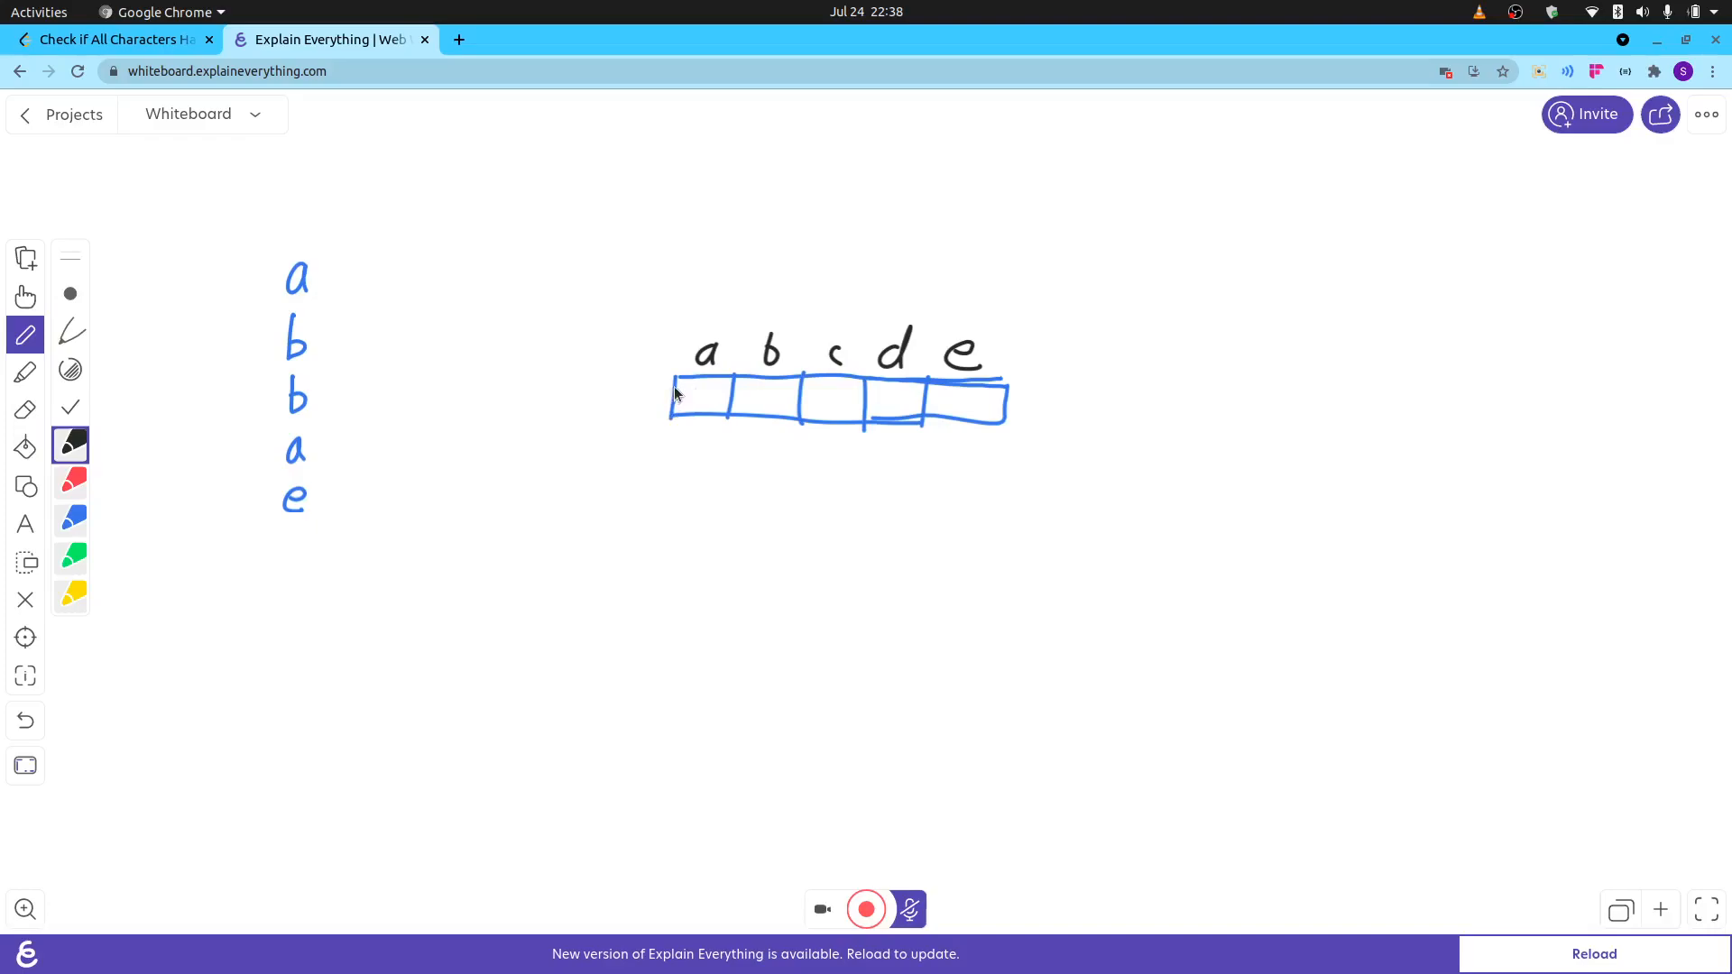
pyautogui.moveTo(639, 392)
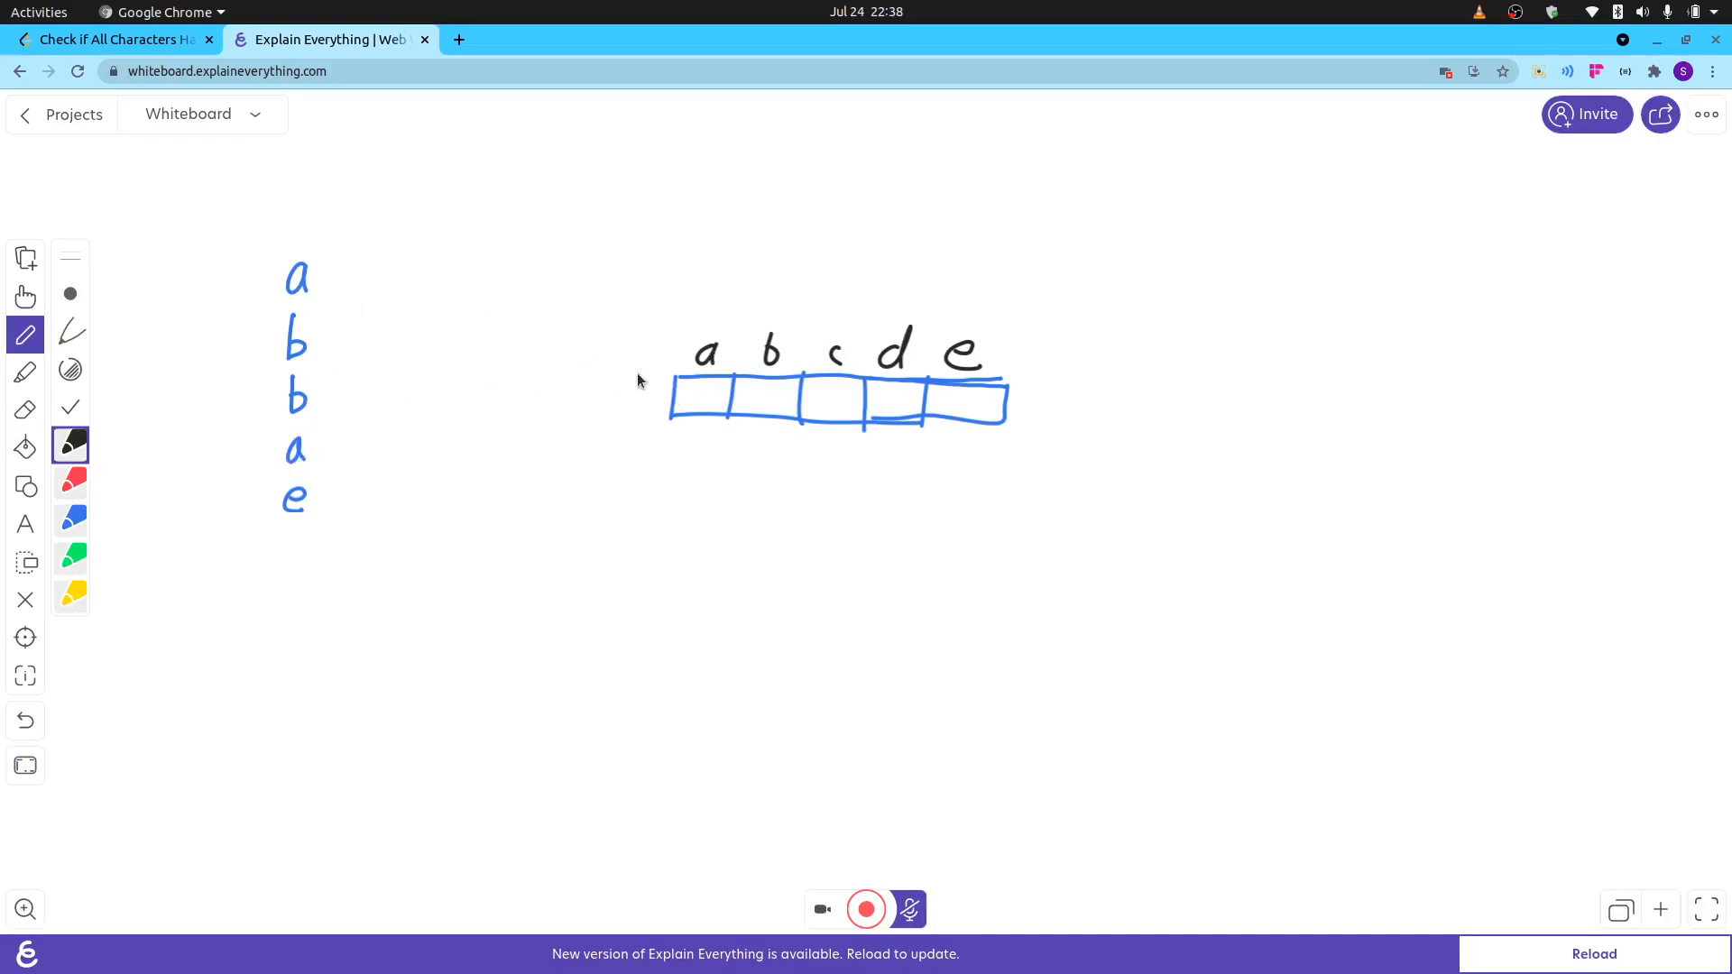
pyautogui.write('2')
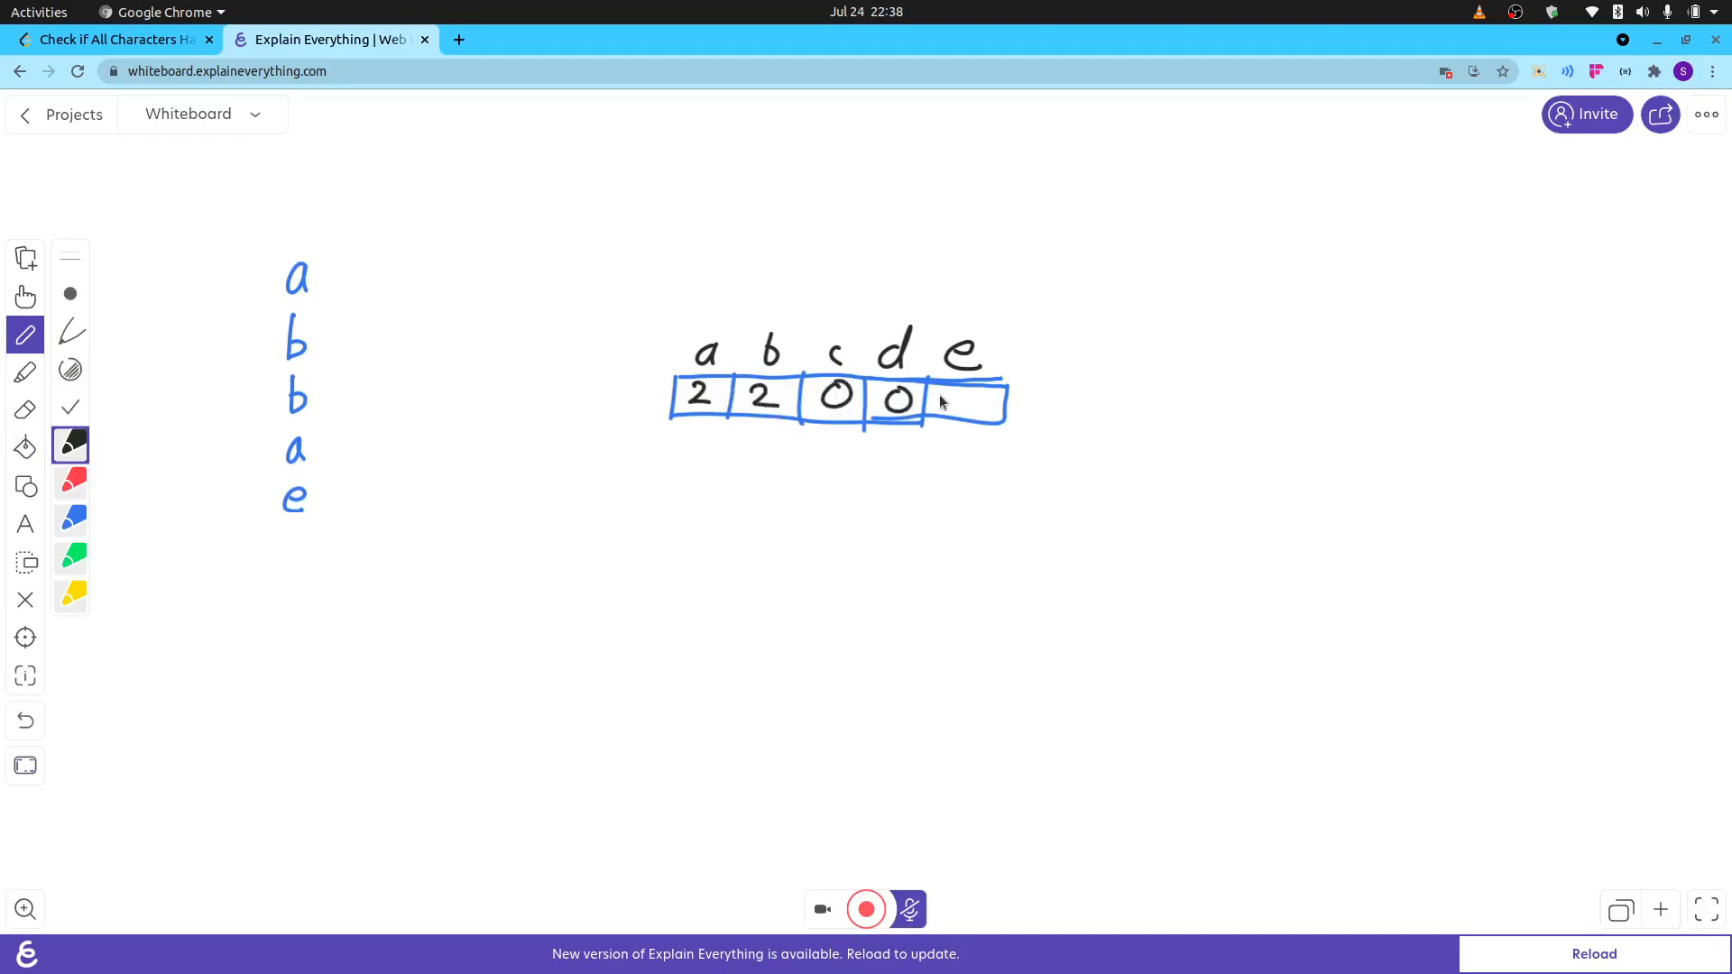
pyautogui.moveTo(951, 392); pyautogui.dragTo(962, 417)
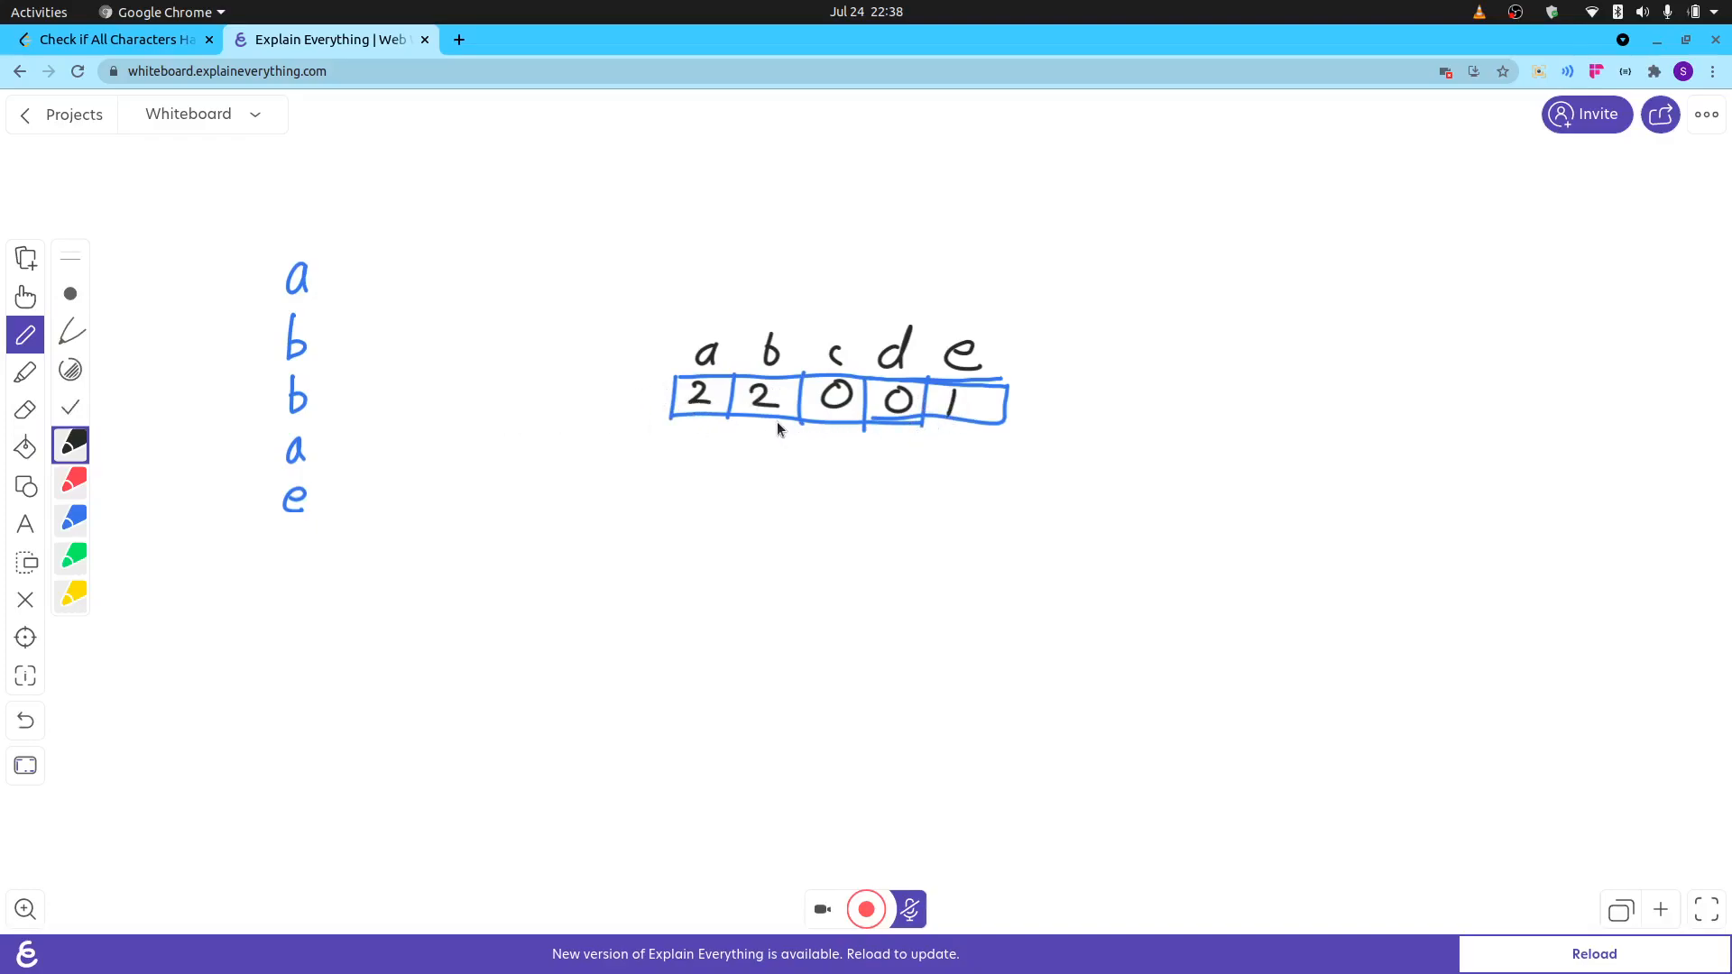
pyautogui.moveTo(301, 272)
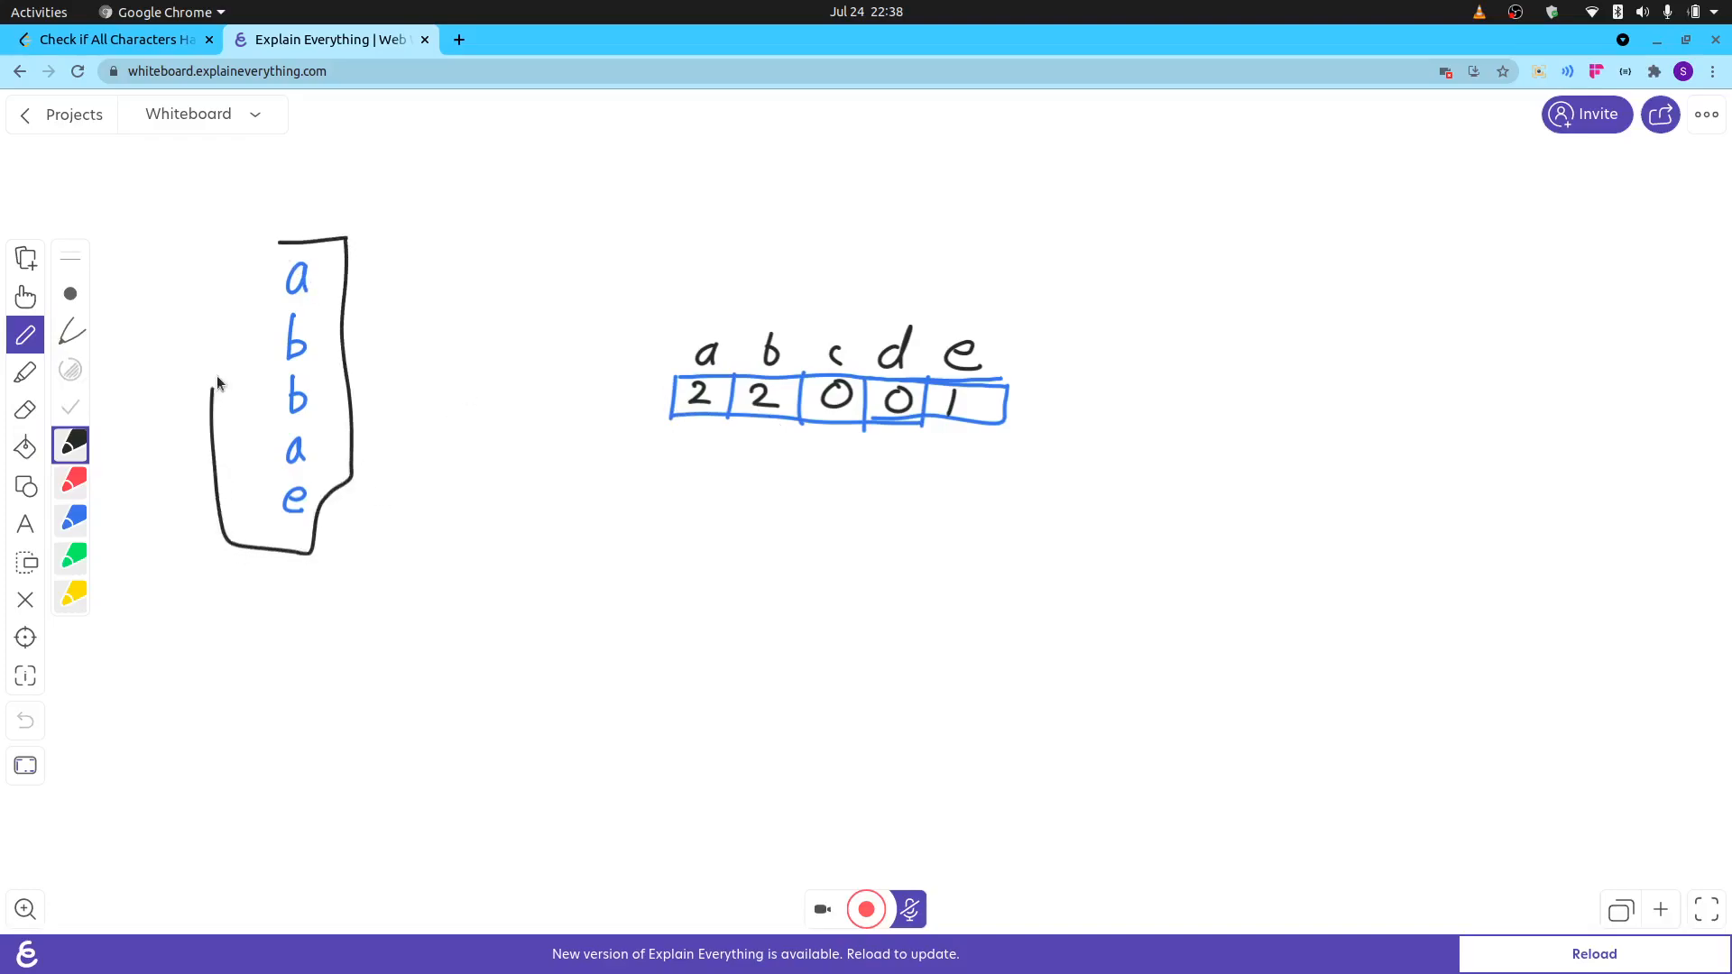
# Bracket the letter column, write True below, put 0 in a new x box and draw an arrow above the labels.
pyautogui.moveTo(298, 286); pyautogui.dragTo(215, 386)
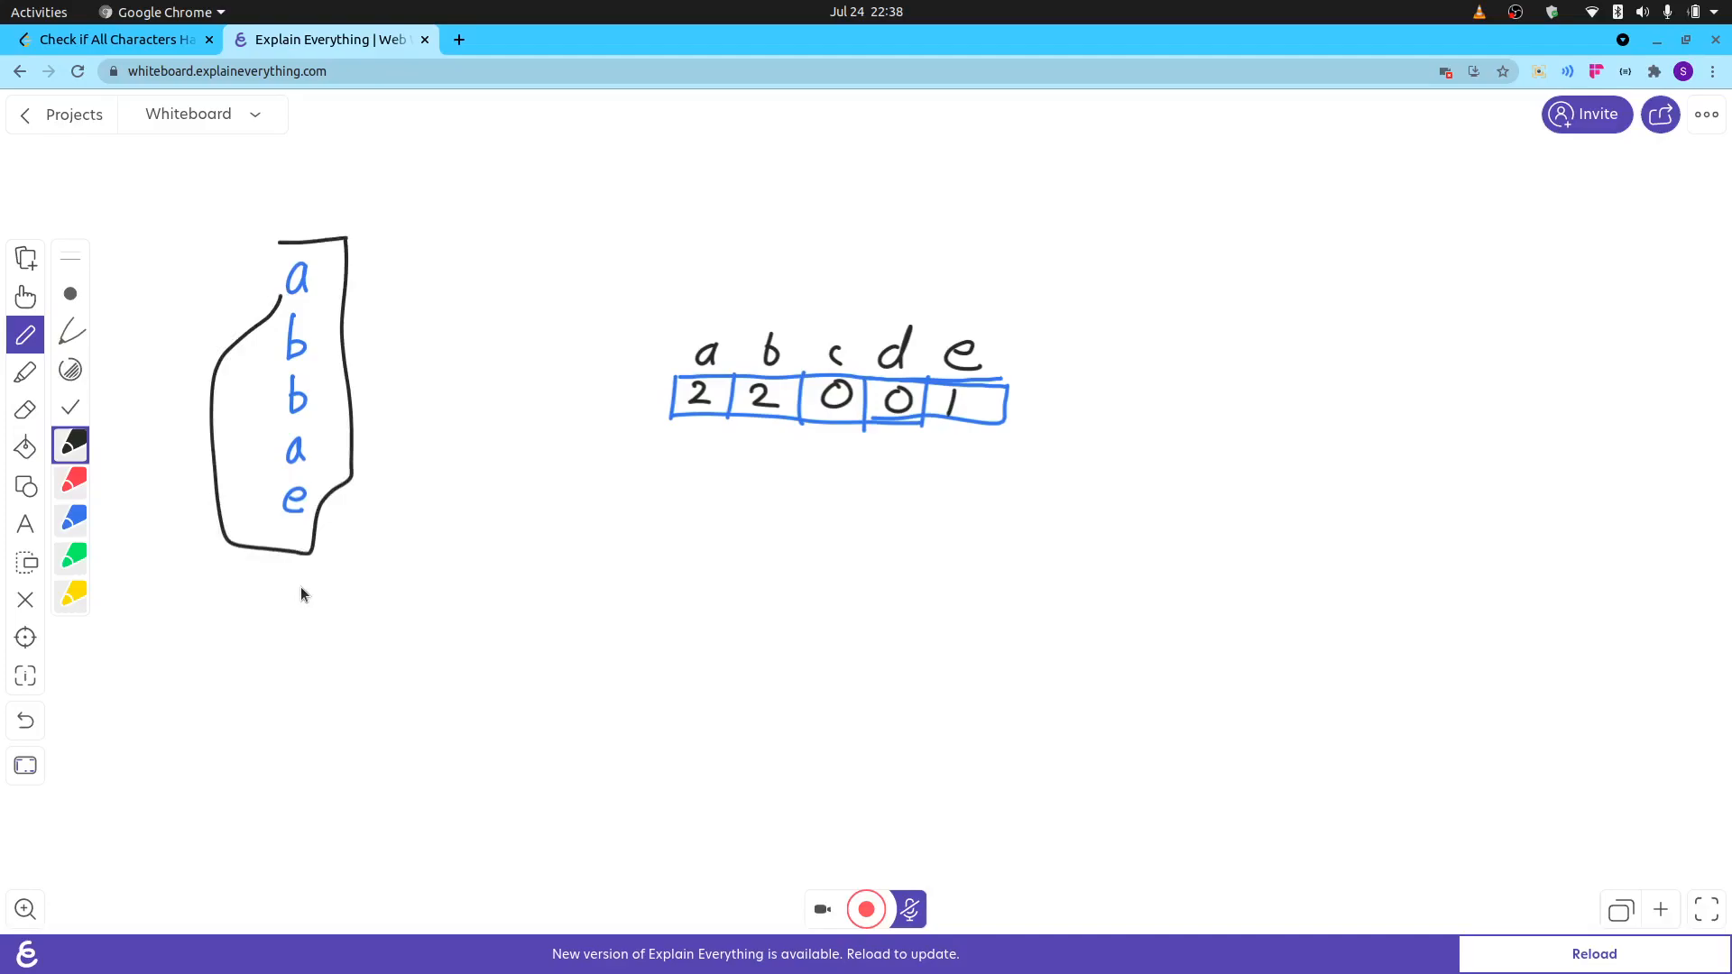
pyautogui.moveTo(293, 614); pyautogui.dragTo(353, 602)
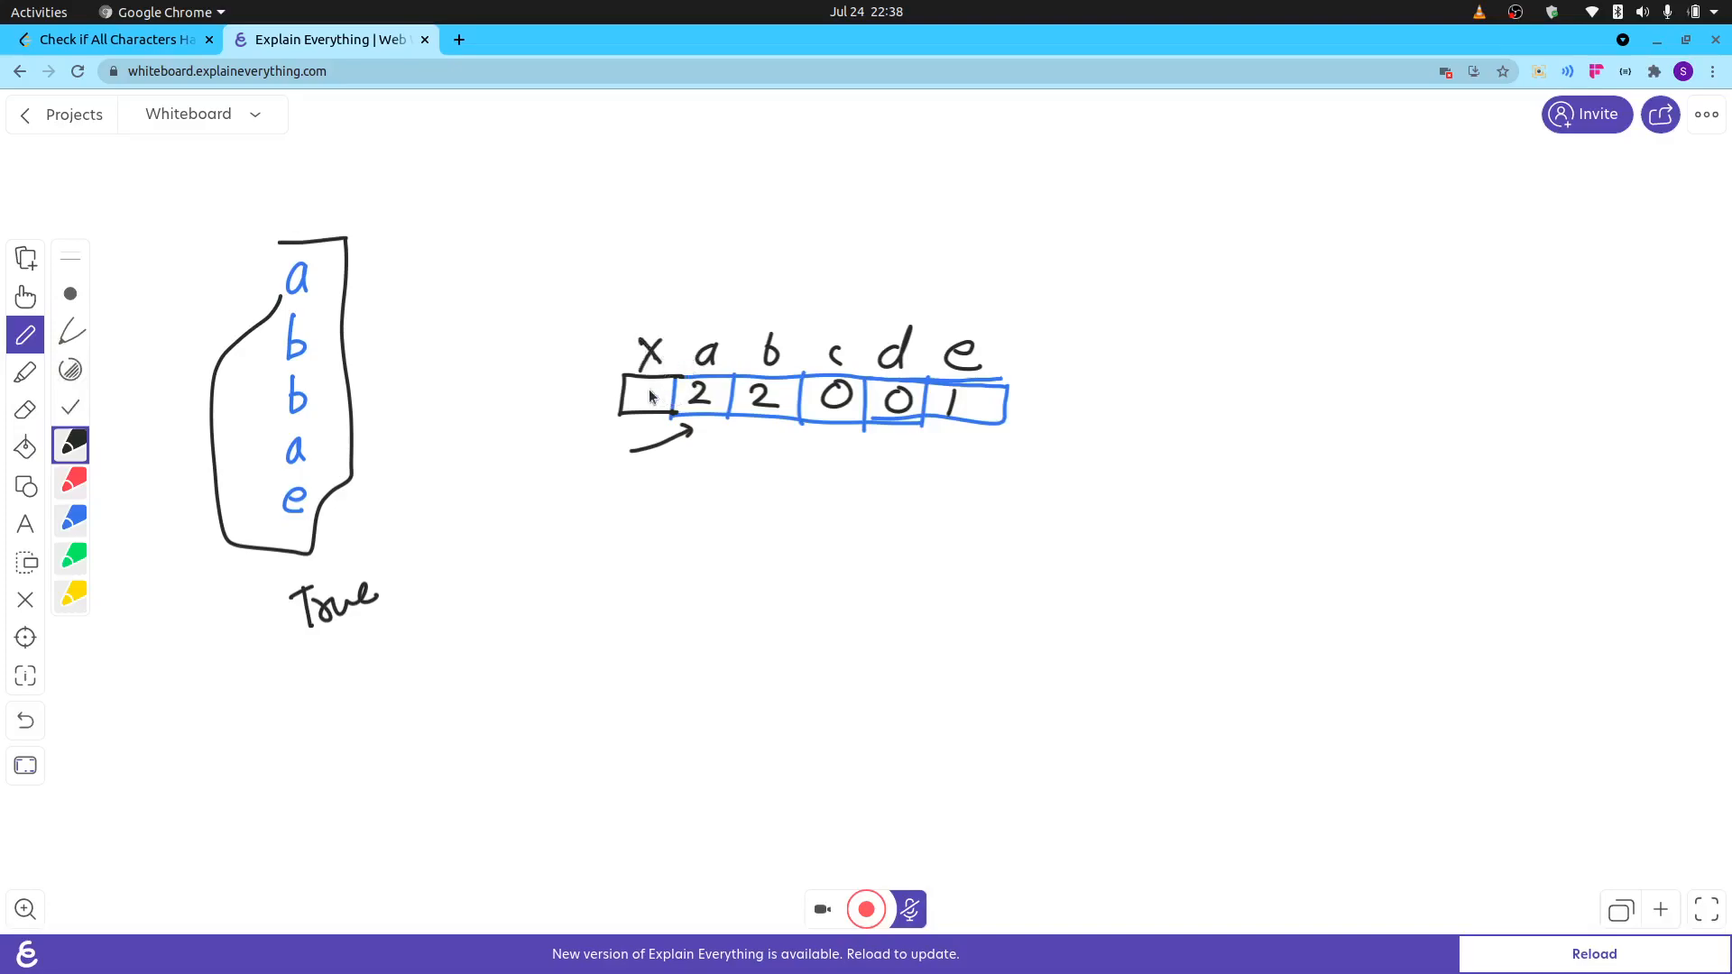
pyautogui.moveTo(643, 397); pyautogui.dragTo(662, 392)
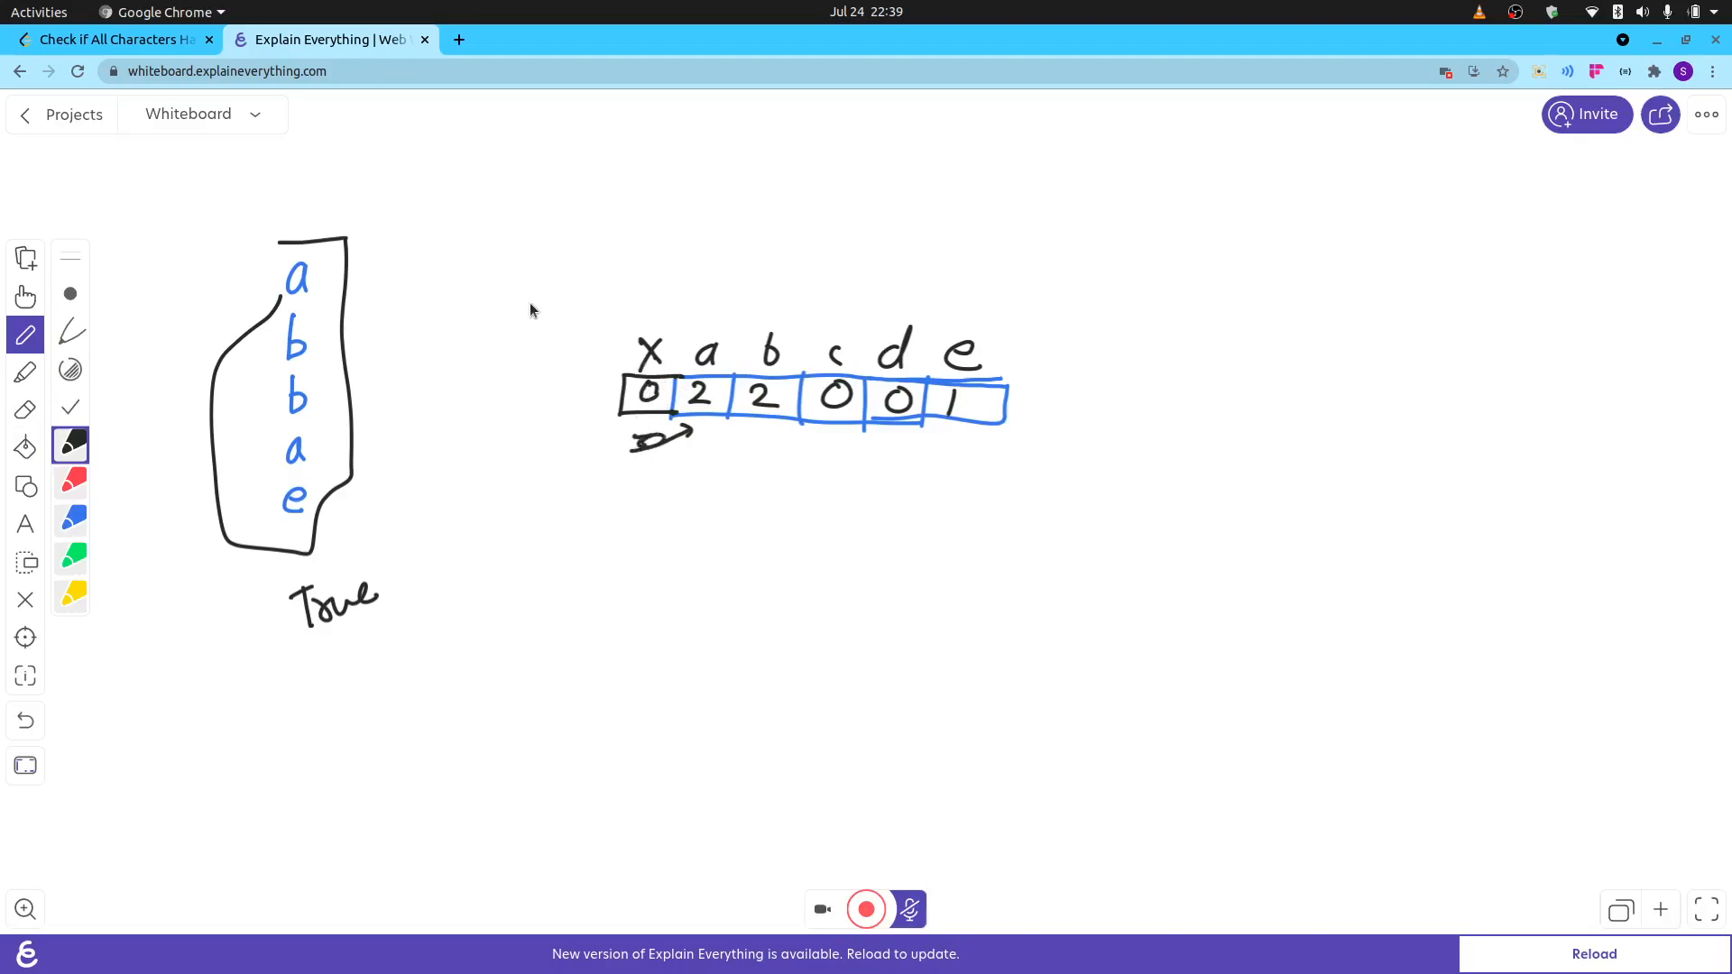
pyautogui.moveTo(530, 306); pyautogui.dragTo(735, 323)
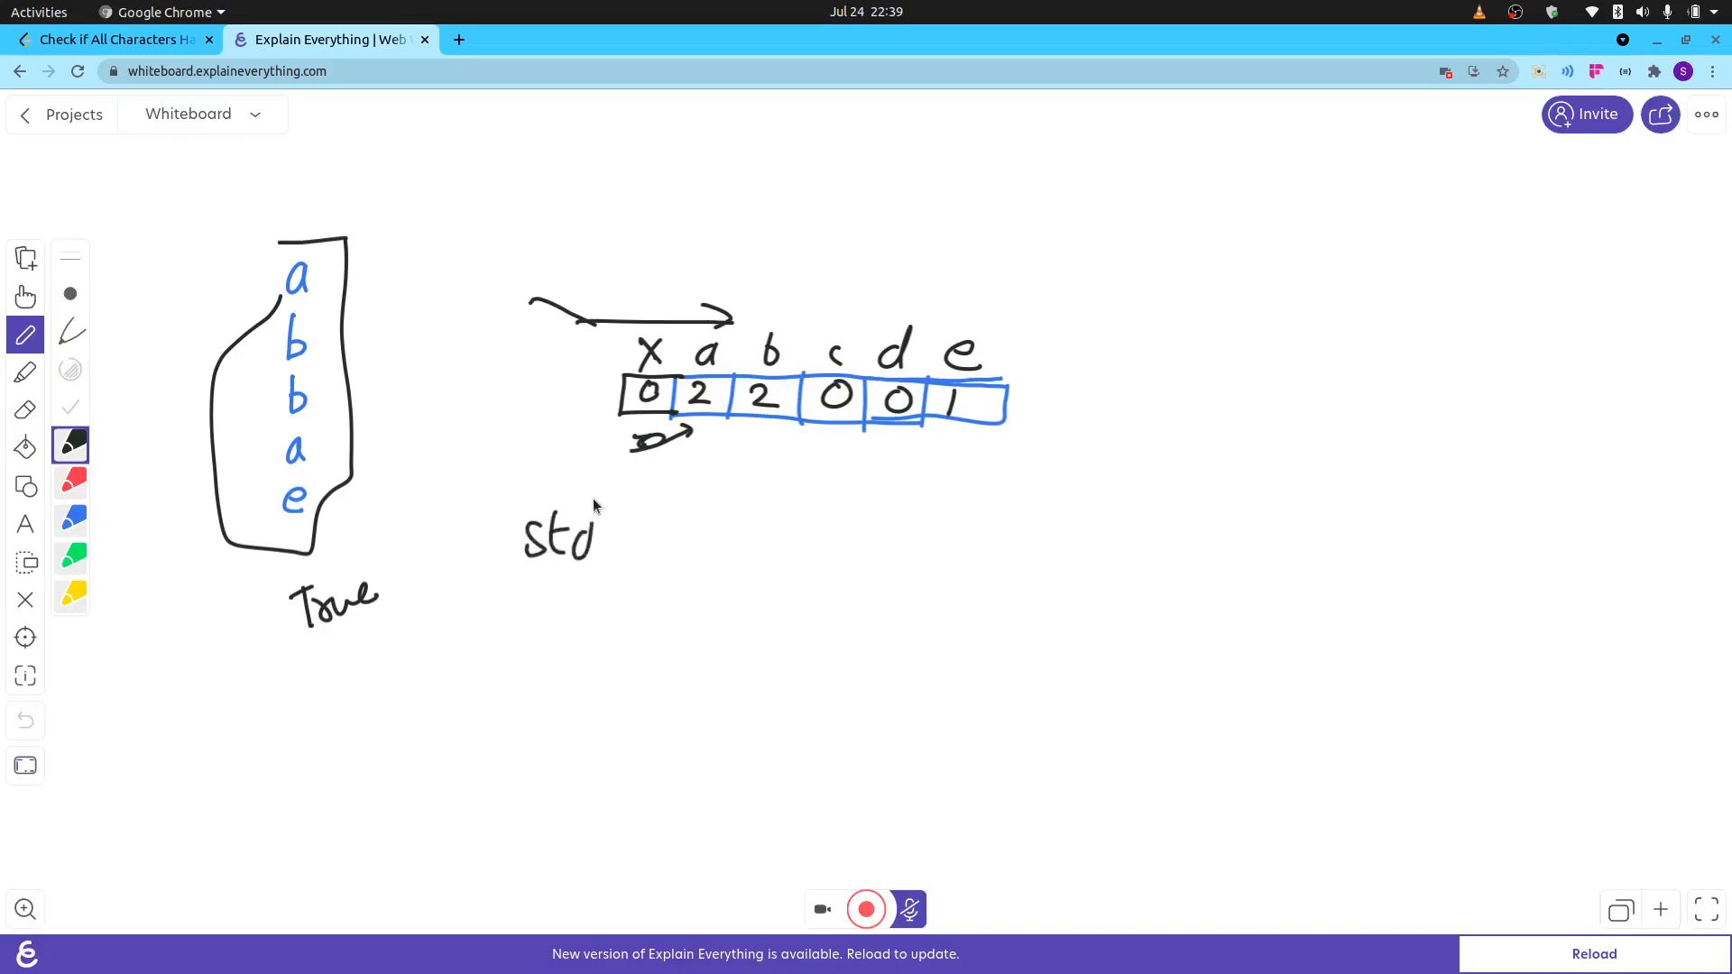
# Write std=2 underlined and draw curved arrows under the counts.
pyautogui.moveTo(619, 536); pyautogui.dragTo(662, 542)
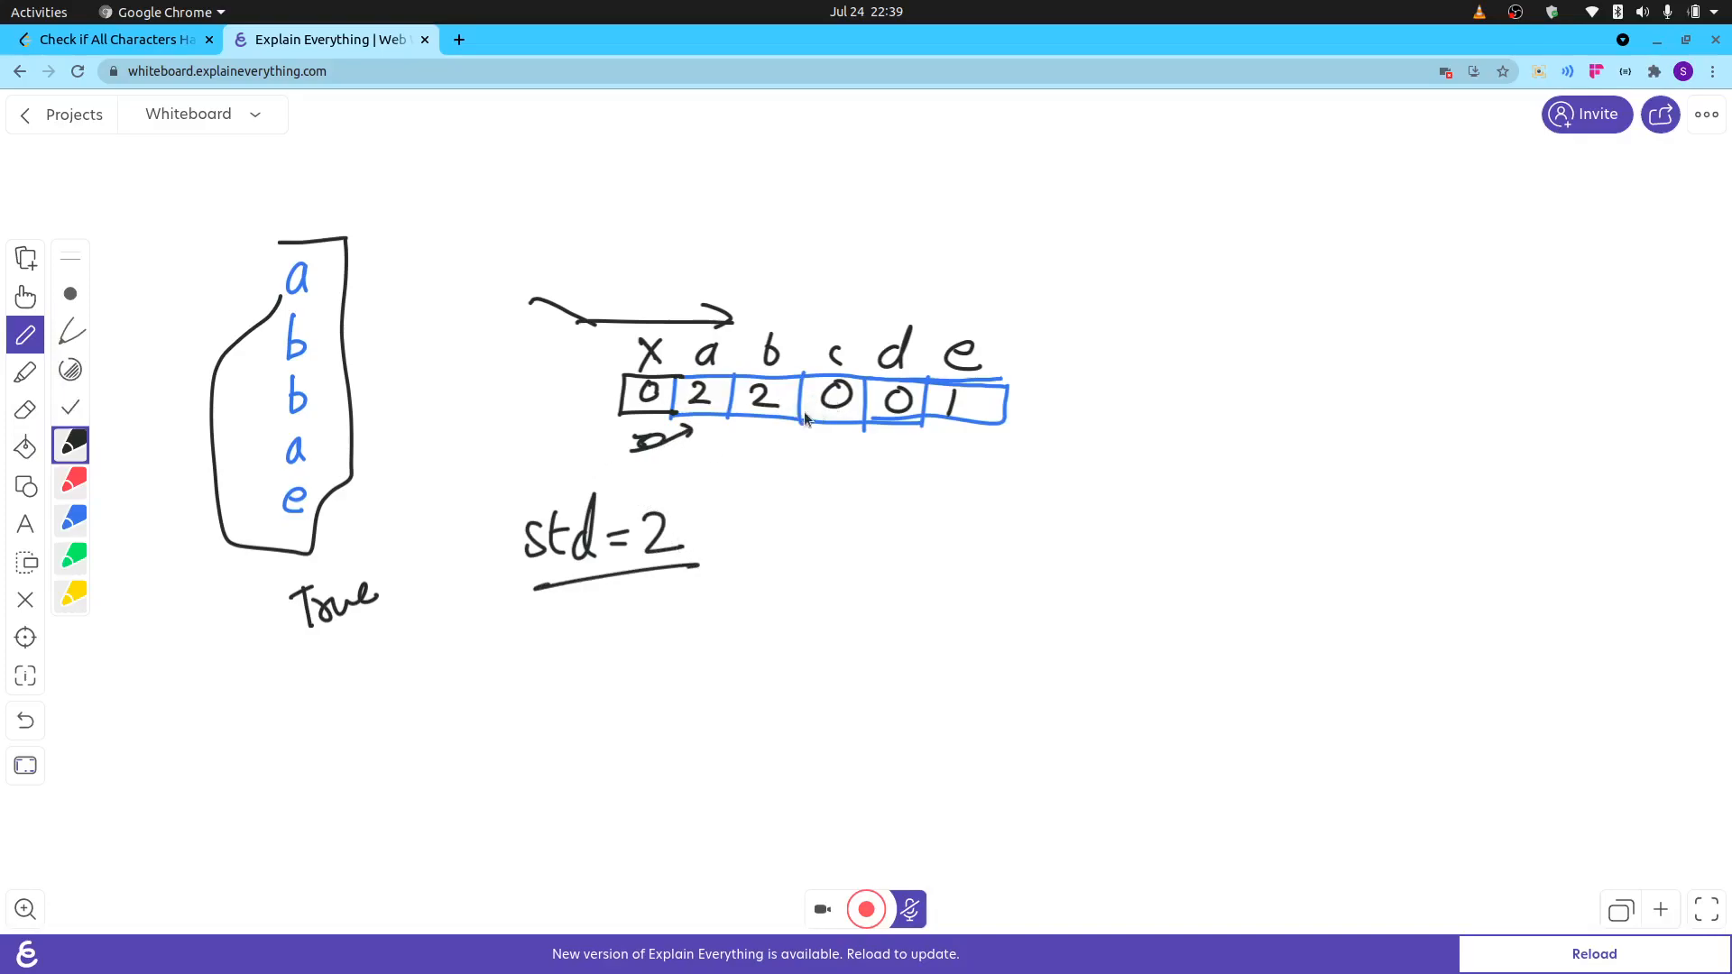
pyautogui.moveTo(718, 437); pyautogui.dragTo(785, 442)
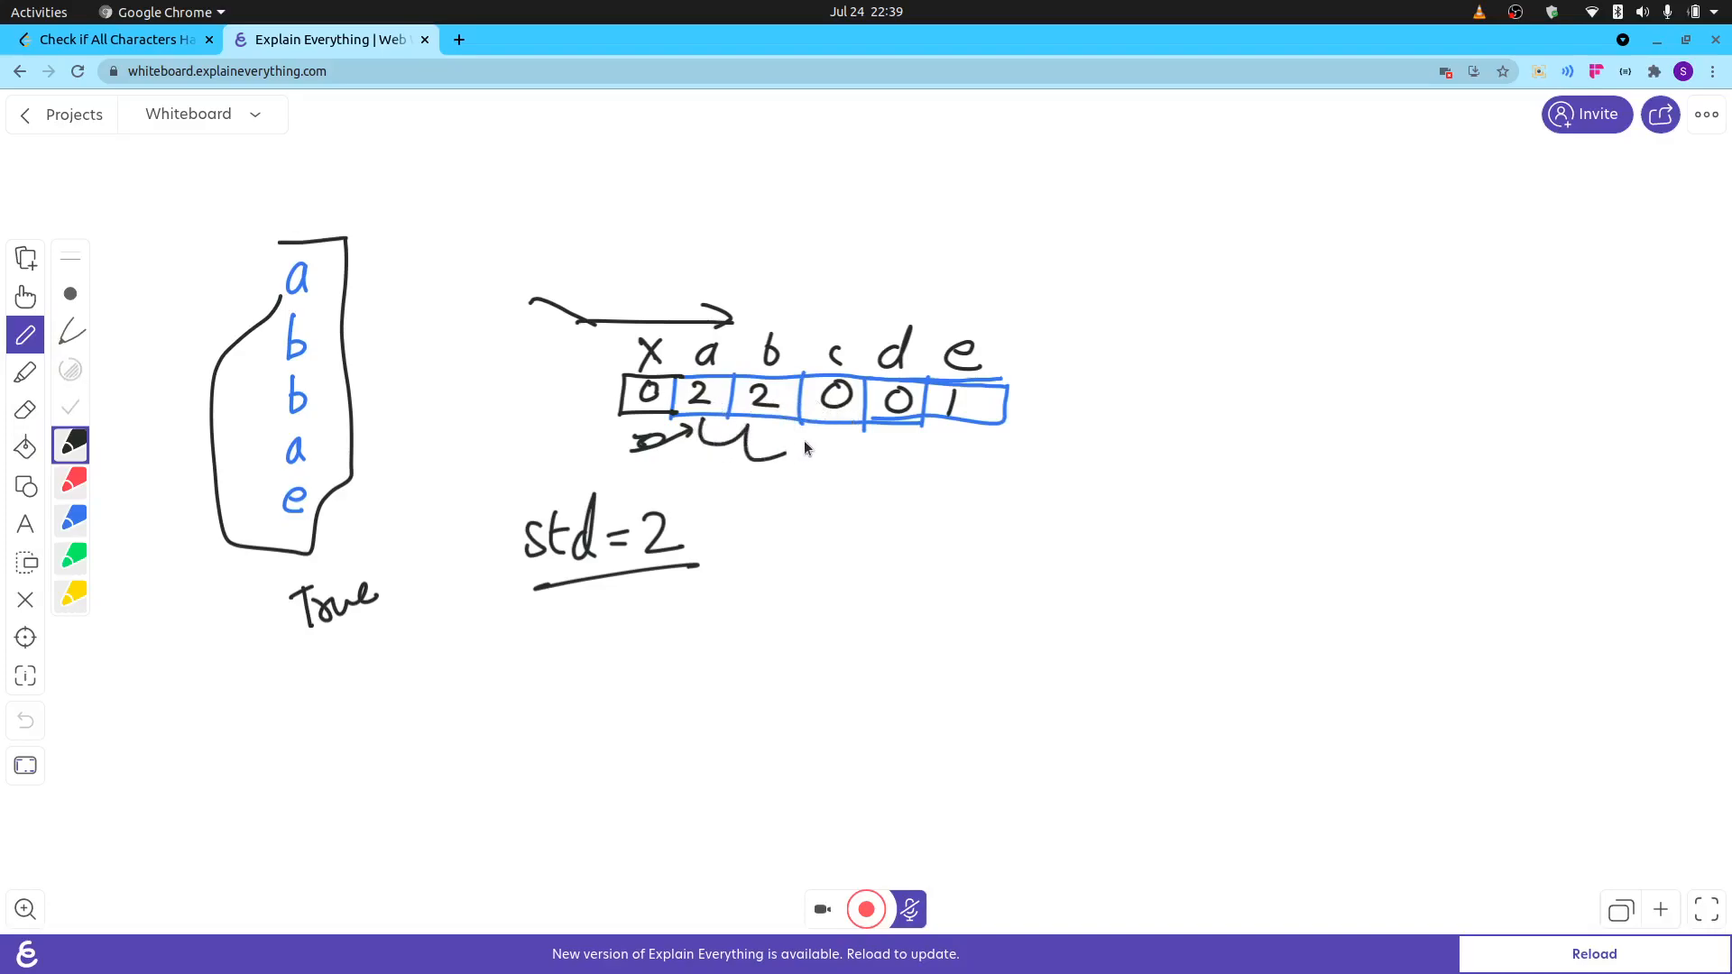
pyautogui.moveTo(785, 453); pyautogui.dragTo(900, 442)
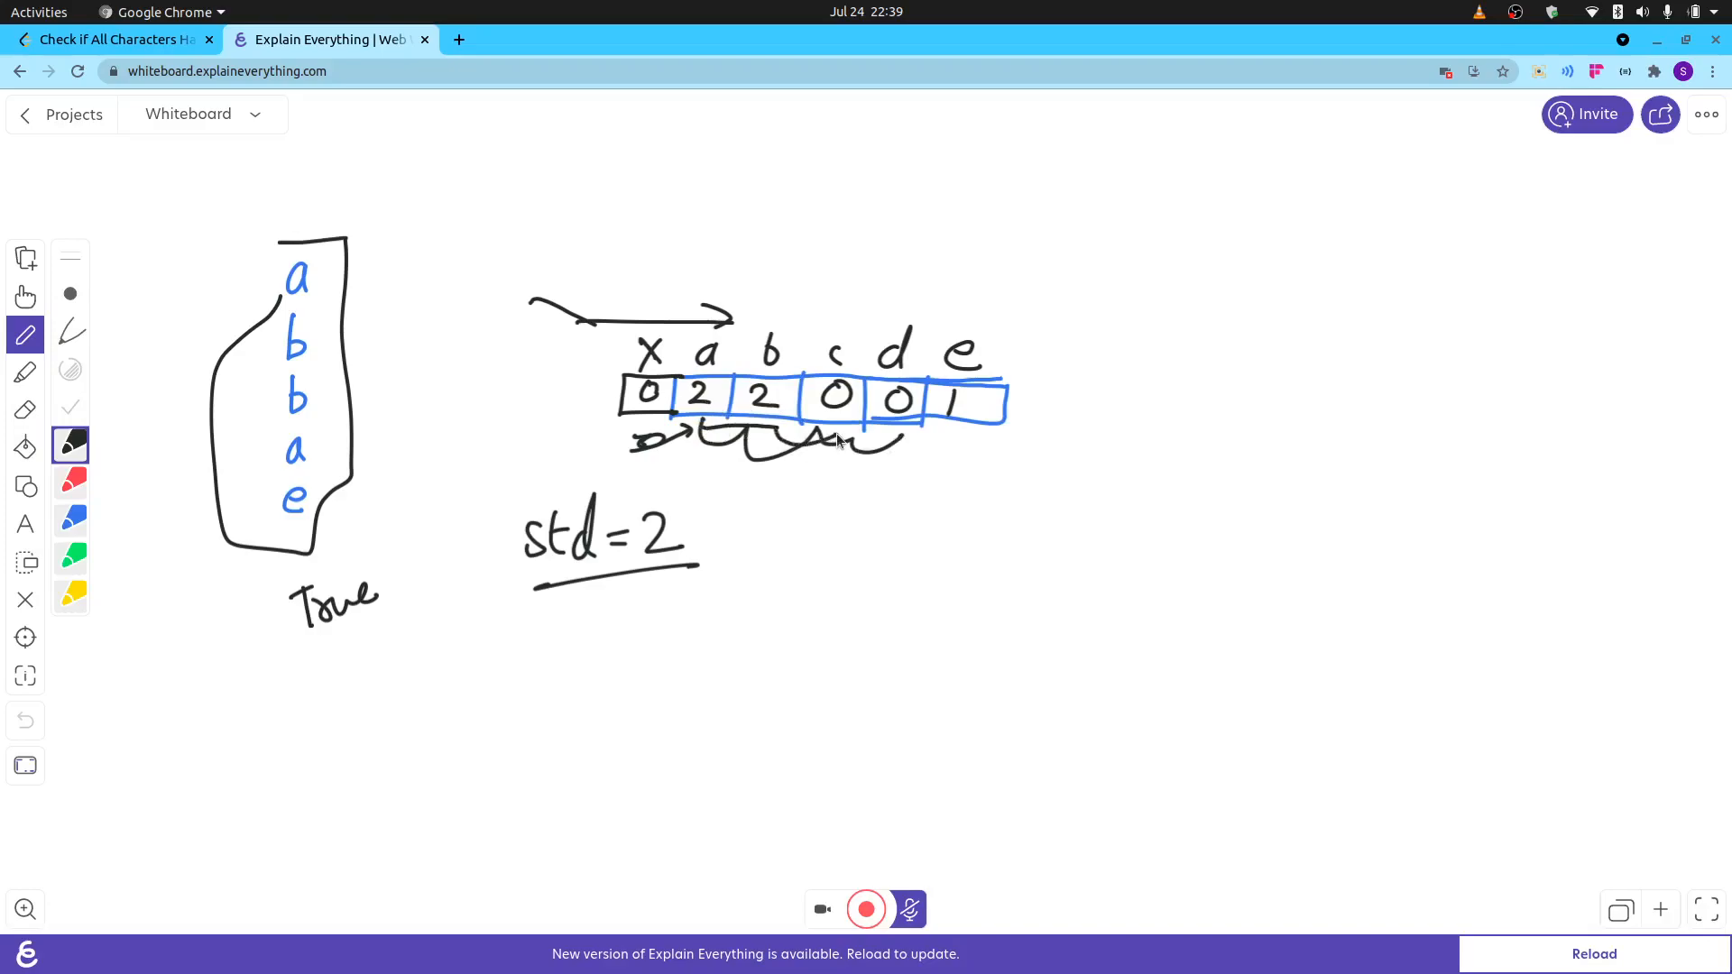
pyautogui.moveTo(848, 453)
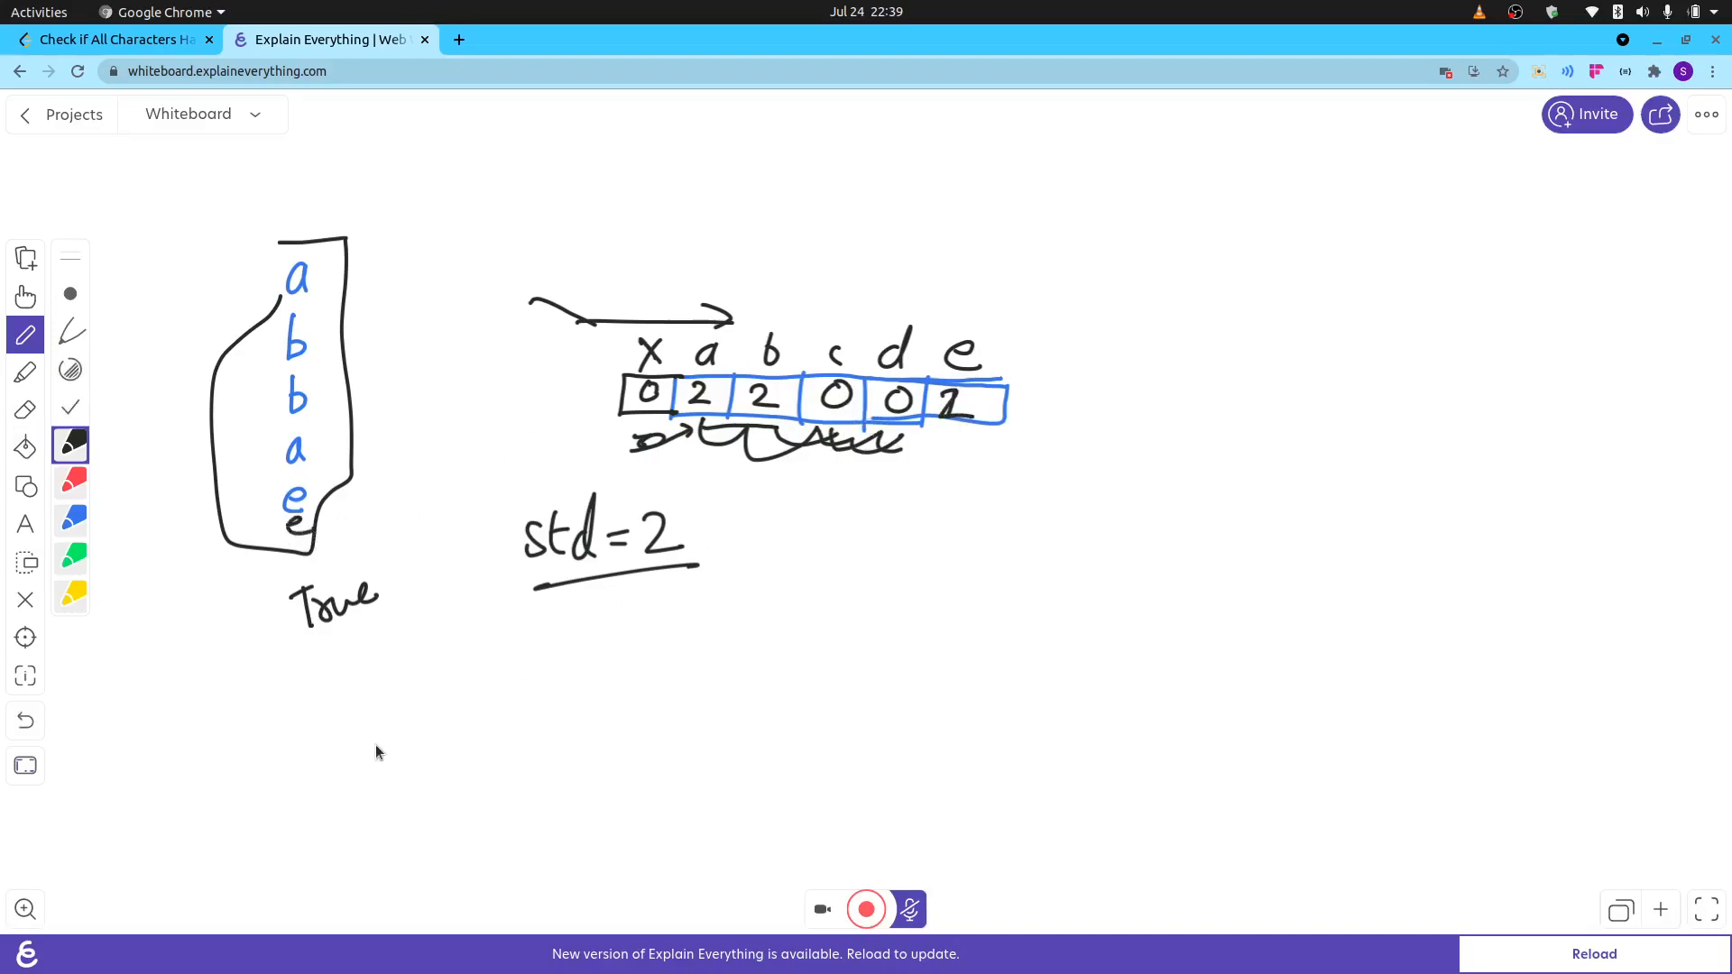
# Add a second e, rewrite its count, box the std note, write false, then return to LeetCode.
pyautogui.moveTo(392, 751); pyautogui.dragTo(480, 729)
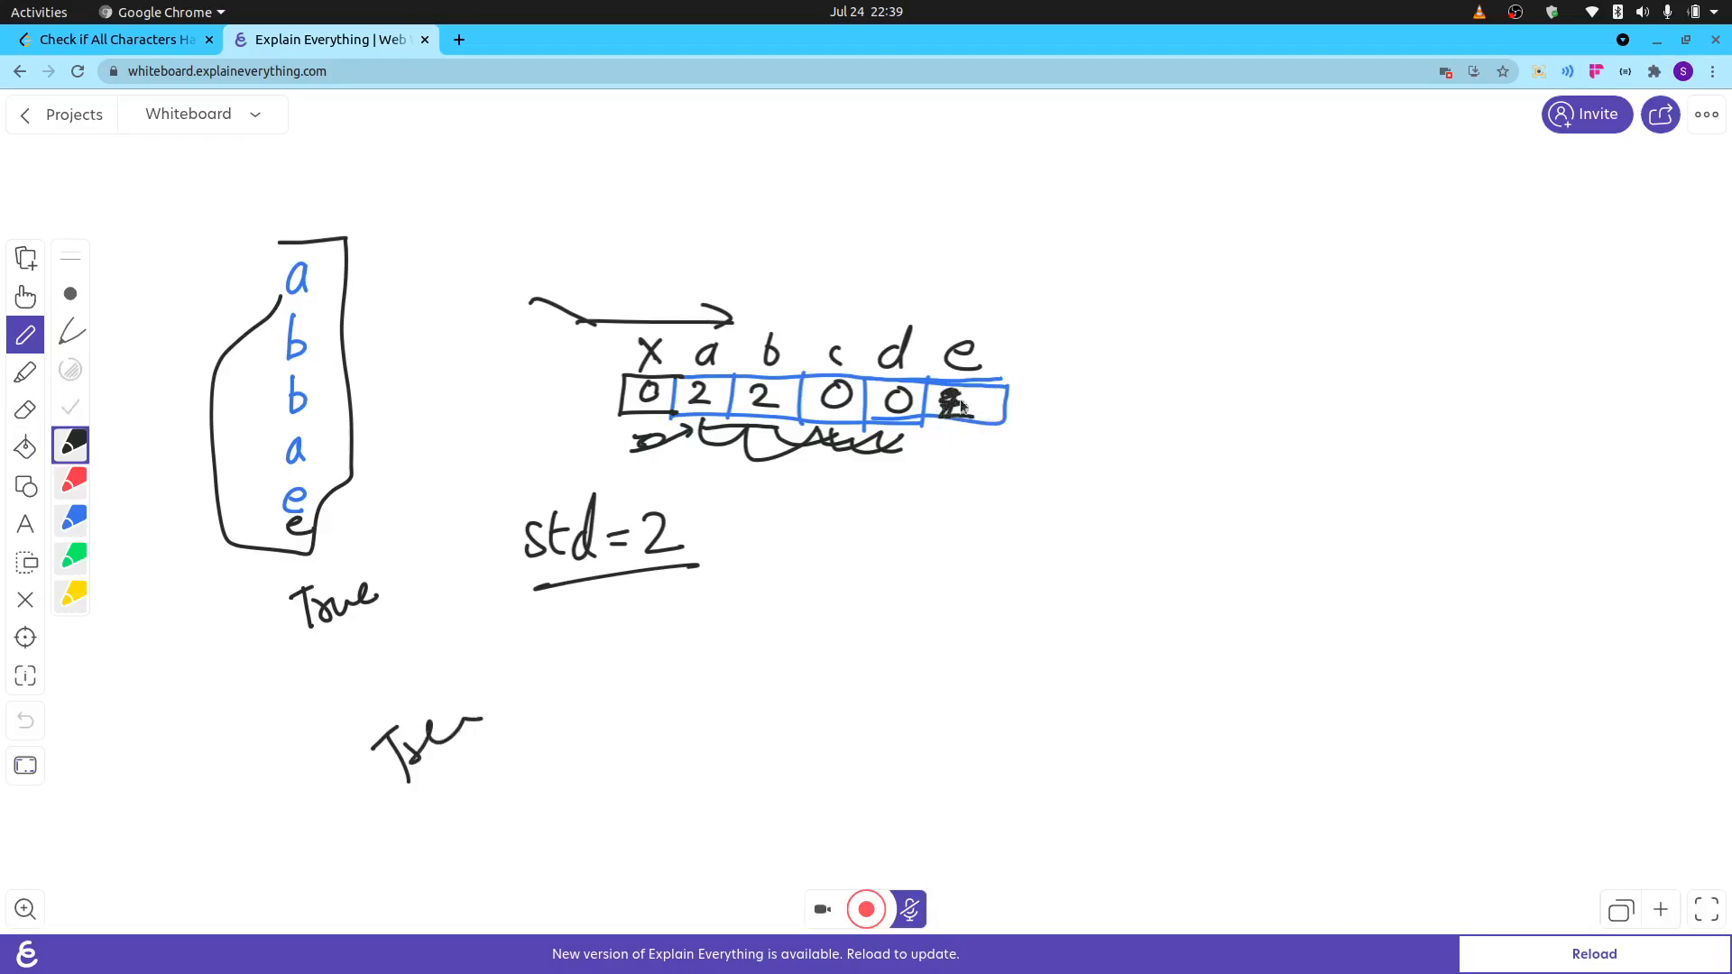
pyautogui.moveTo(973, 421); pyautogui.dragTo(989, 401)
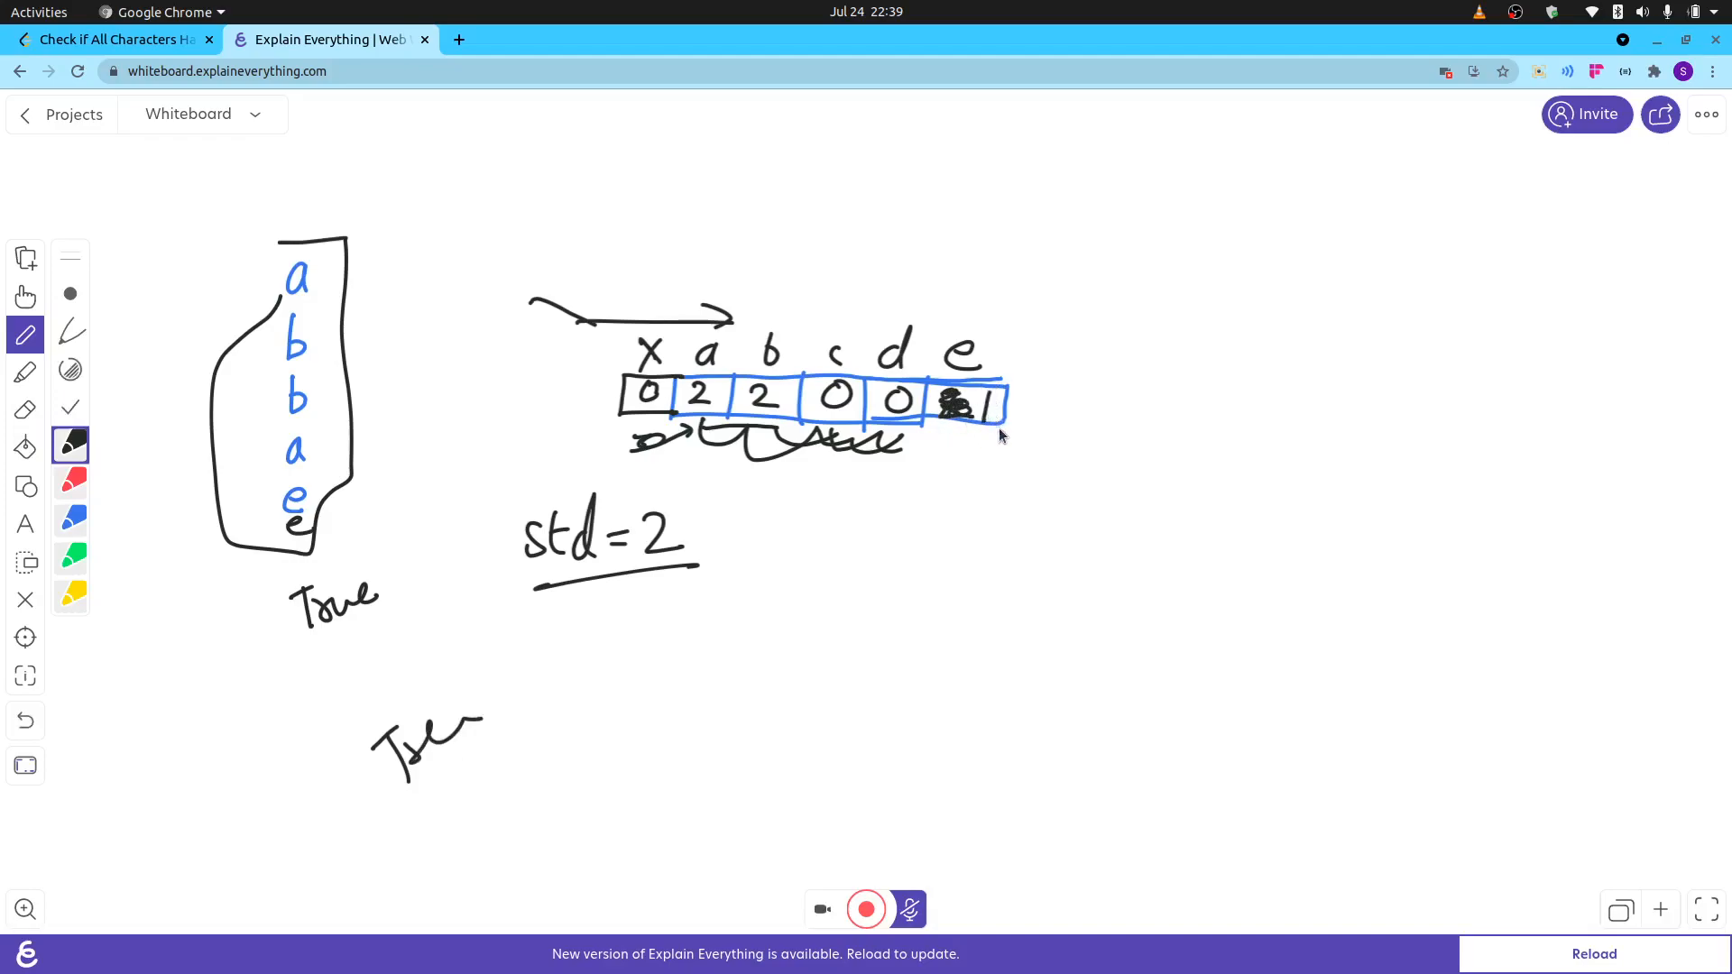
pyautogui.moveTo(1000, 403); pyautogui.dragTo(1056, 421)
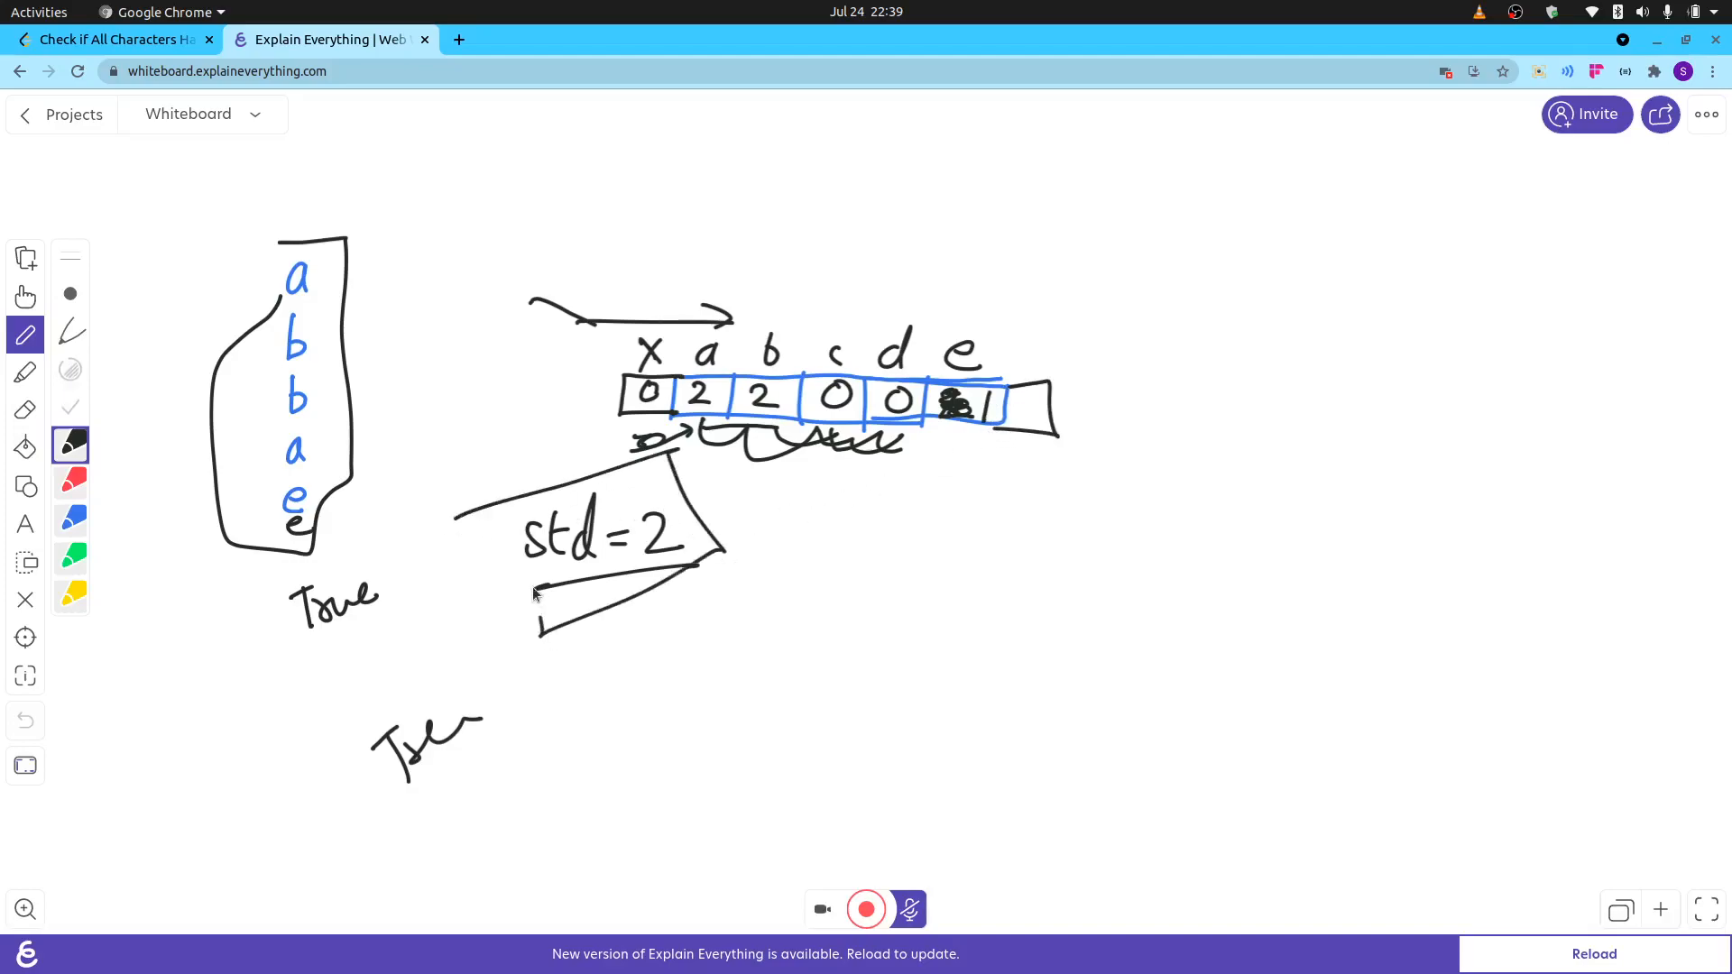
pyautogui.moveTo(751, 663); pyautogui.dragTo(917, 542)
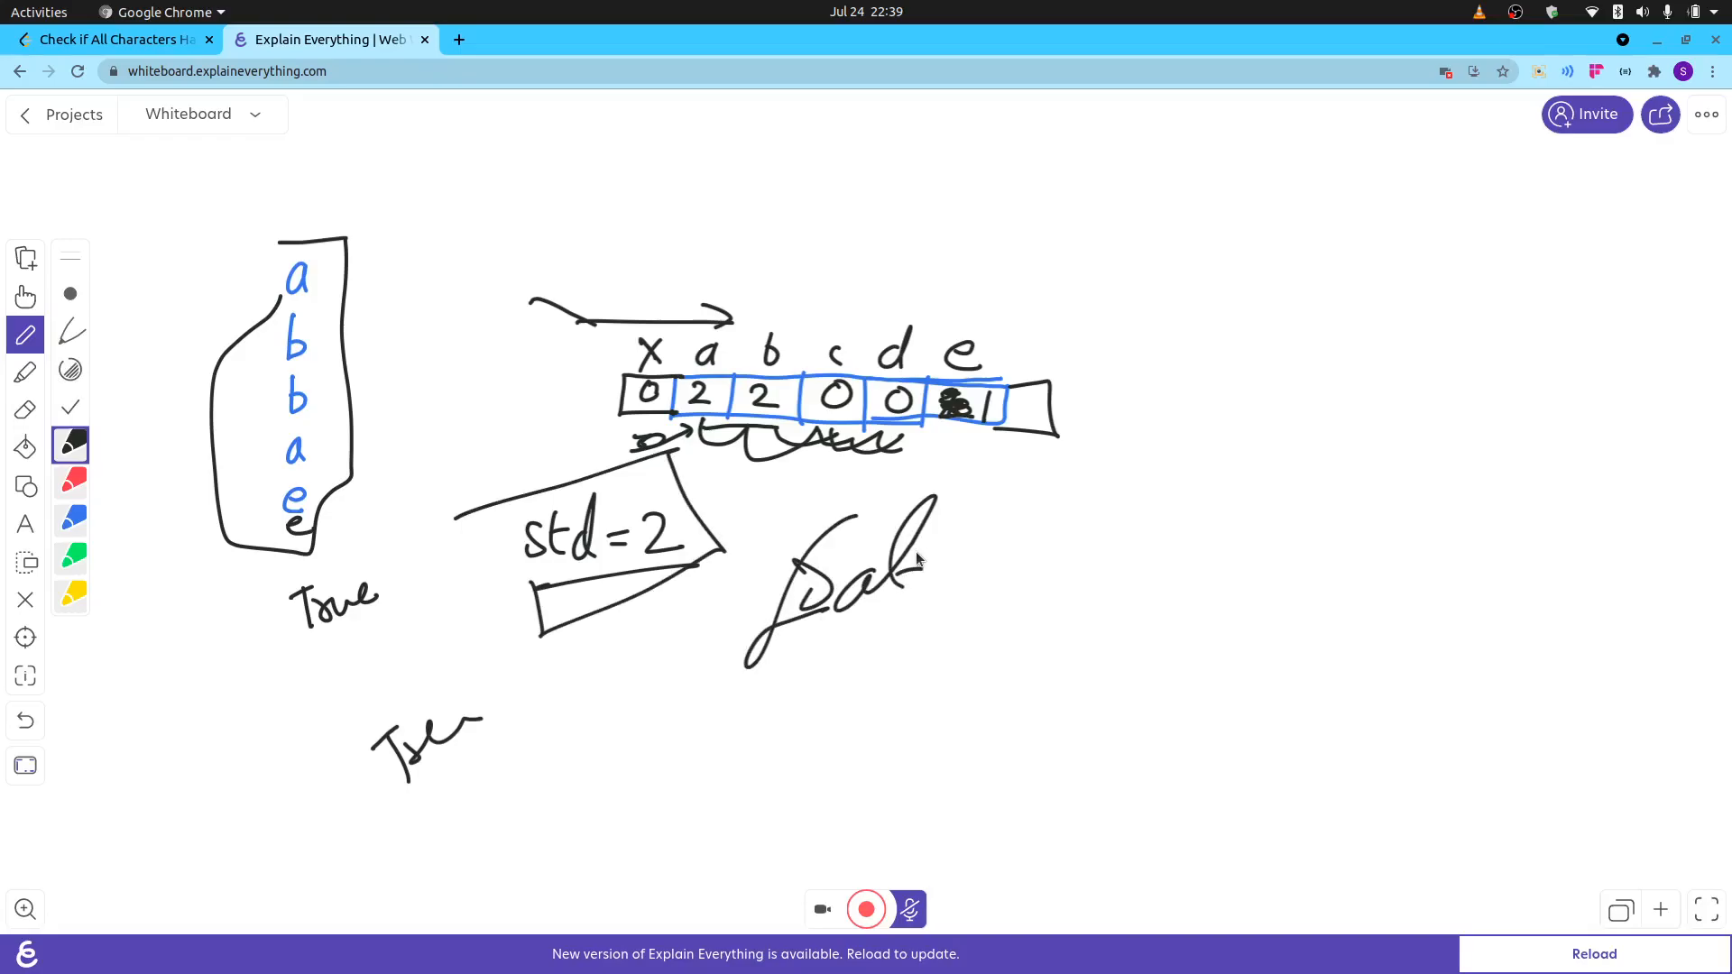
pyautogui.click(110, 38)
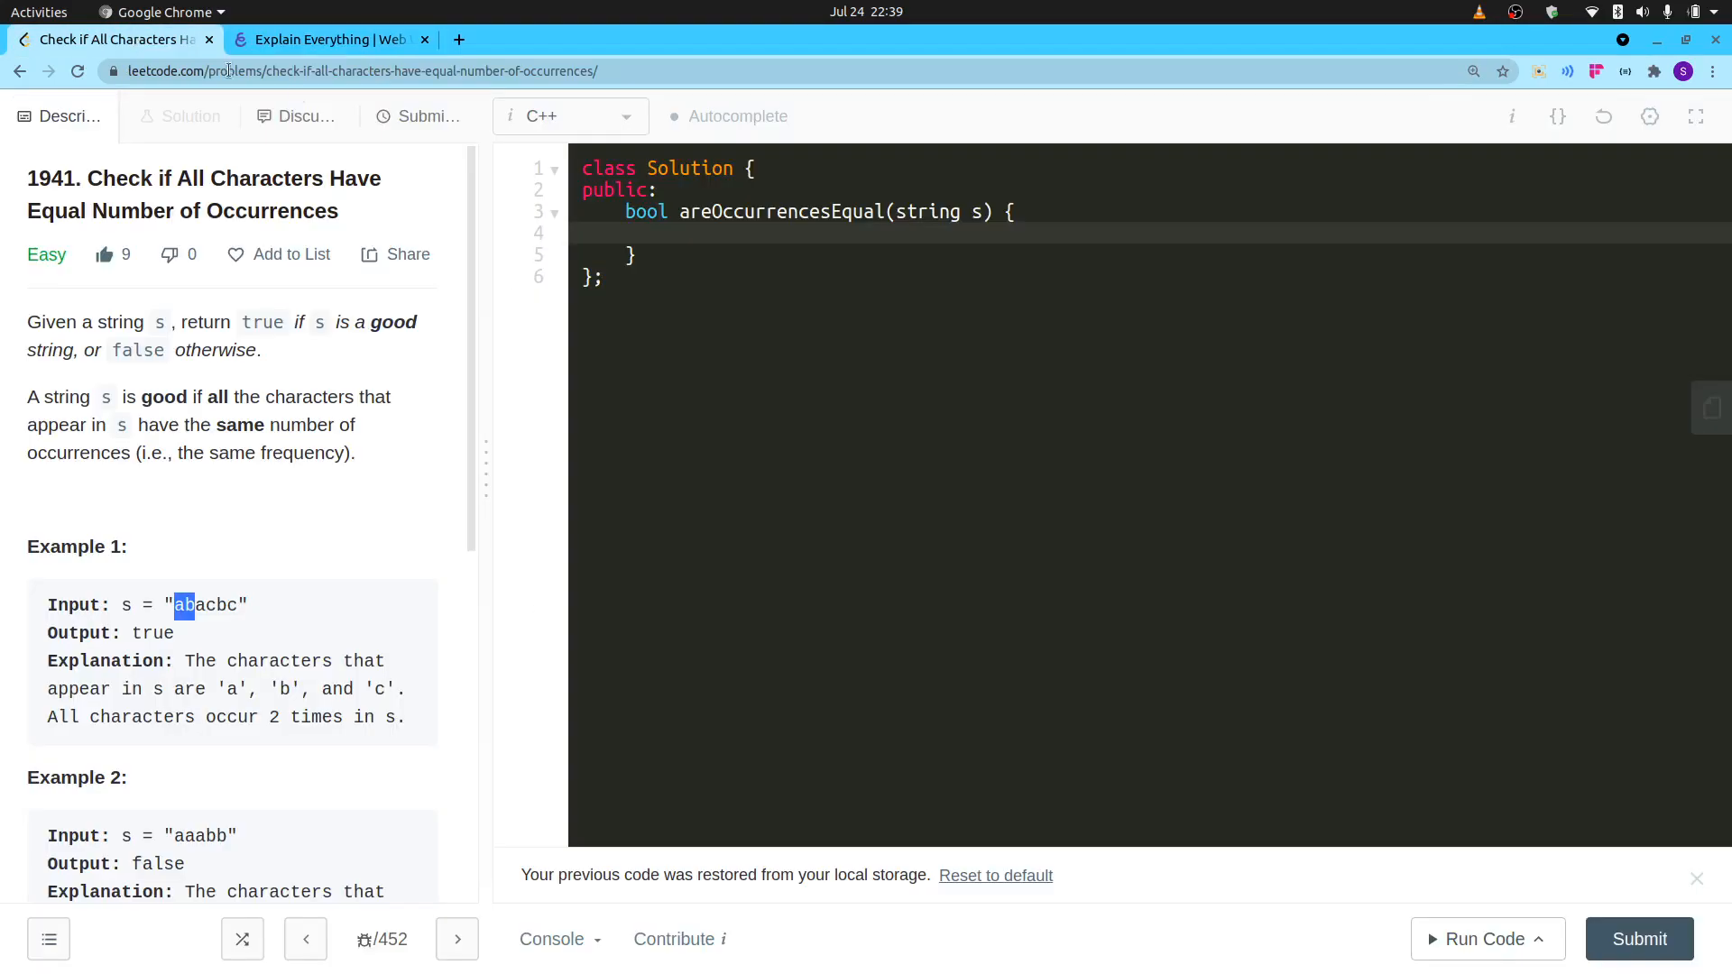
# Collapse the Description panel so the C++ editor fills the page.
pyautogui.click(704, 233)
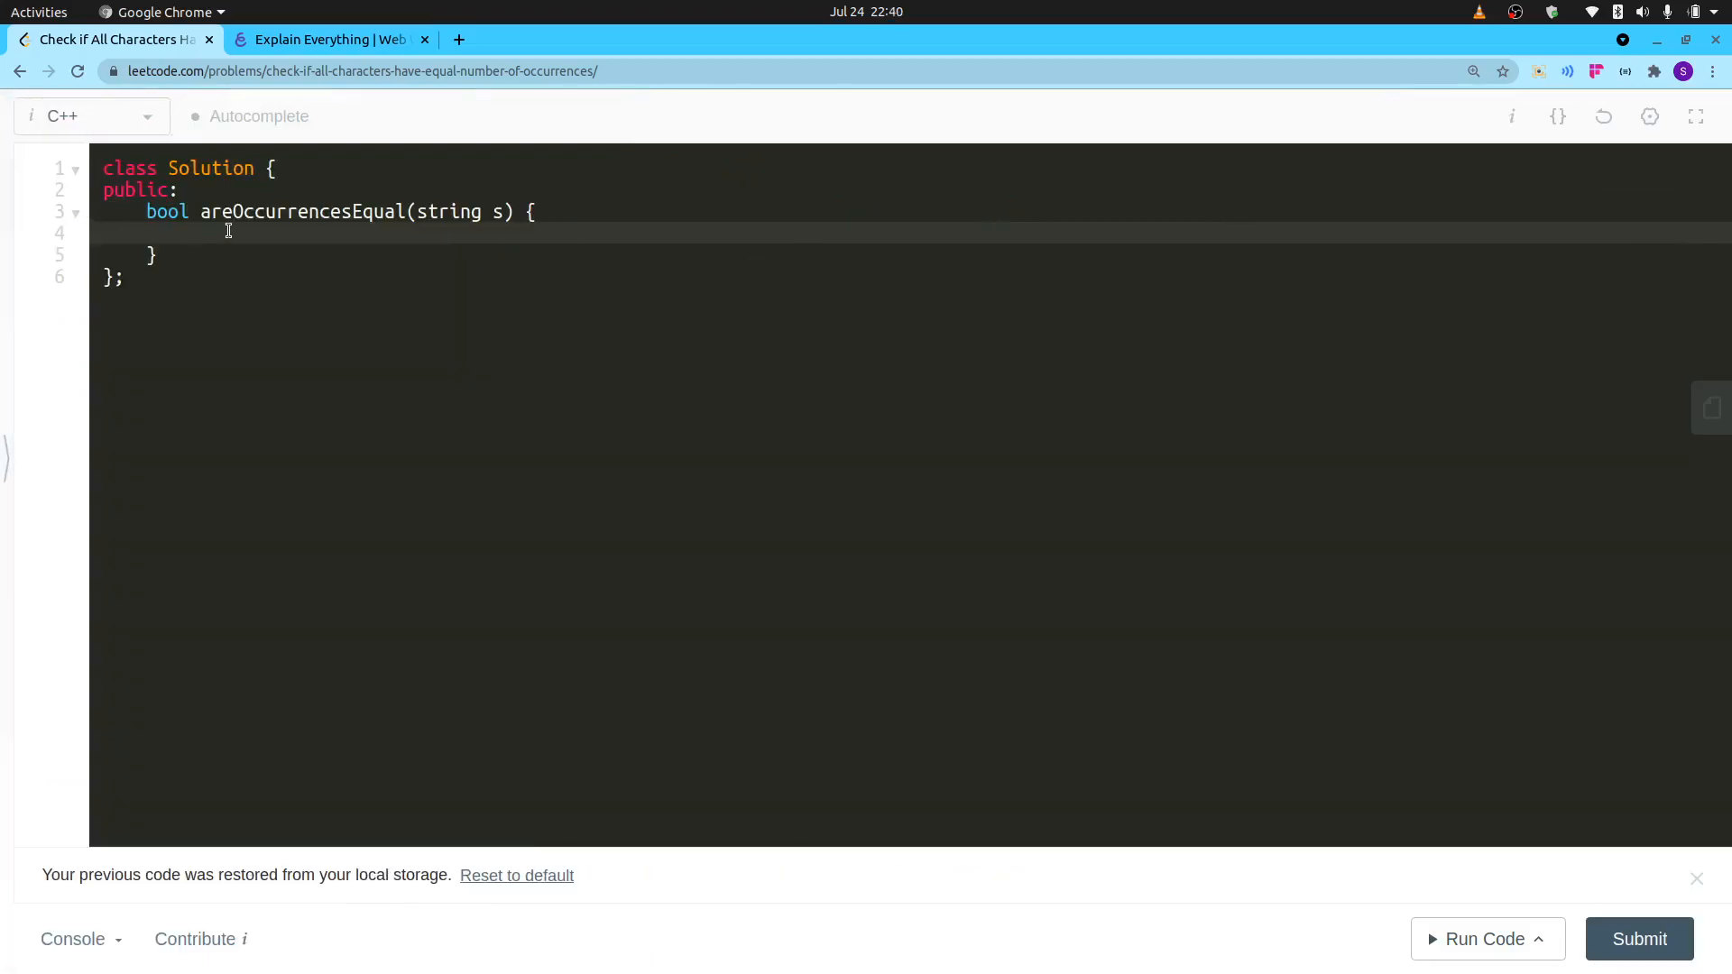
# Declare vector<int> alpha(26); at the top of the function body.
pyautogui.click(193, 232)
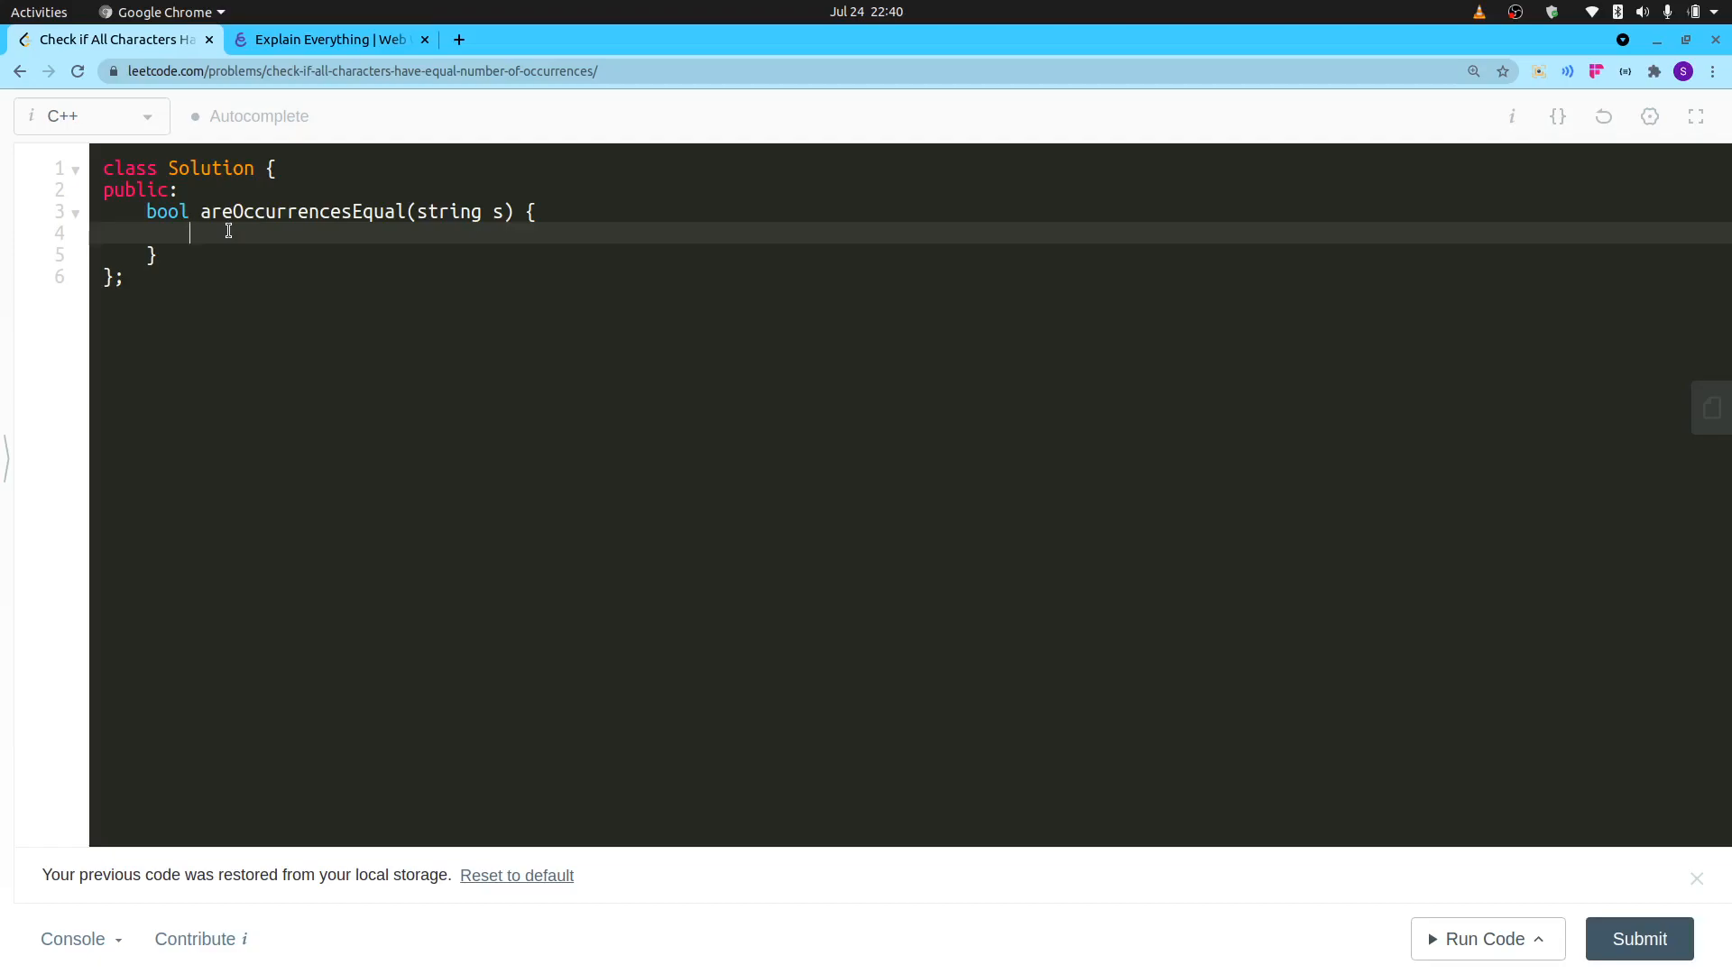
pyautogui.write('vec')
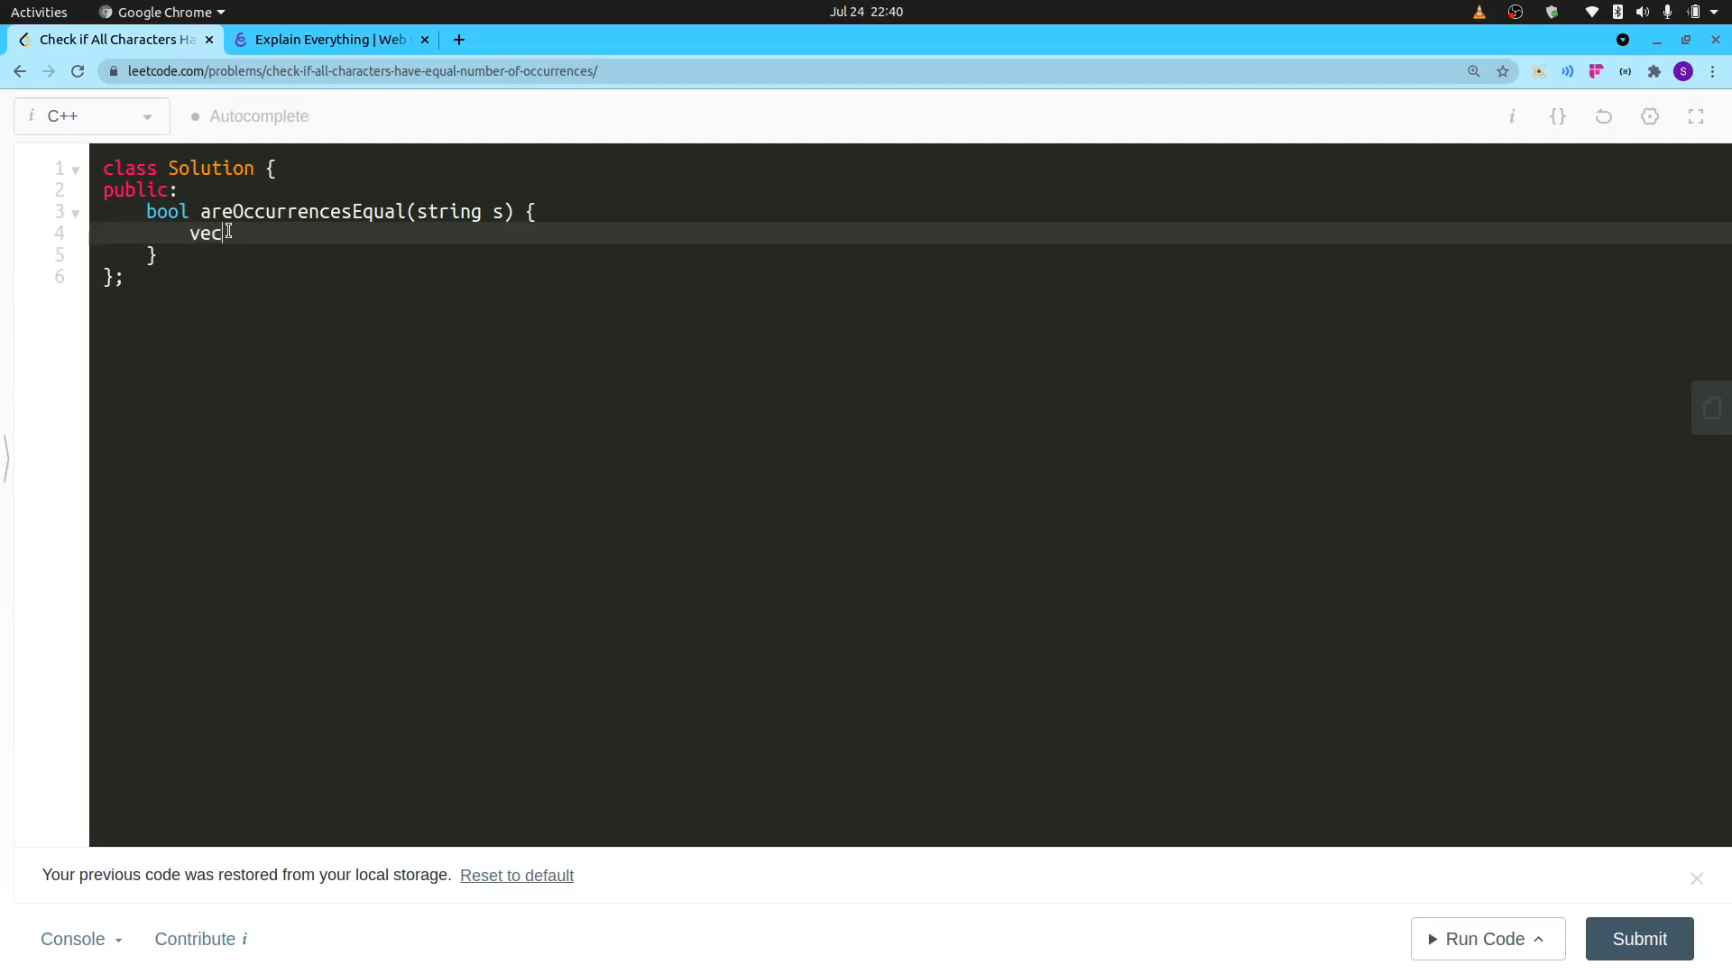
pyautogui.write('tor<int>alpha)()')
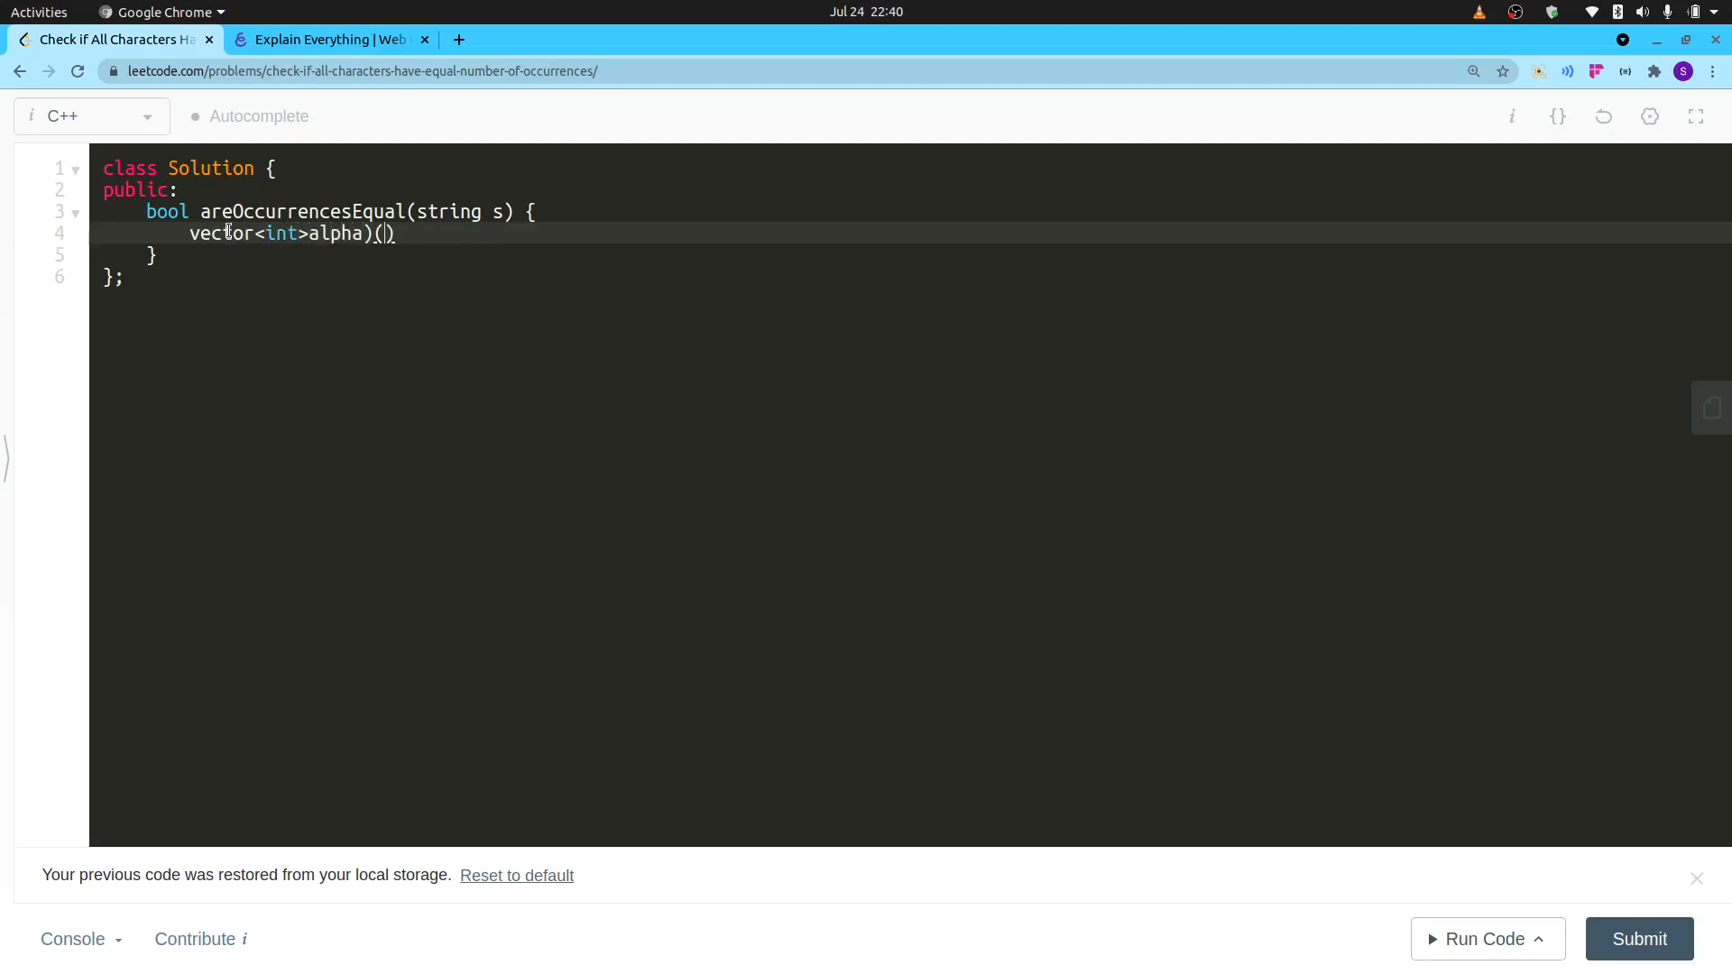
pyautogui.press('BackSpace')
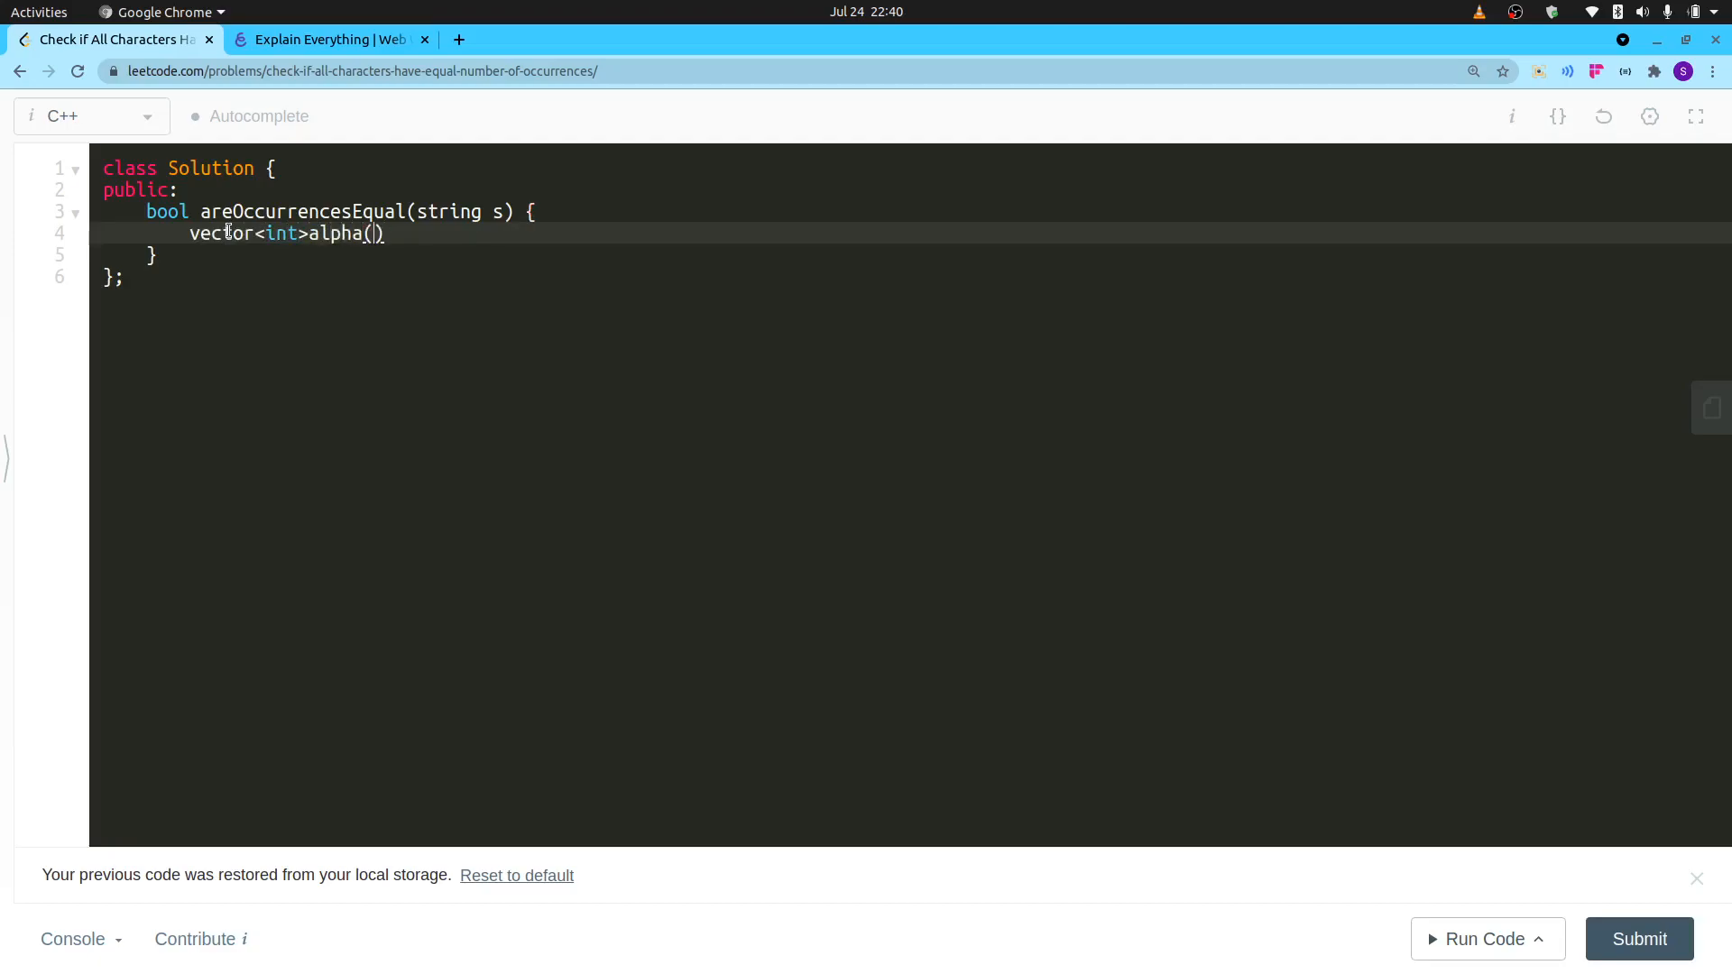
pyautogui.write('26')
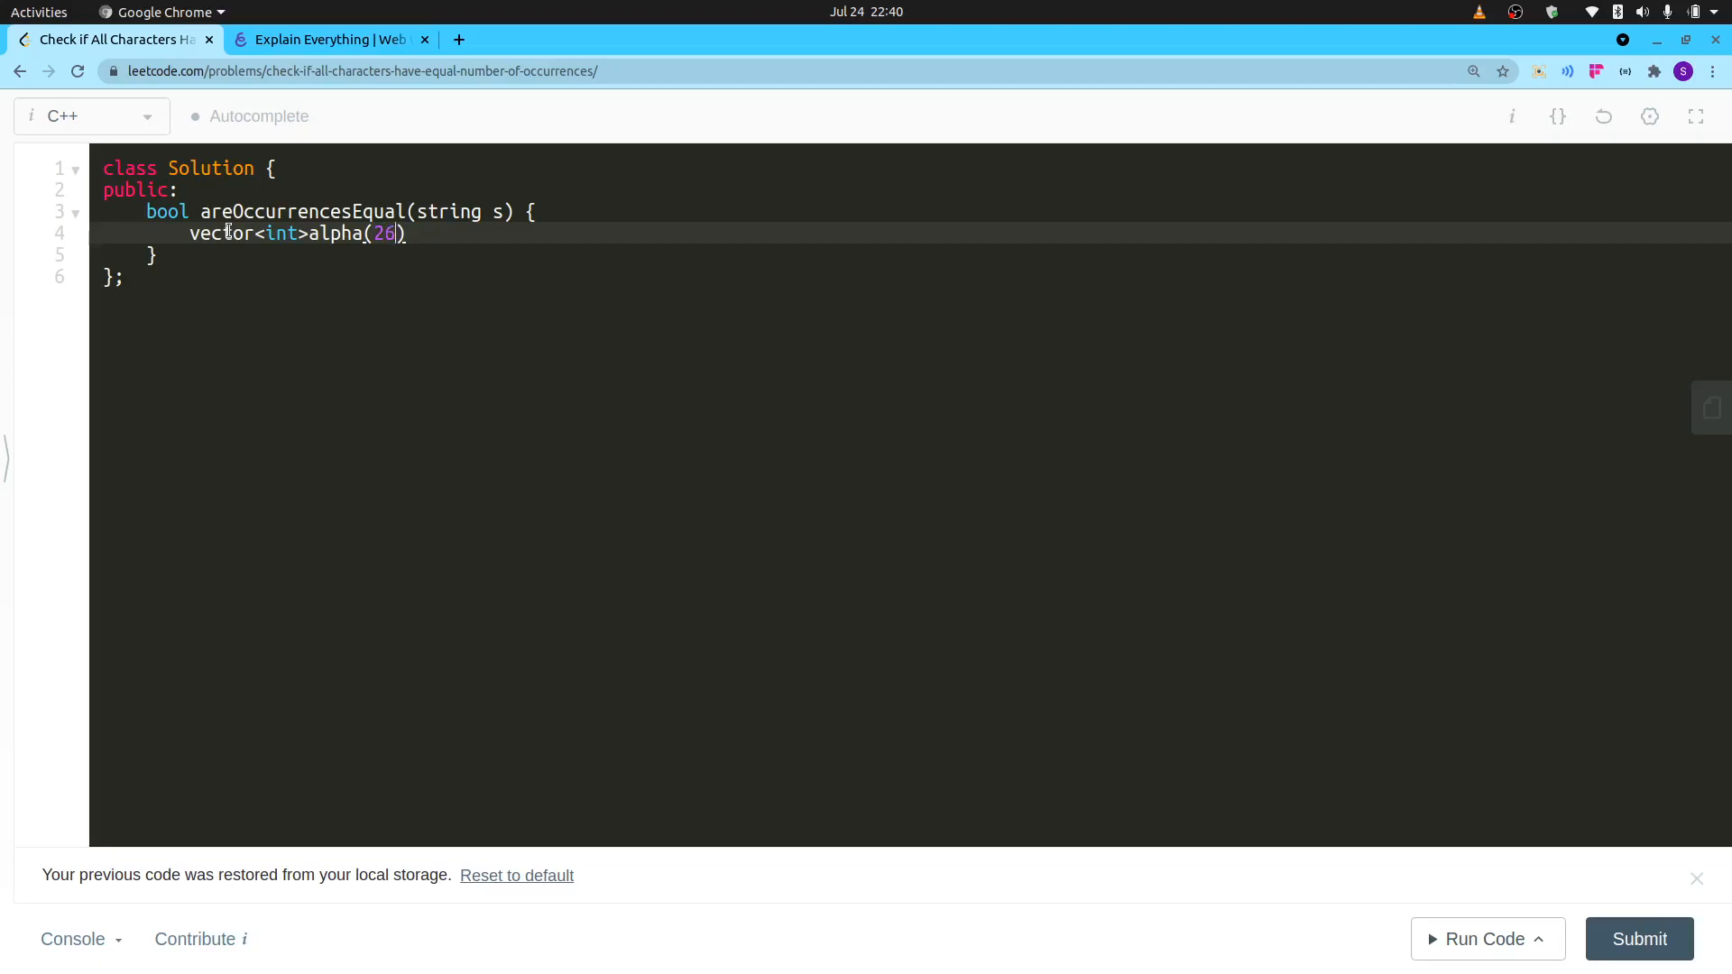
pyautogui.write(';')
pyautogui.press('enter')
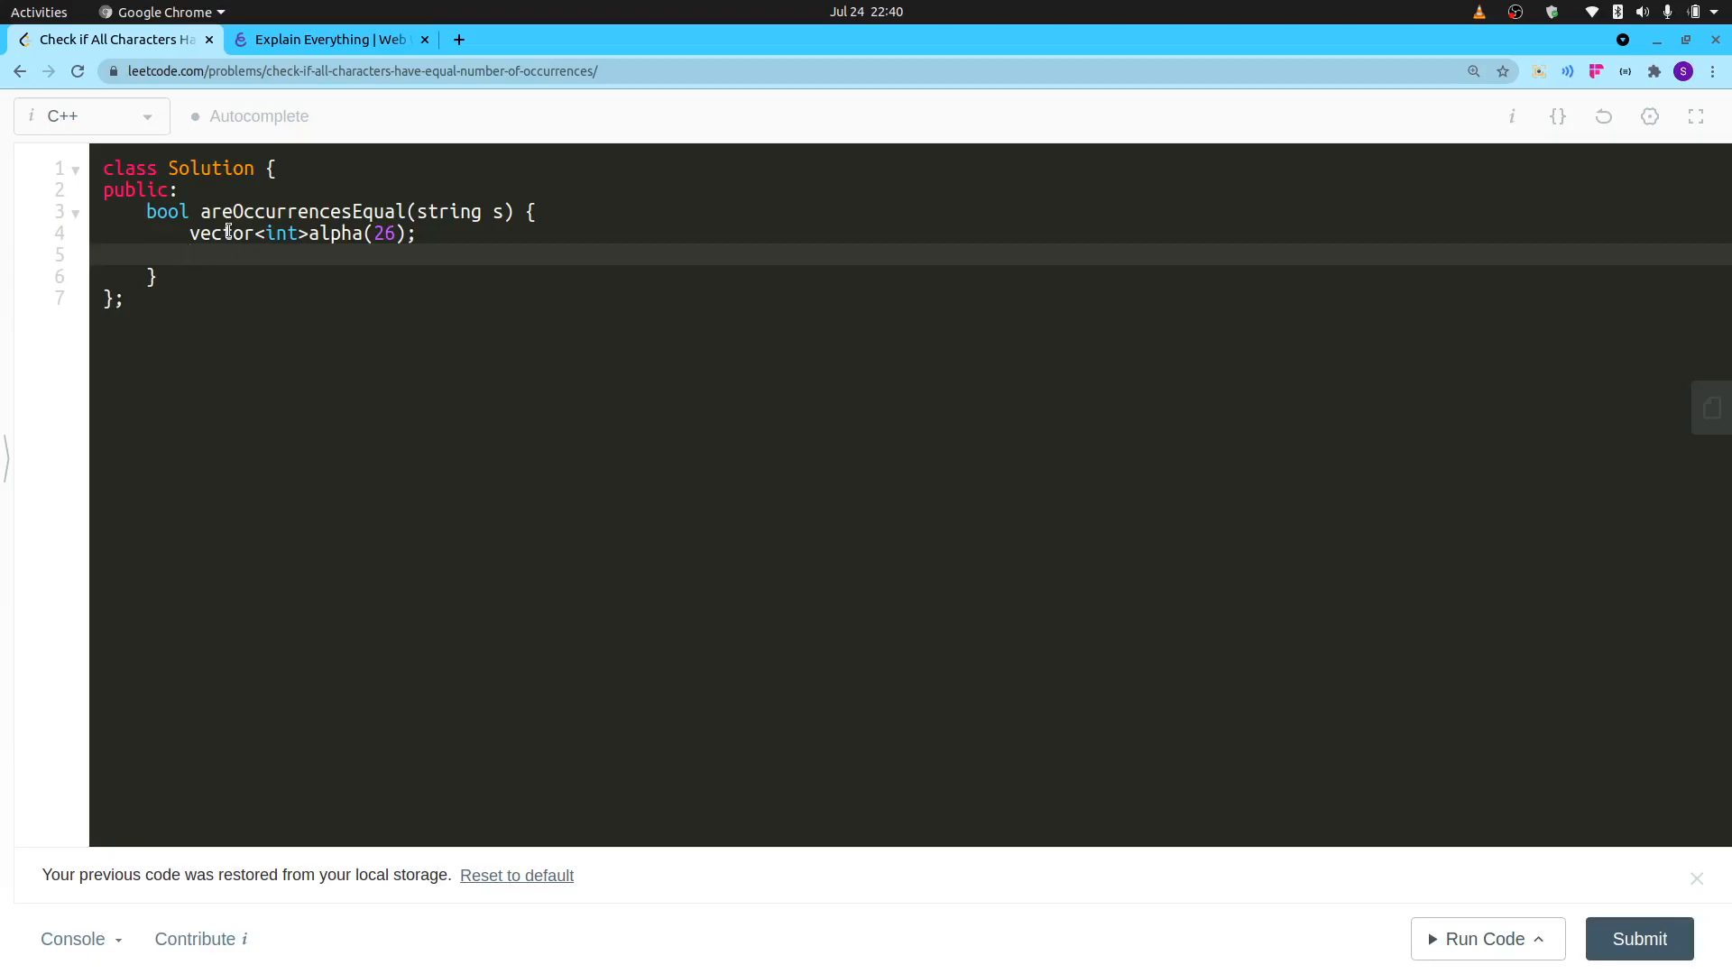
# Write a for loop over s that does alpha[s[i]-'a']++; for each character.
pyautogui.write('for')
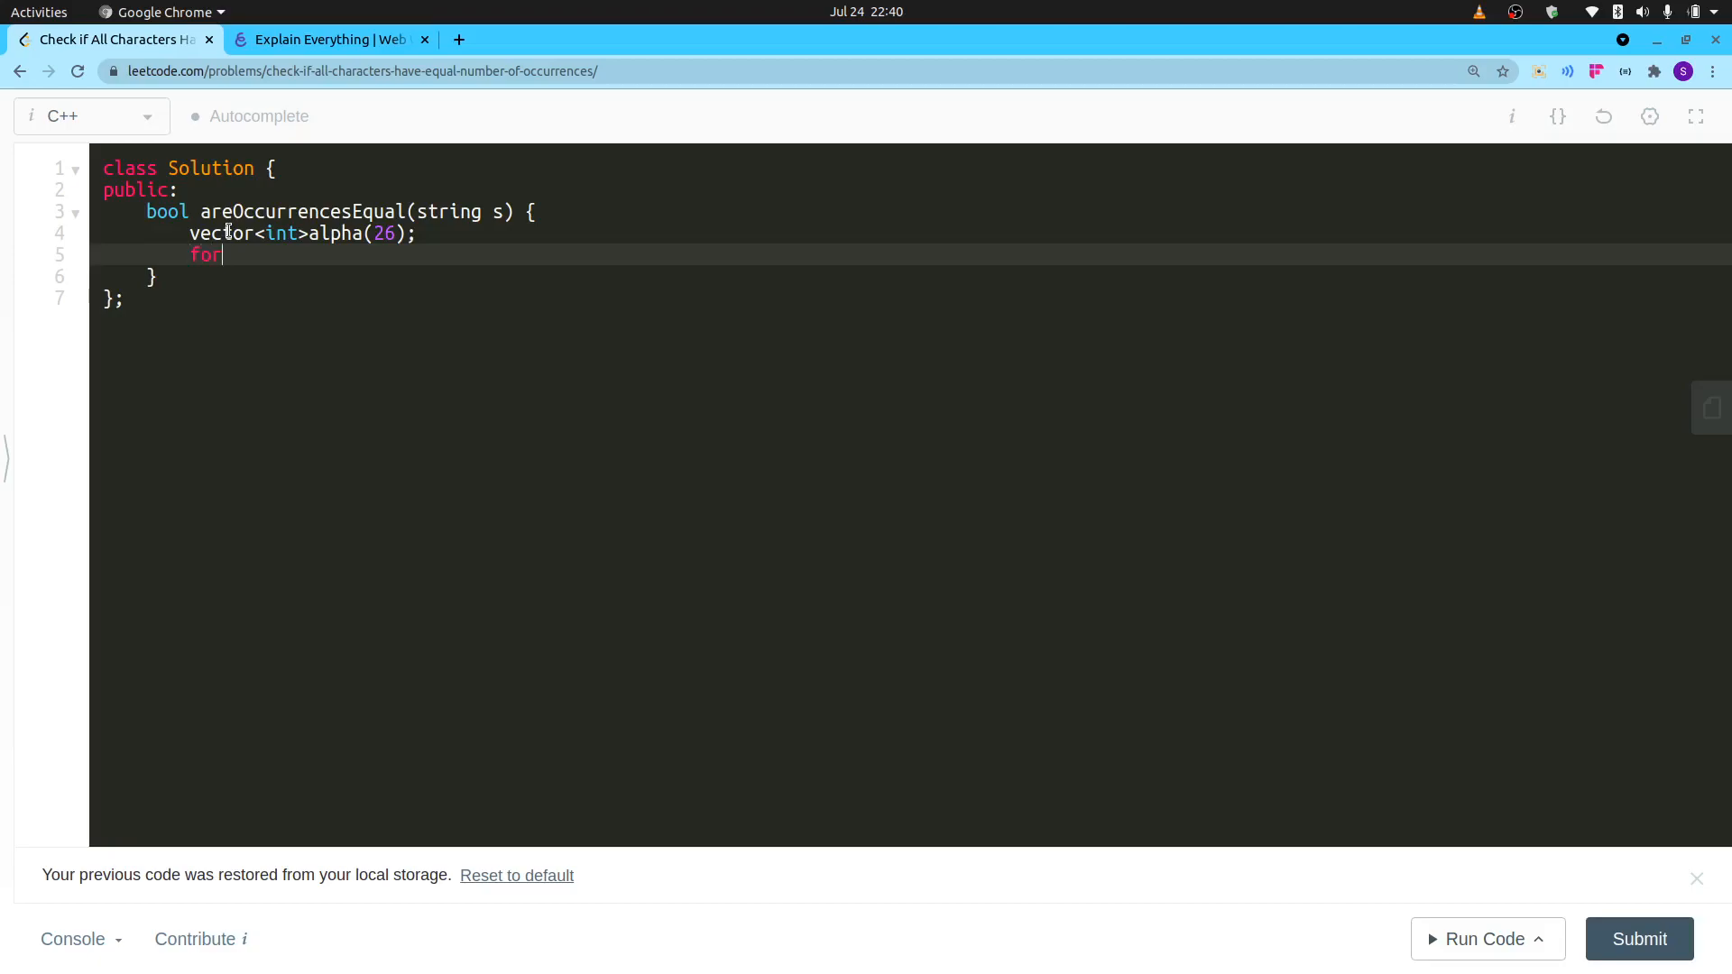
pyautogui.write('(int')
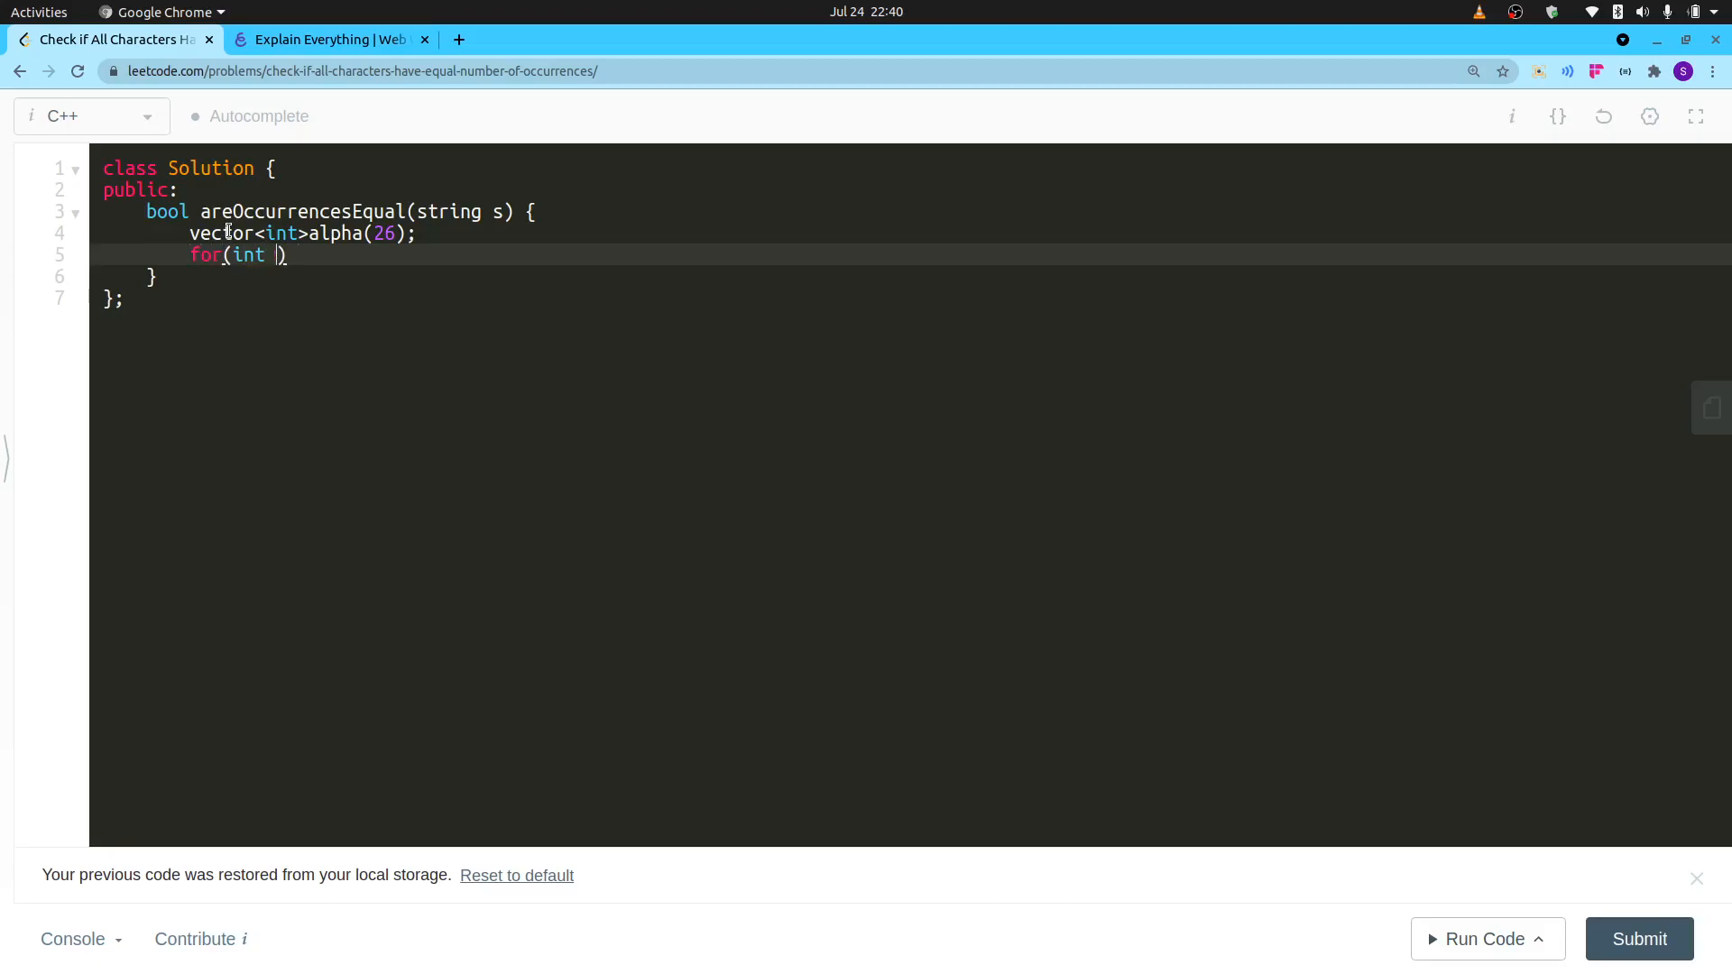
pyautogui.write('i=0;i<s.size(')
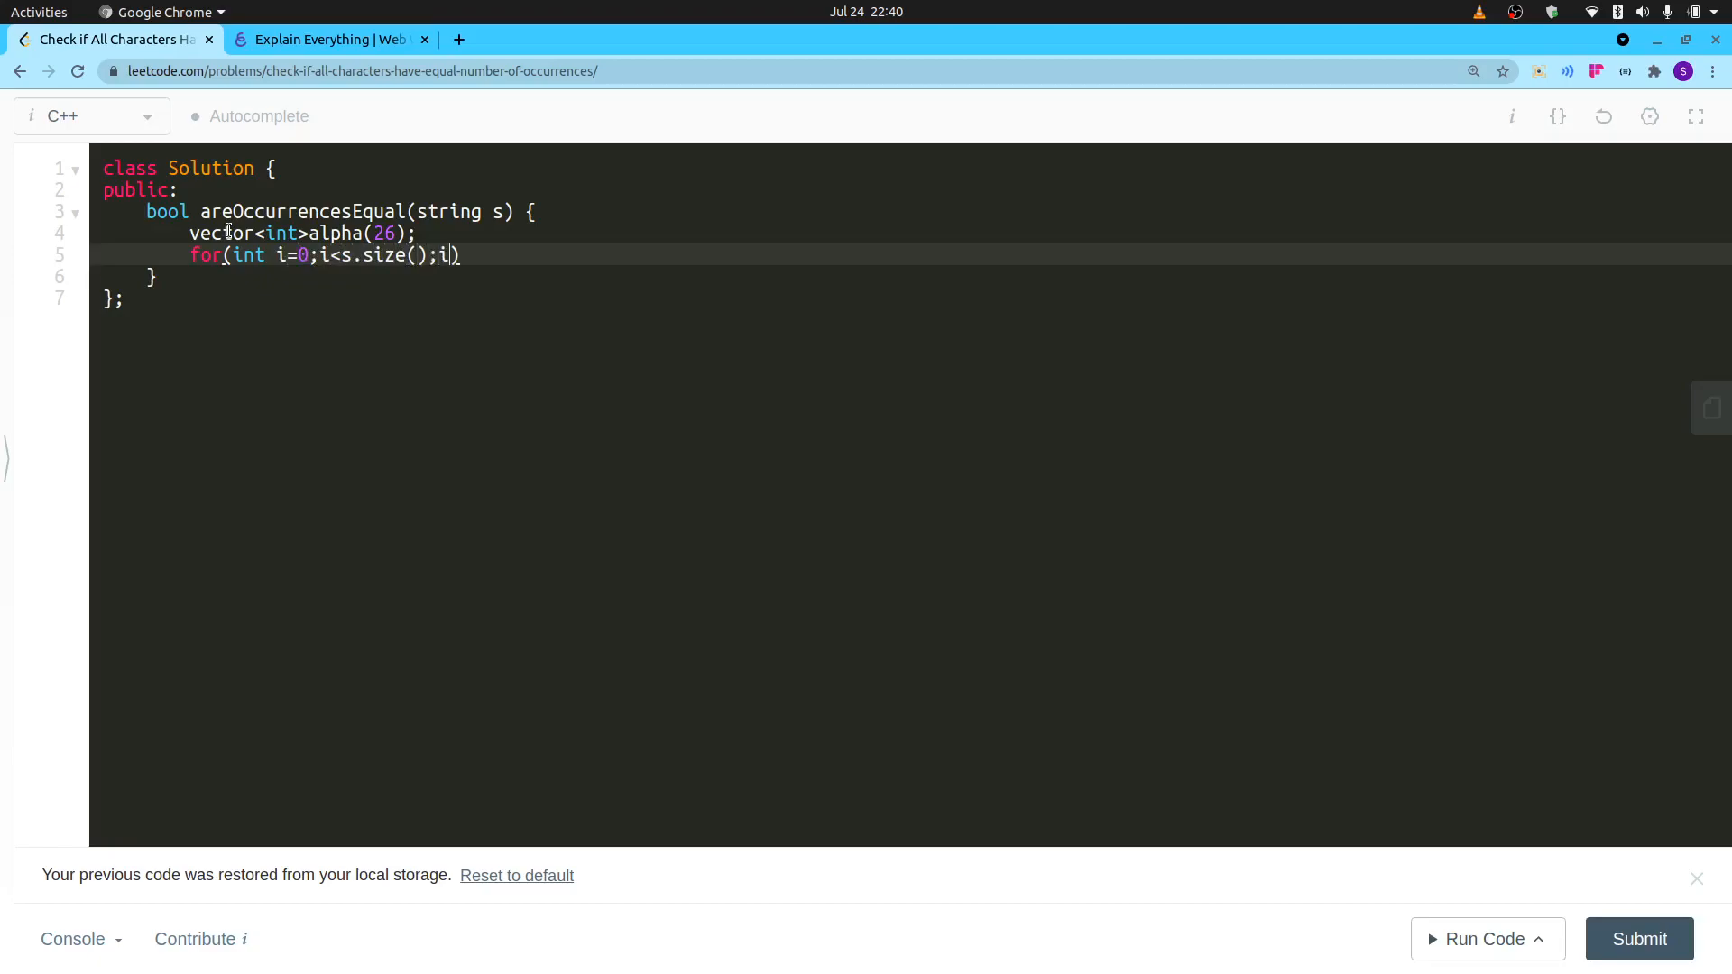
pyautogui.write('+){')
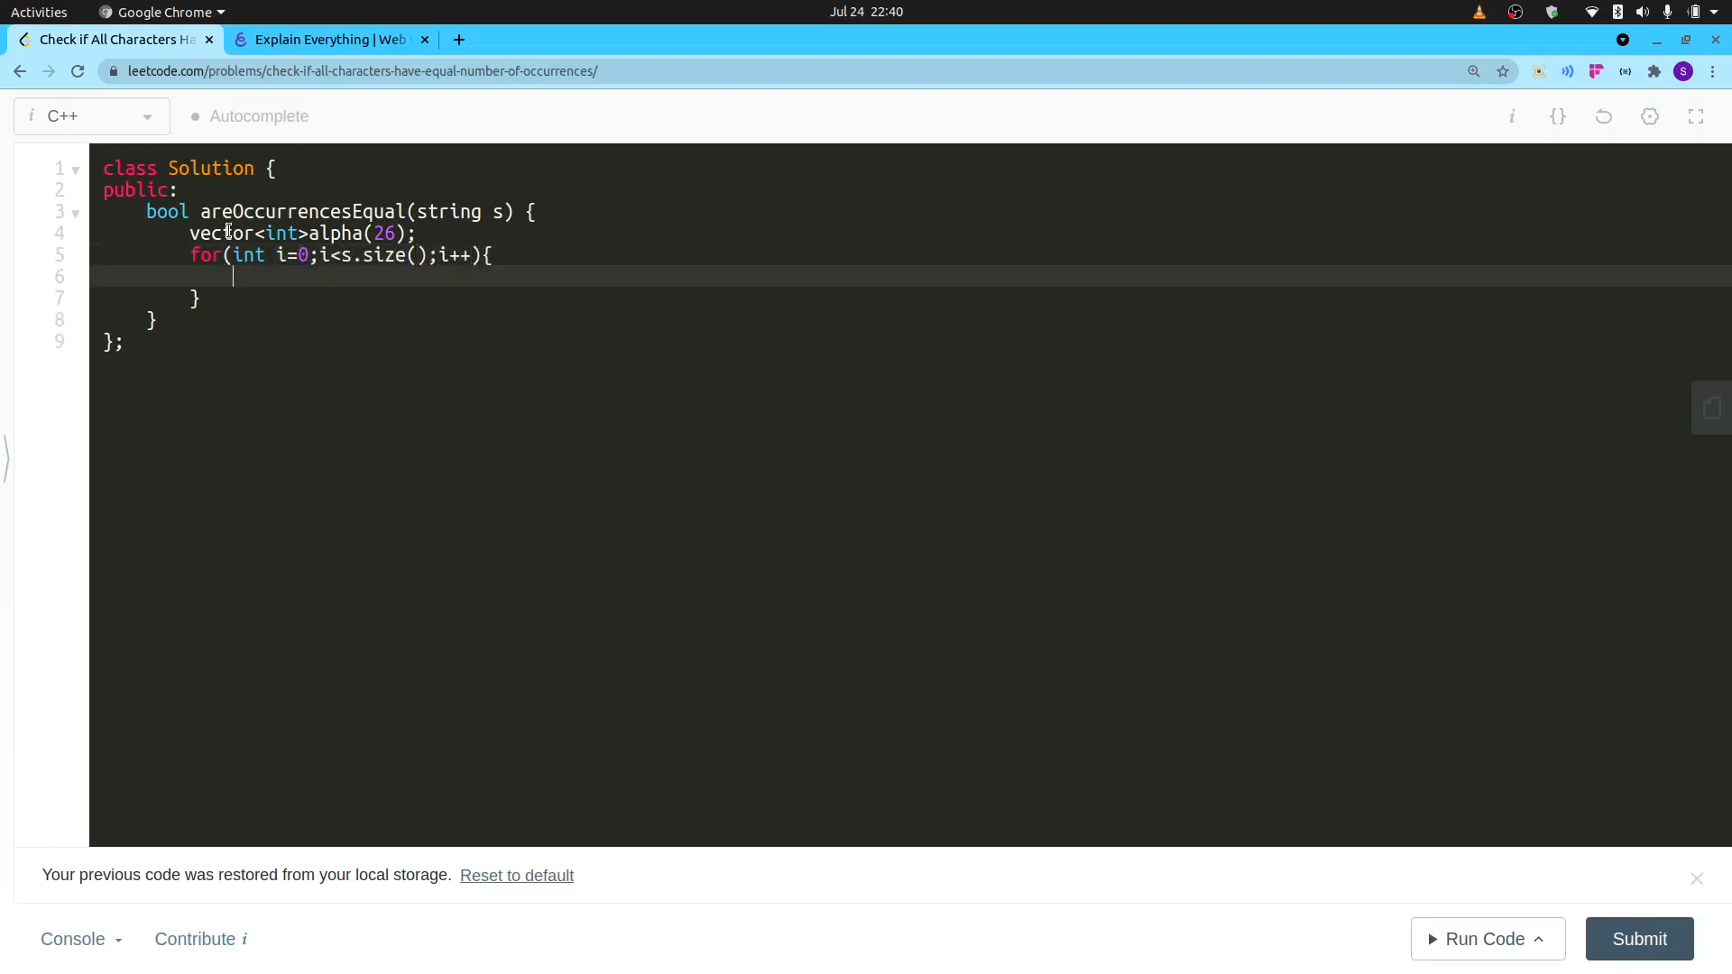
pyautogui.write('alpha[]')
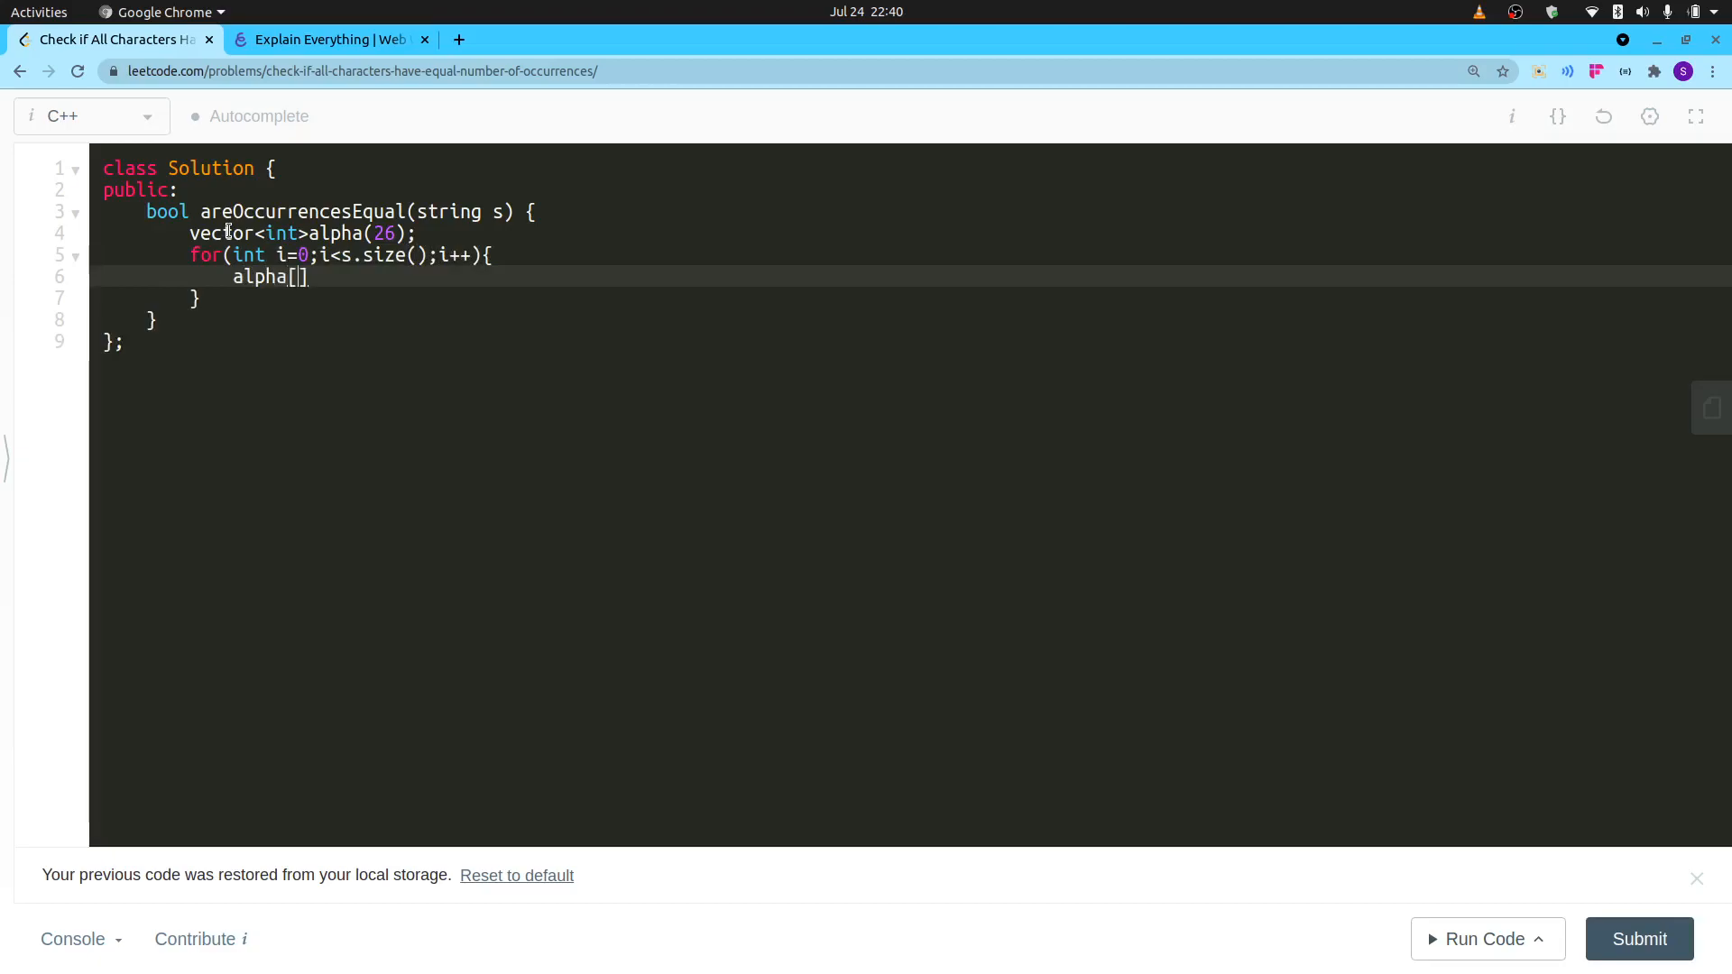
pyautogui.write('s[i]')
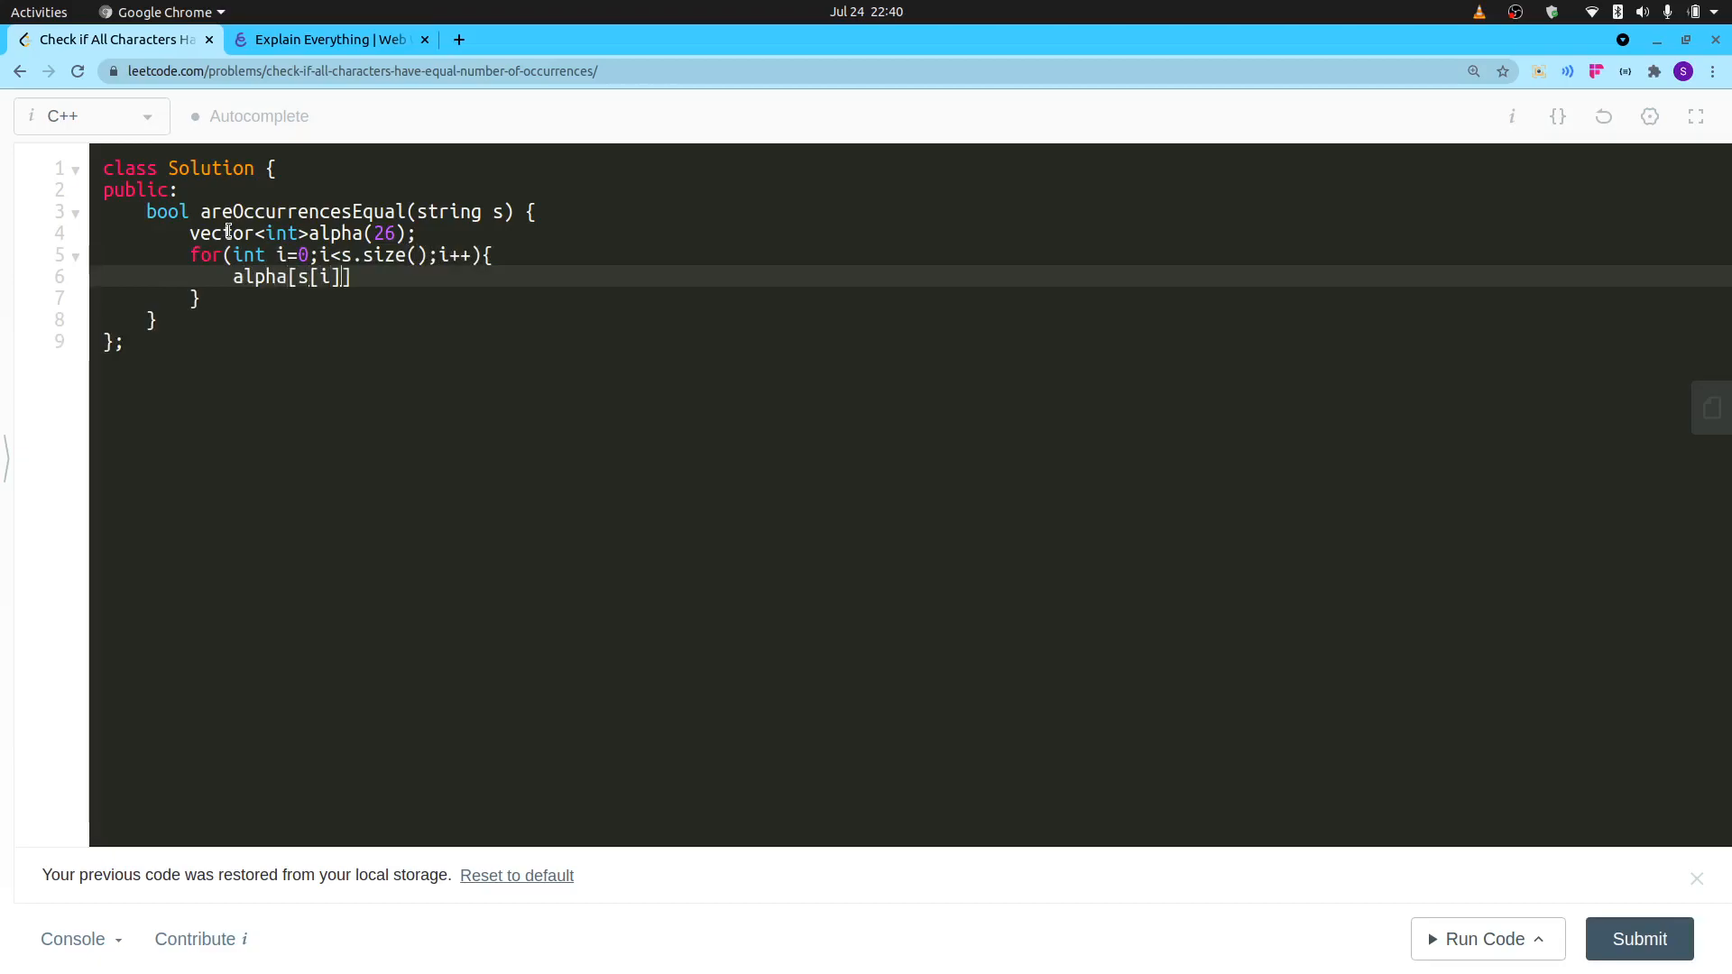
pyautogui.write("-'a'")
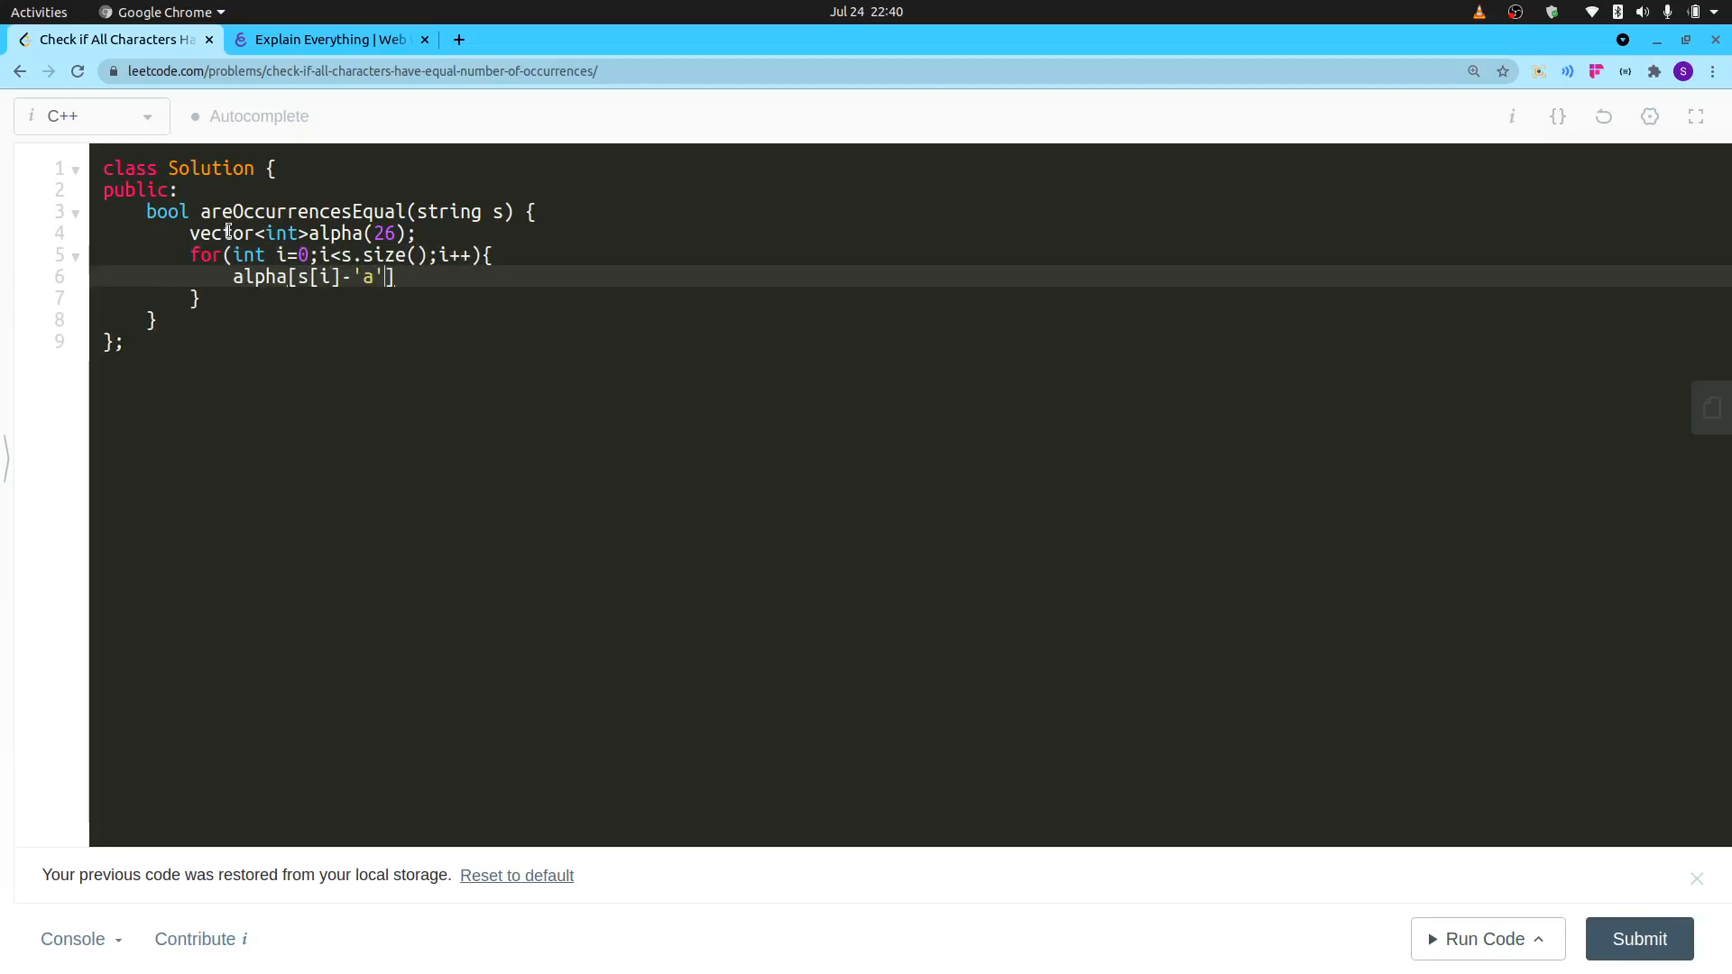
pyautogui.write(']++;')
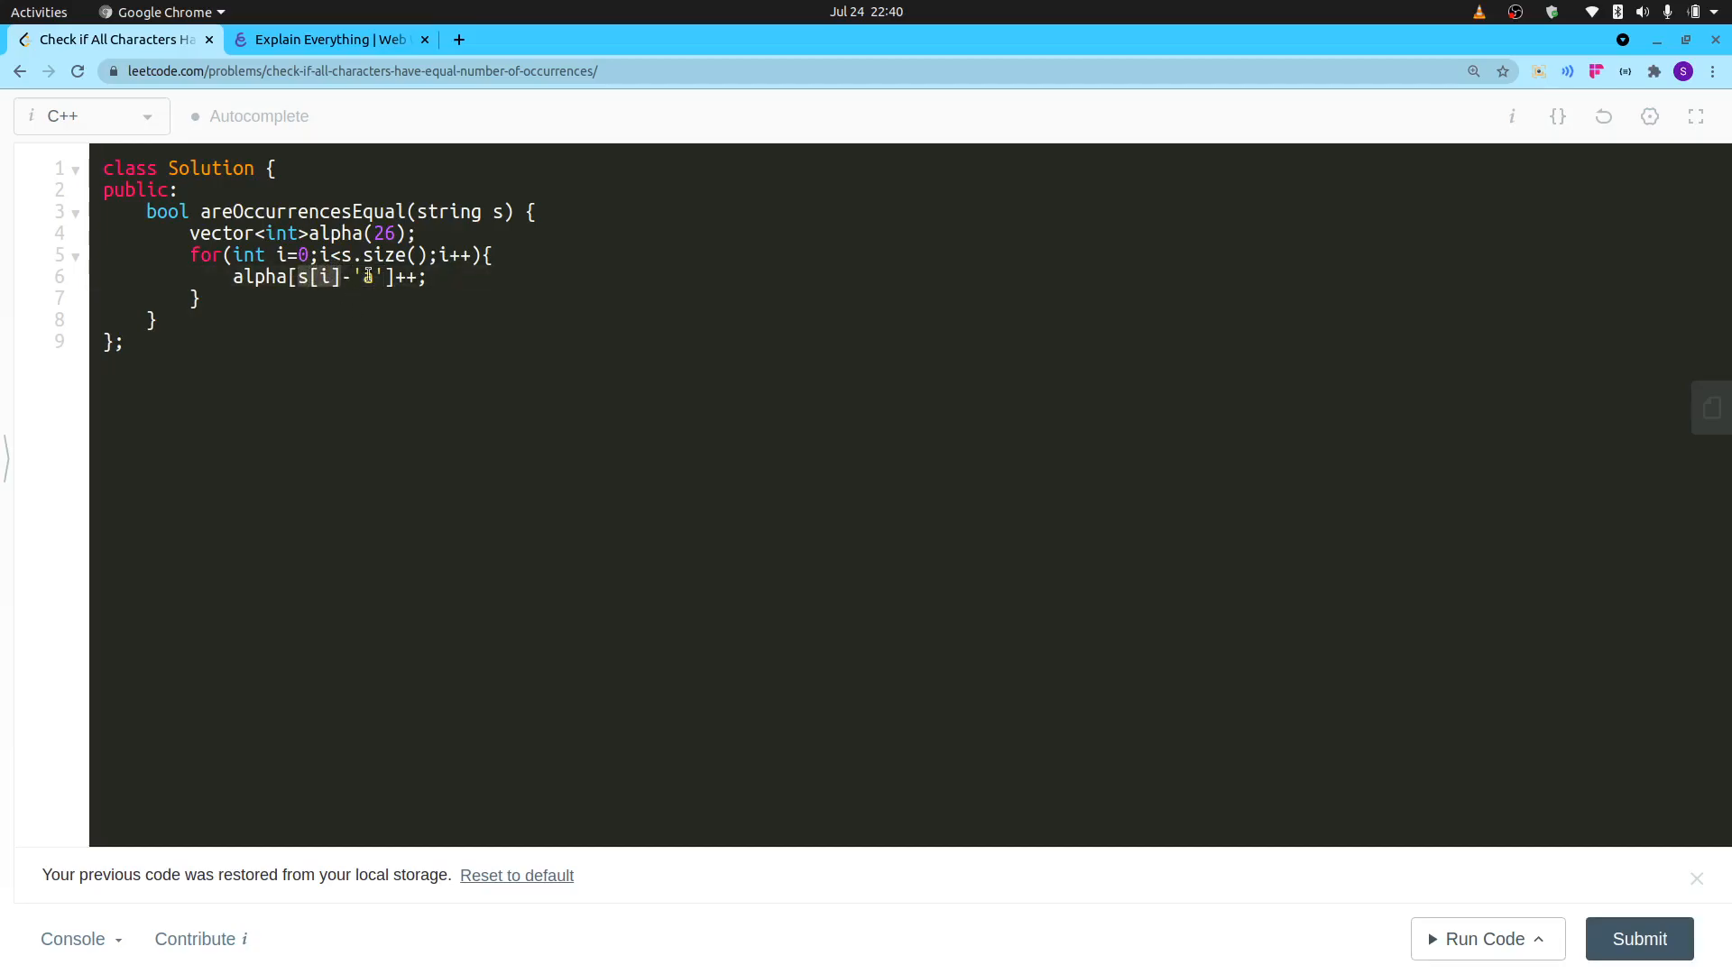
pyautogui.click(326, 40)
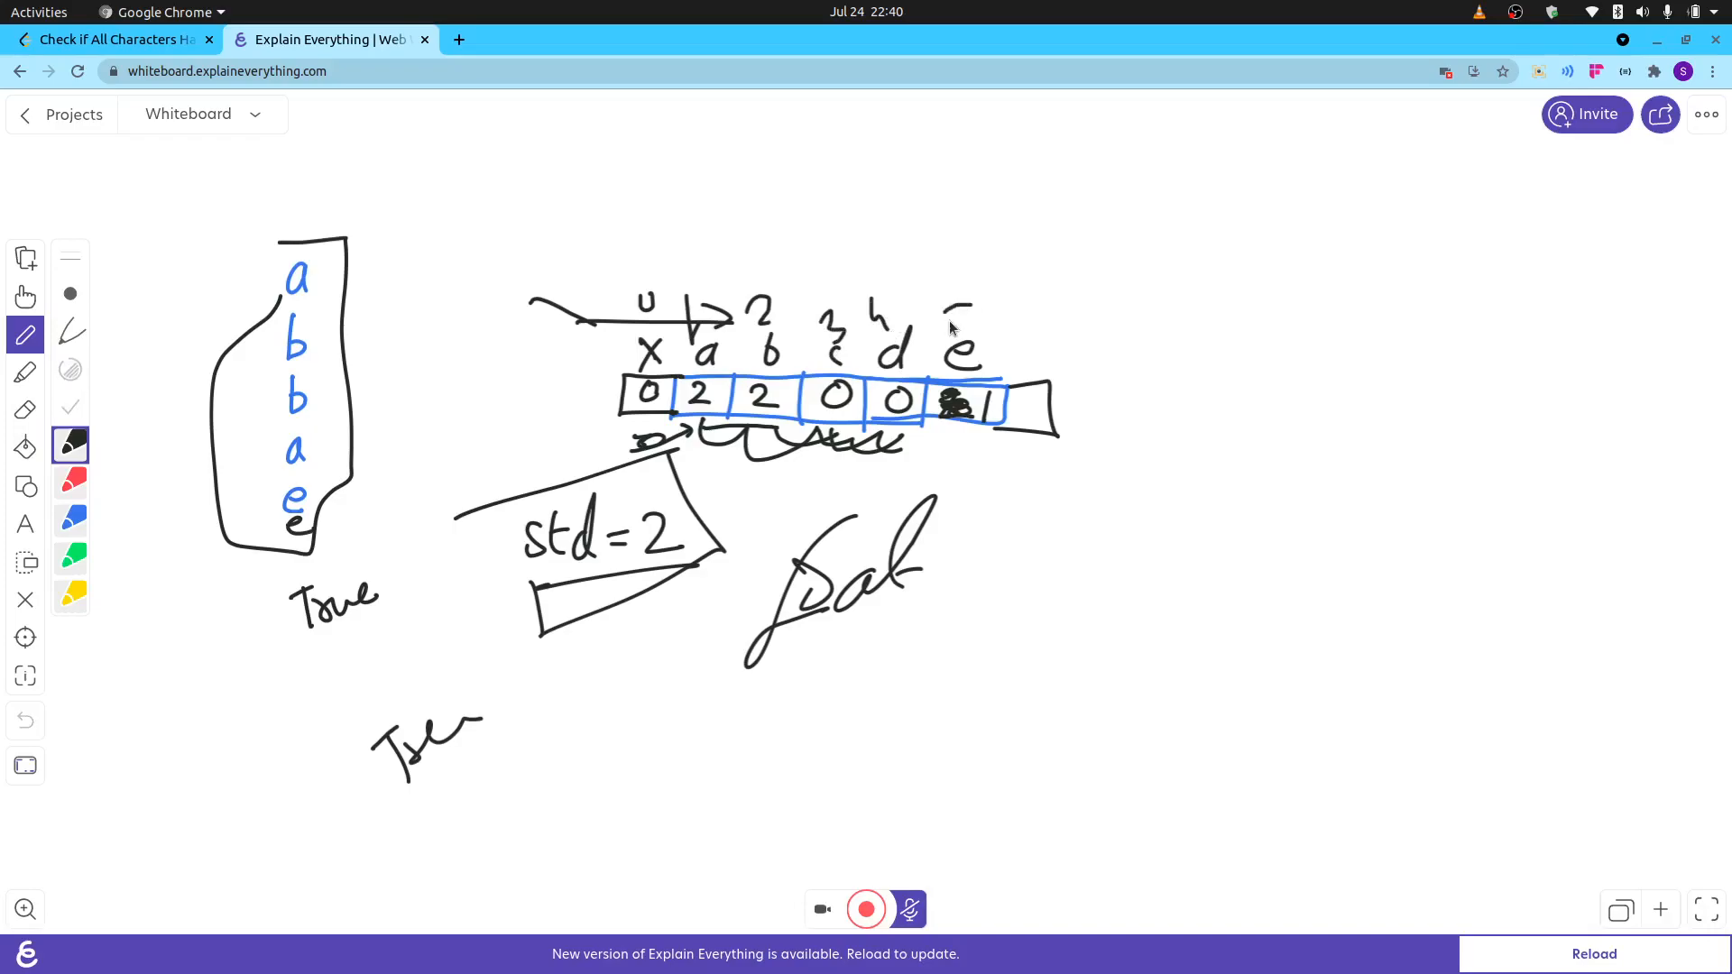
# Write index numbers above the letter-count array cells, including 5 over e.
pyautogui.moveTo(646, 332); pyautogui.dragTo(657, 364)
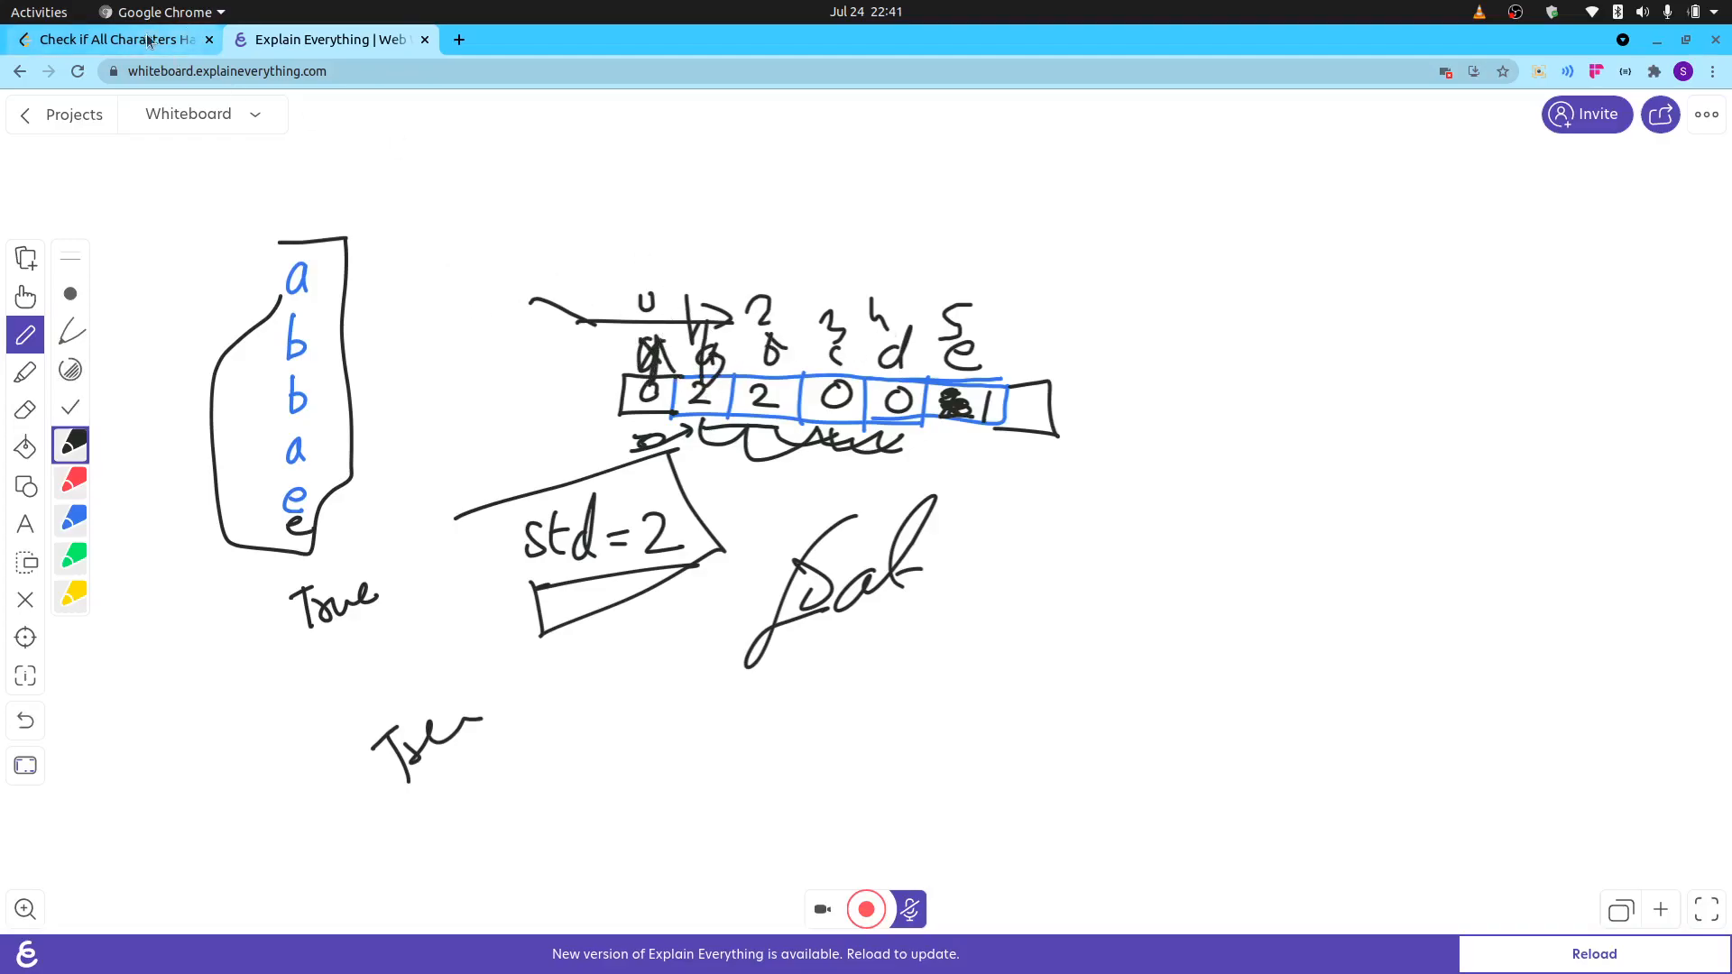
# Back in the C++ editor, declare int standard=-1; after the first loop.
pyautogui.click(110, 38)
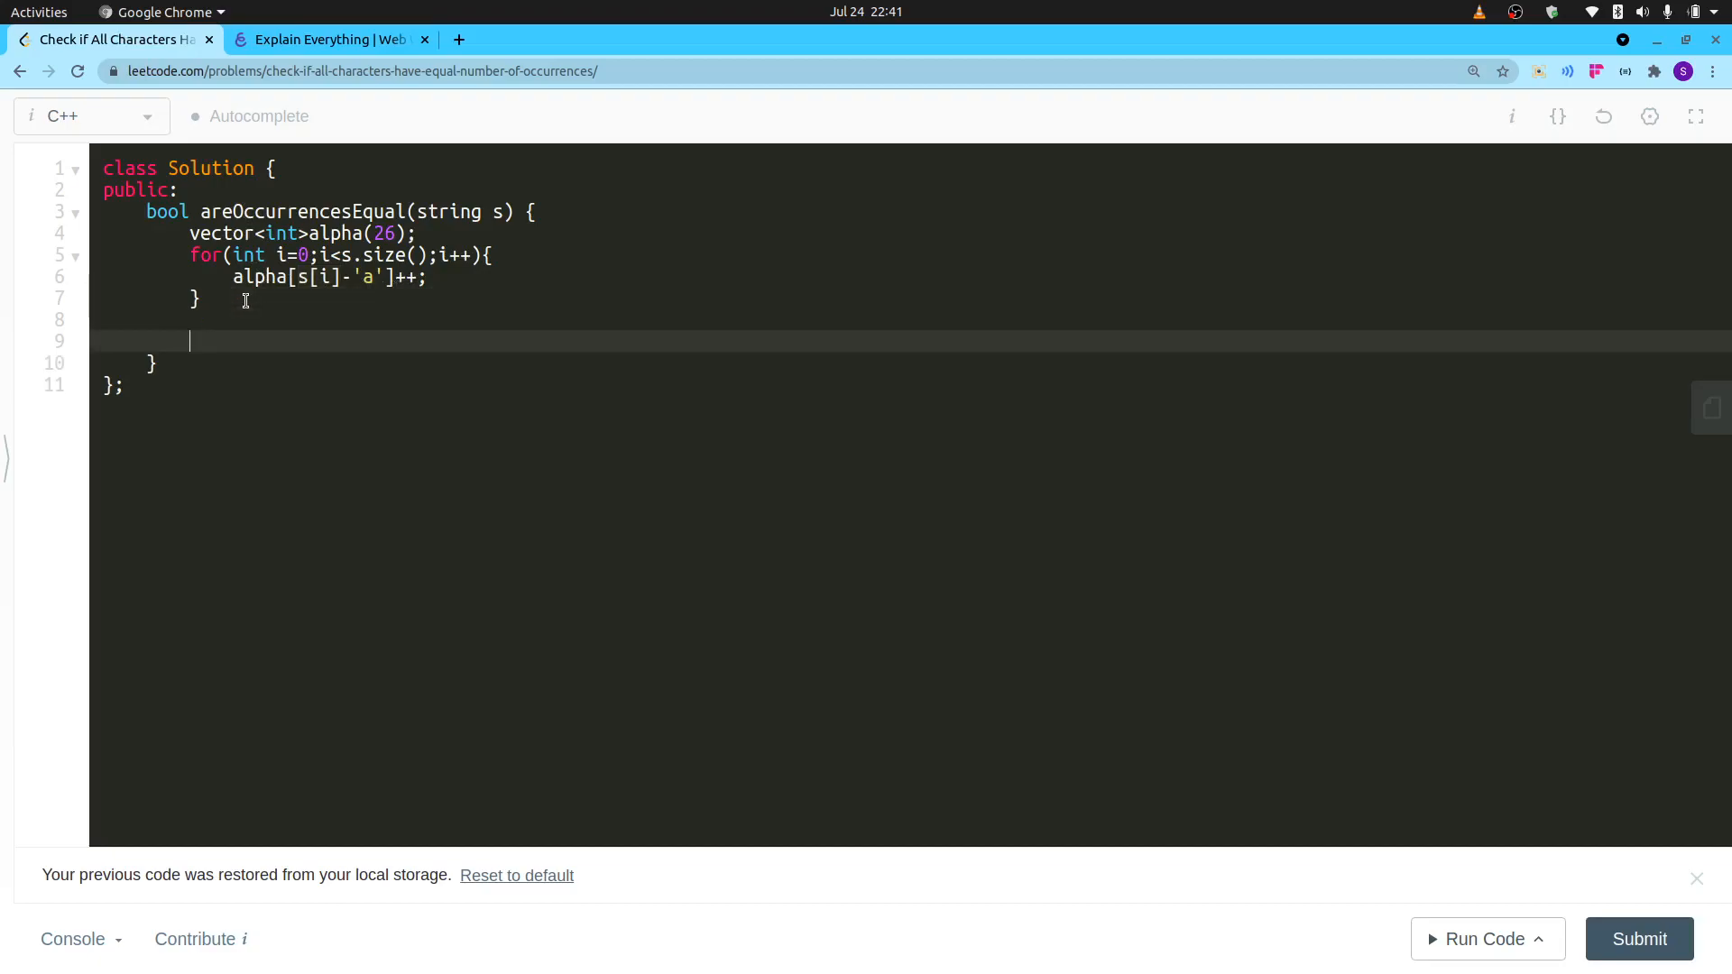
pyautogui.write('int s')
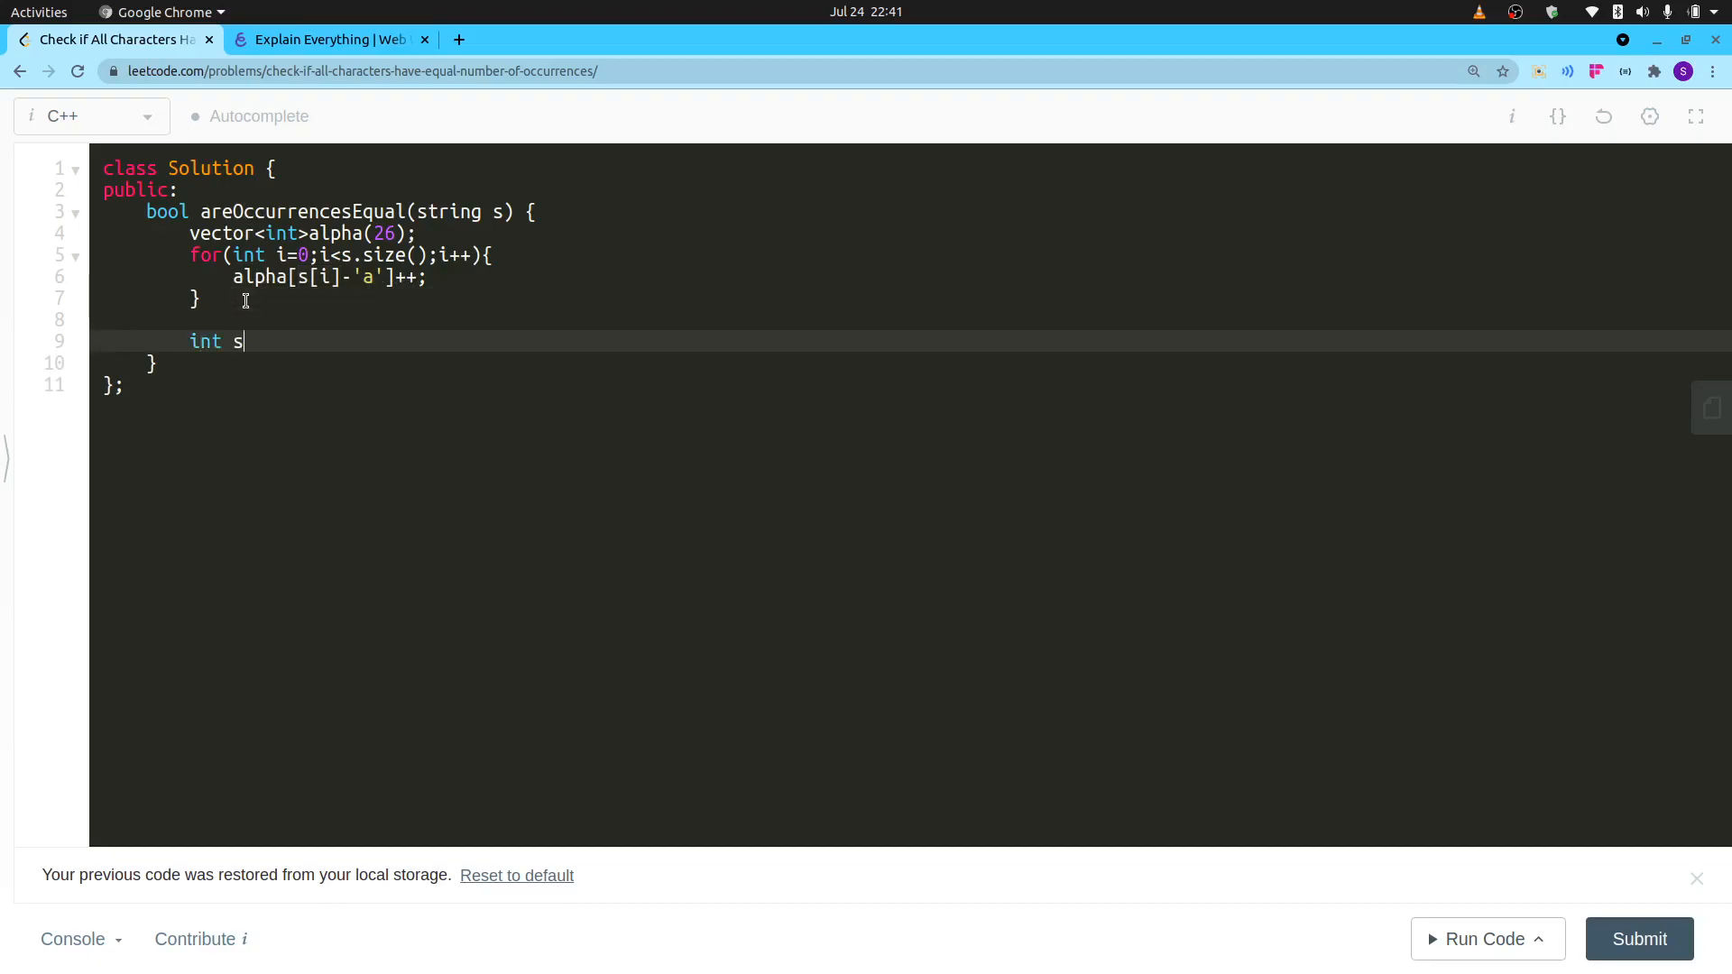
pyautogui.write('tandard[]')
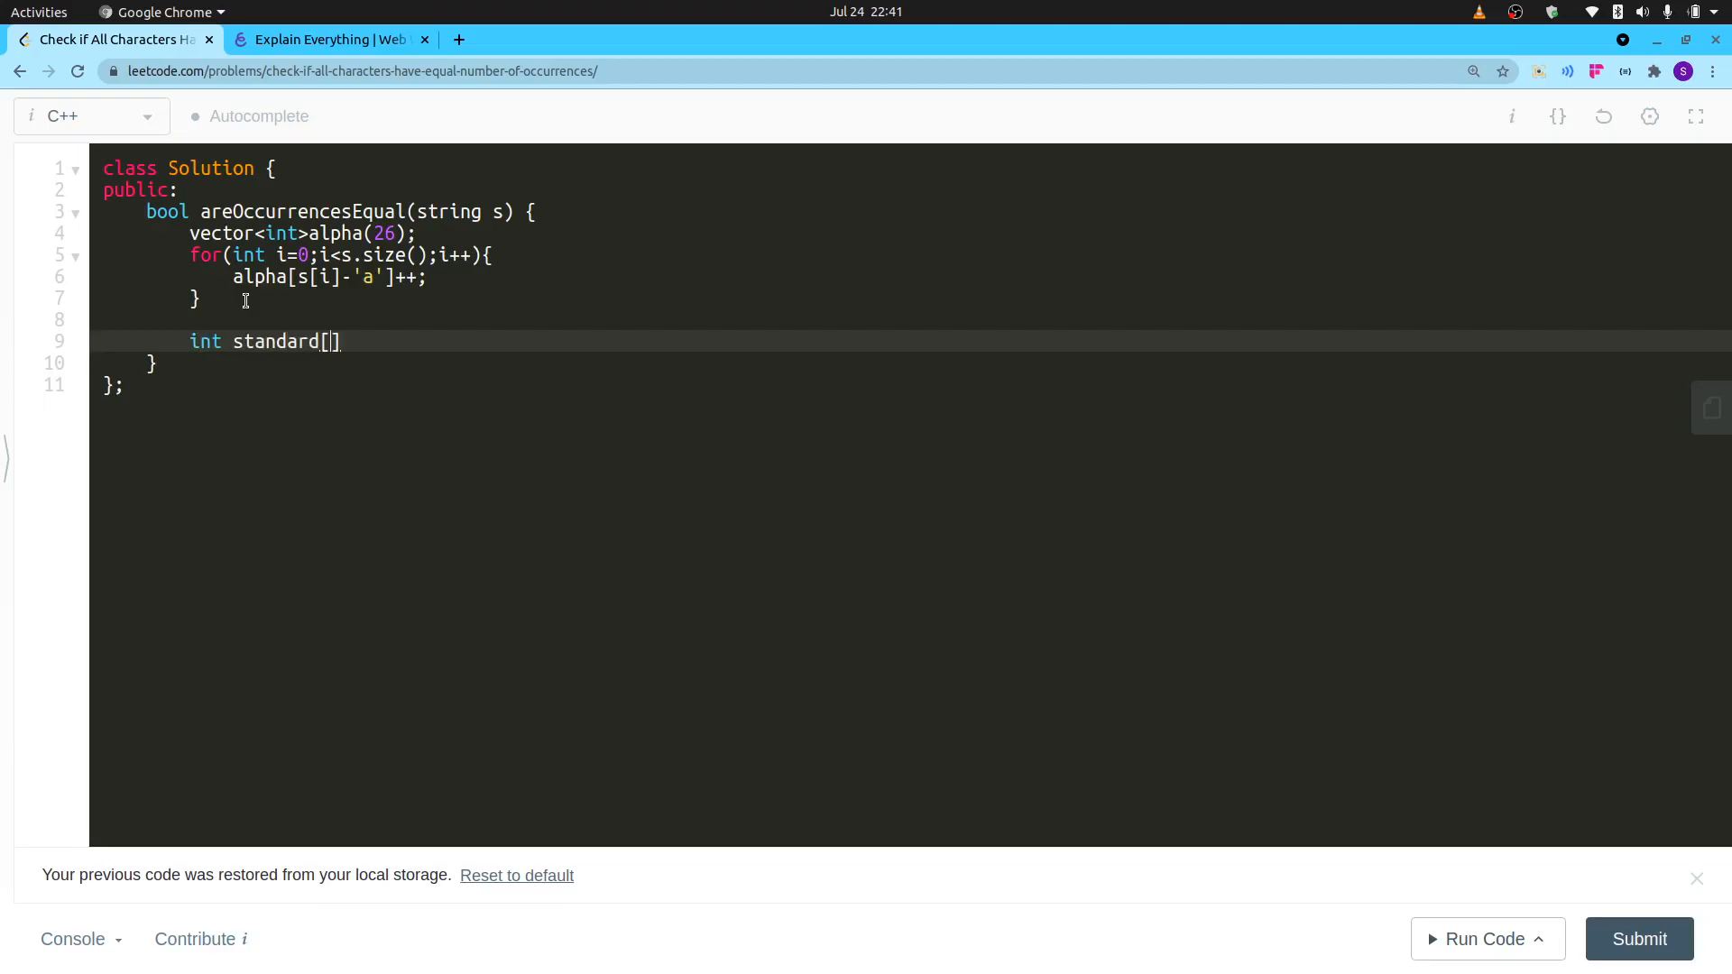
pyautogui.write('=-1;')
pyautogui.write('for(int ')
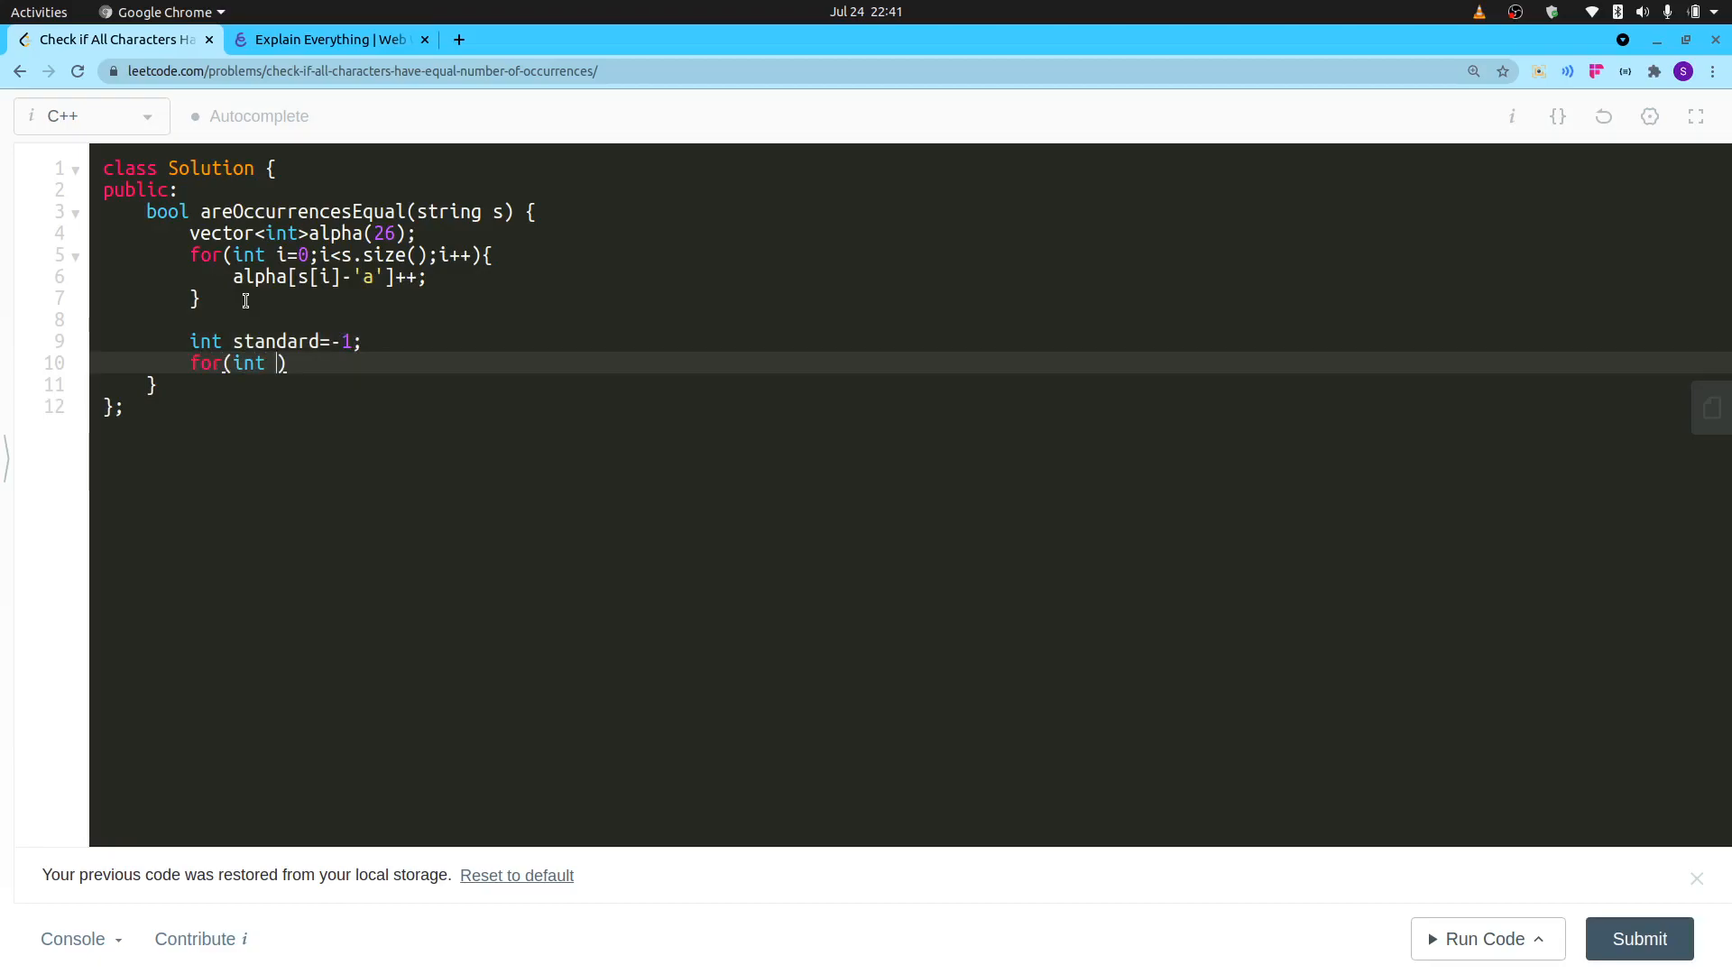
# Open a for loop running i from 0 to alpha.size().
pyautogui.write('i')
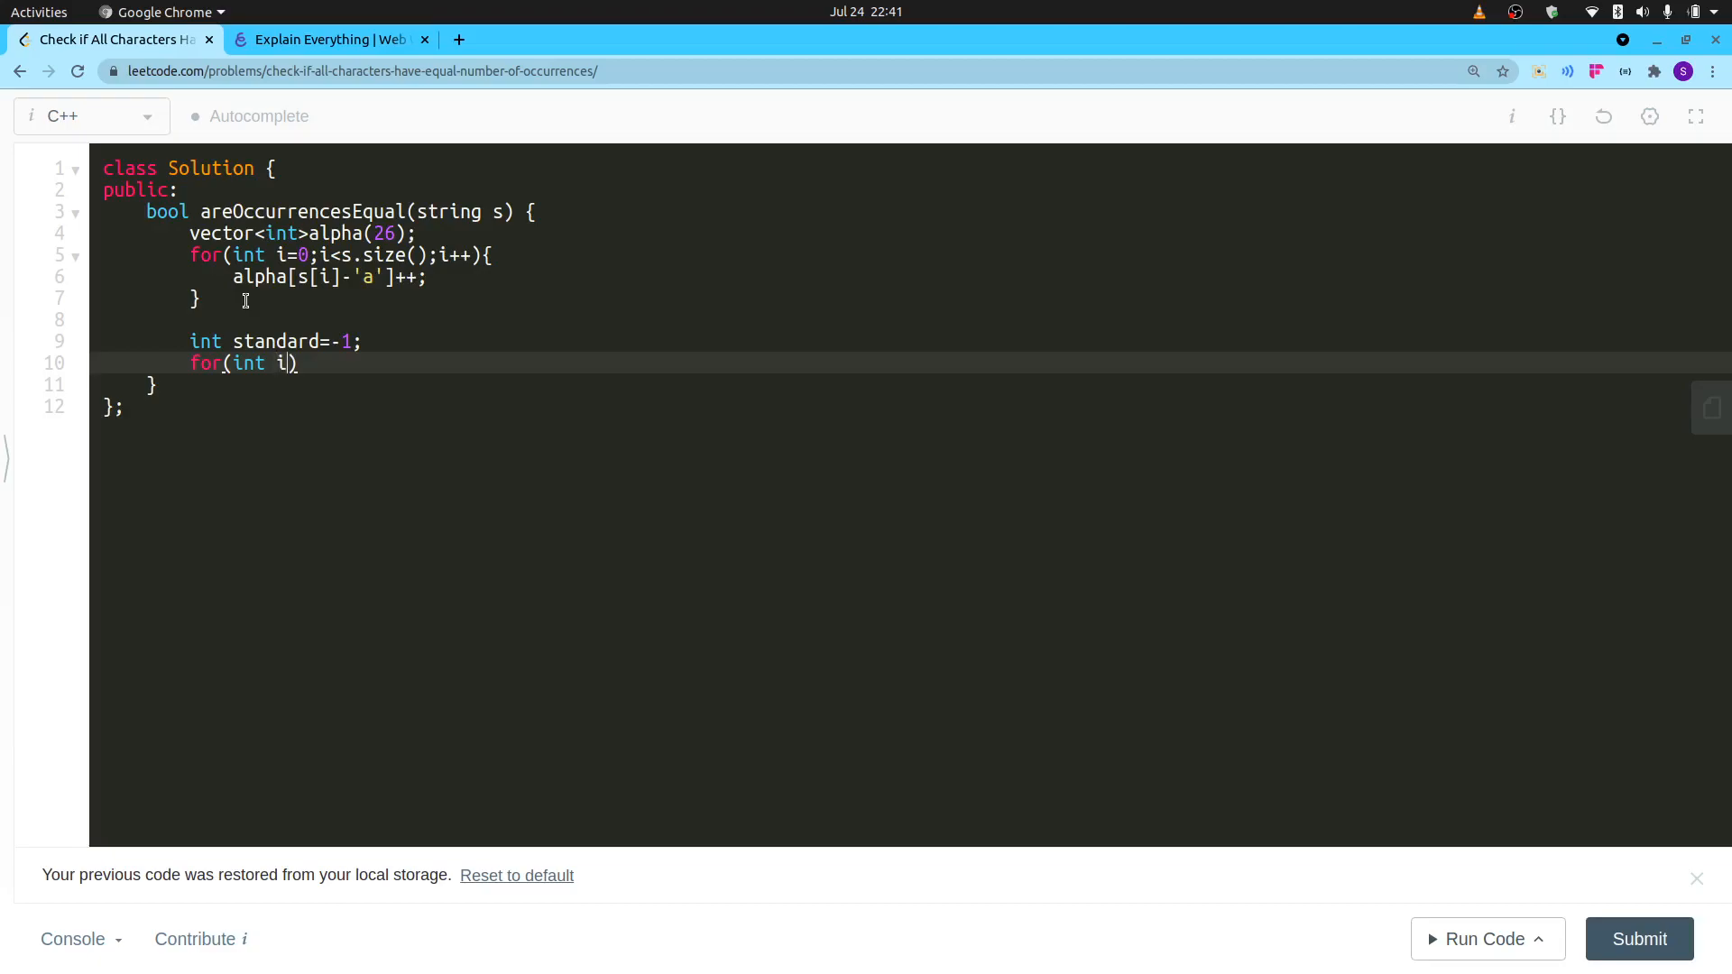
pyautogui.write('=0;i<')
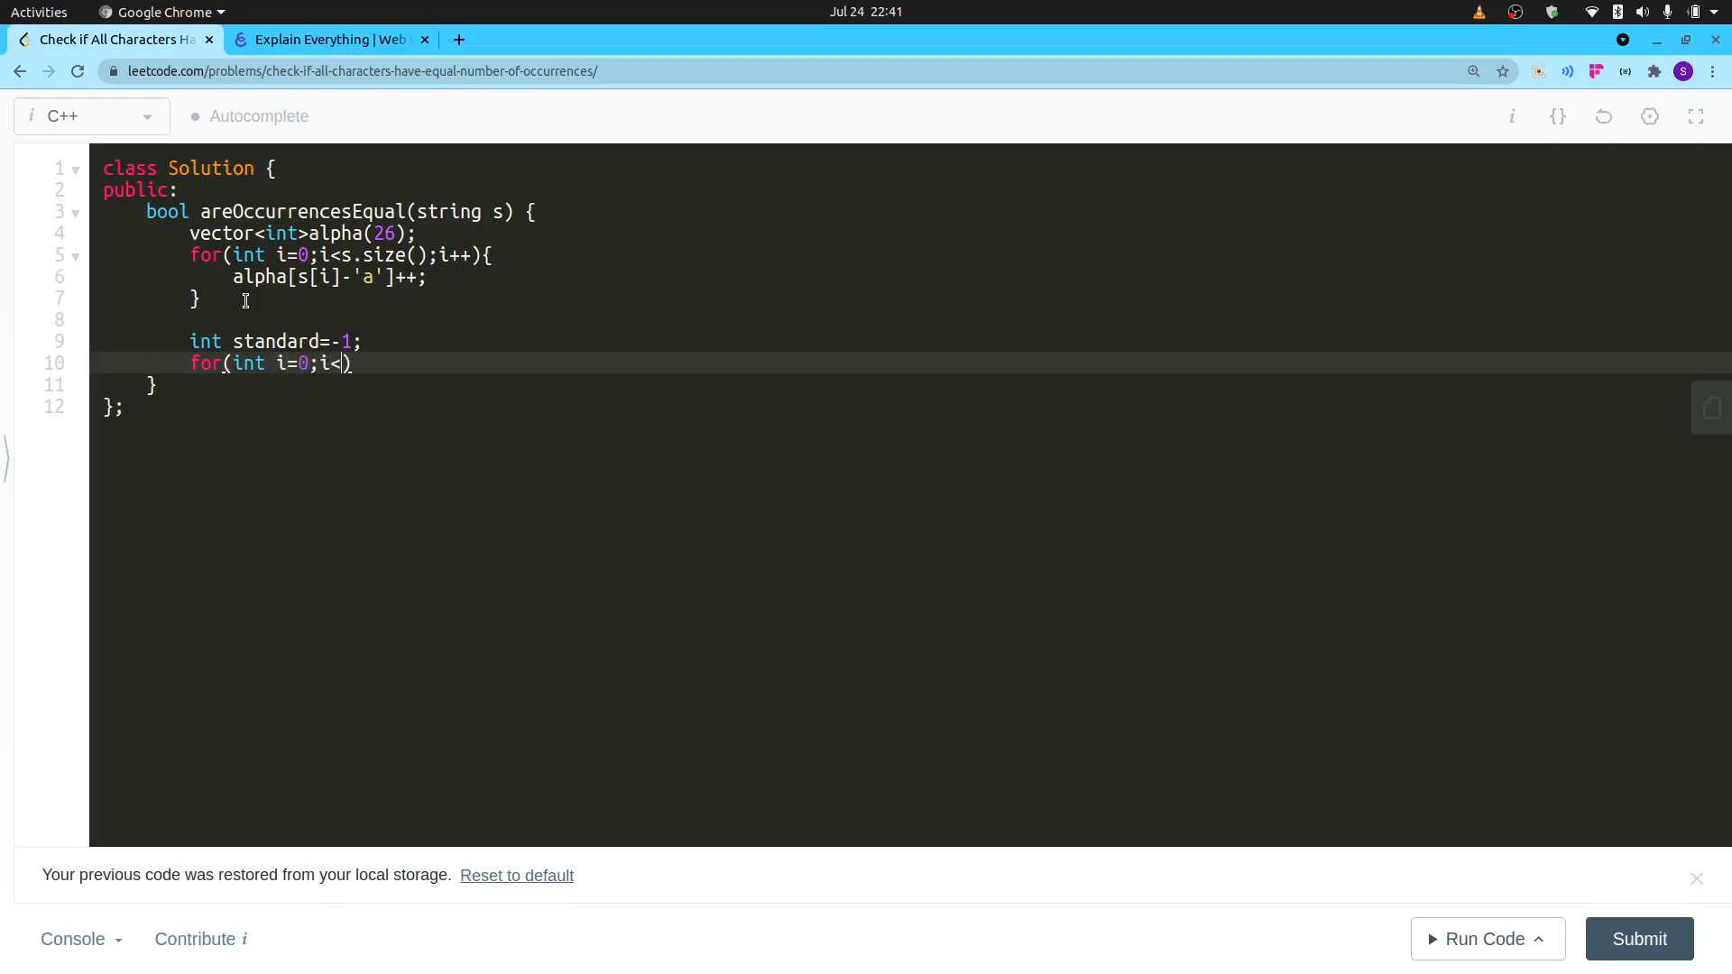
pyautogui.write('alpha.')
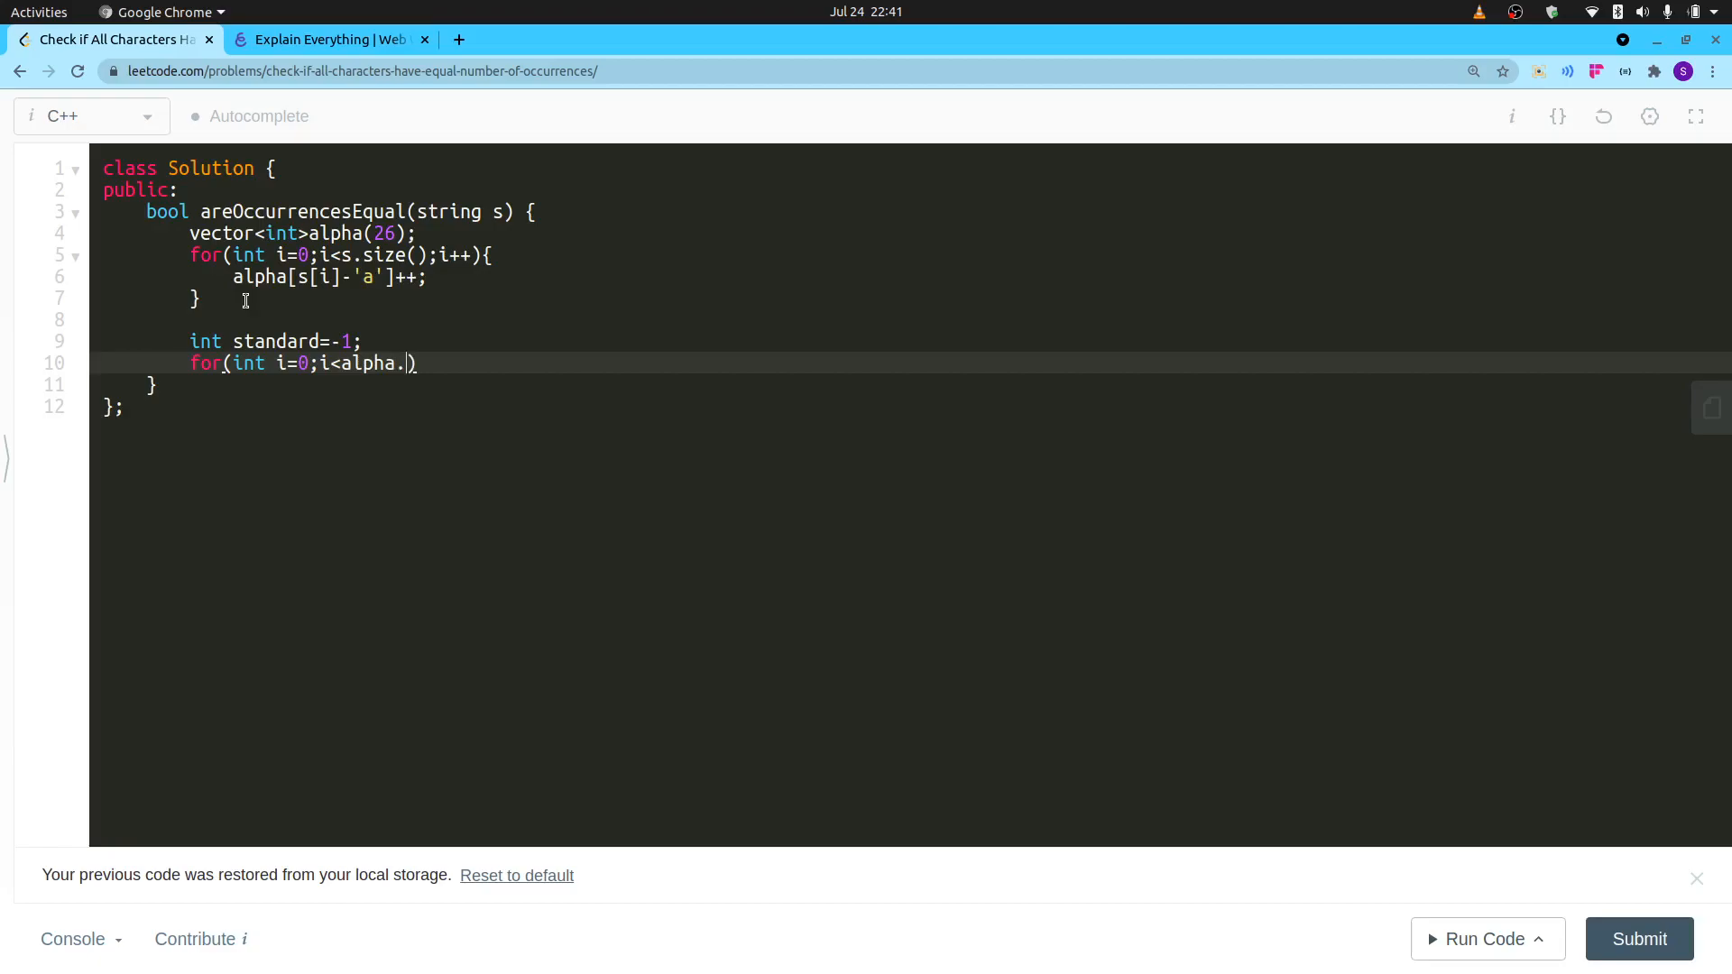
pyautogui.write('size();i++){')
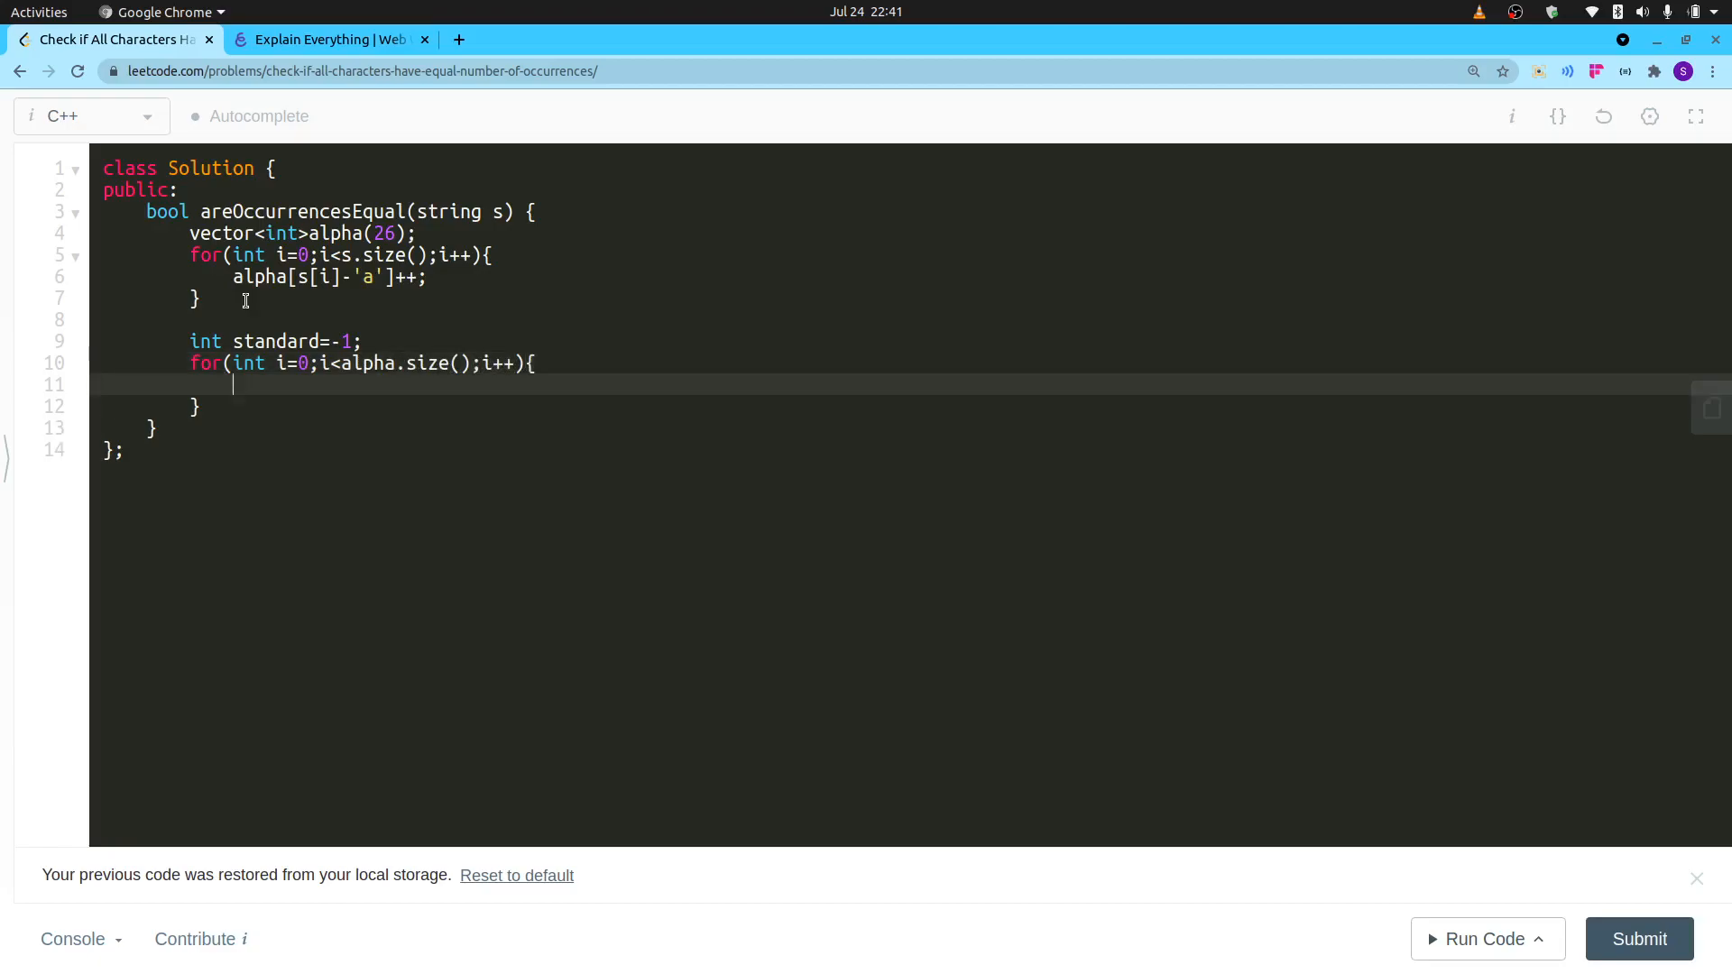
# Write the condition if(standard==-1 && alpha[i]!=0), fixing a mistyped operator.
pyautogui.write('if(s')
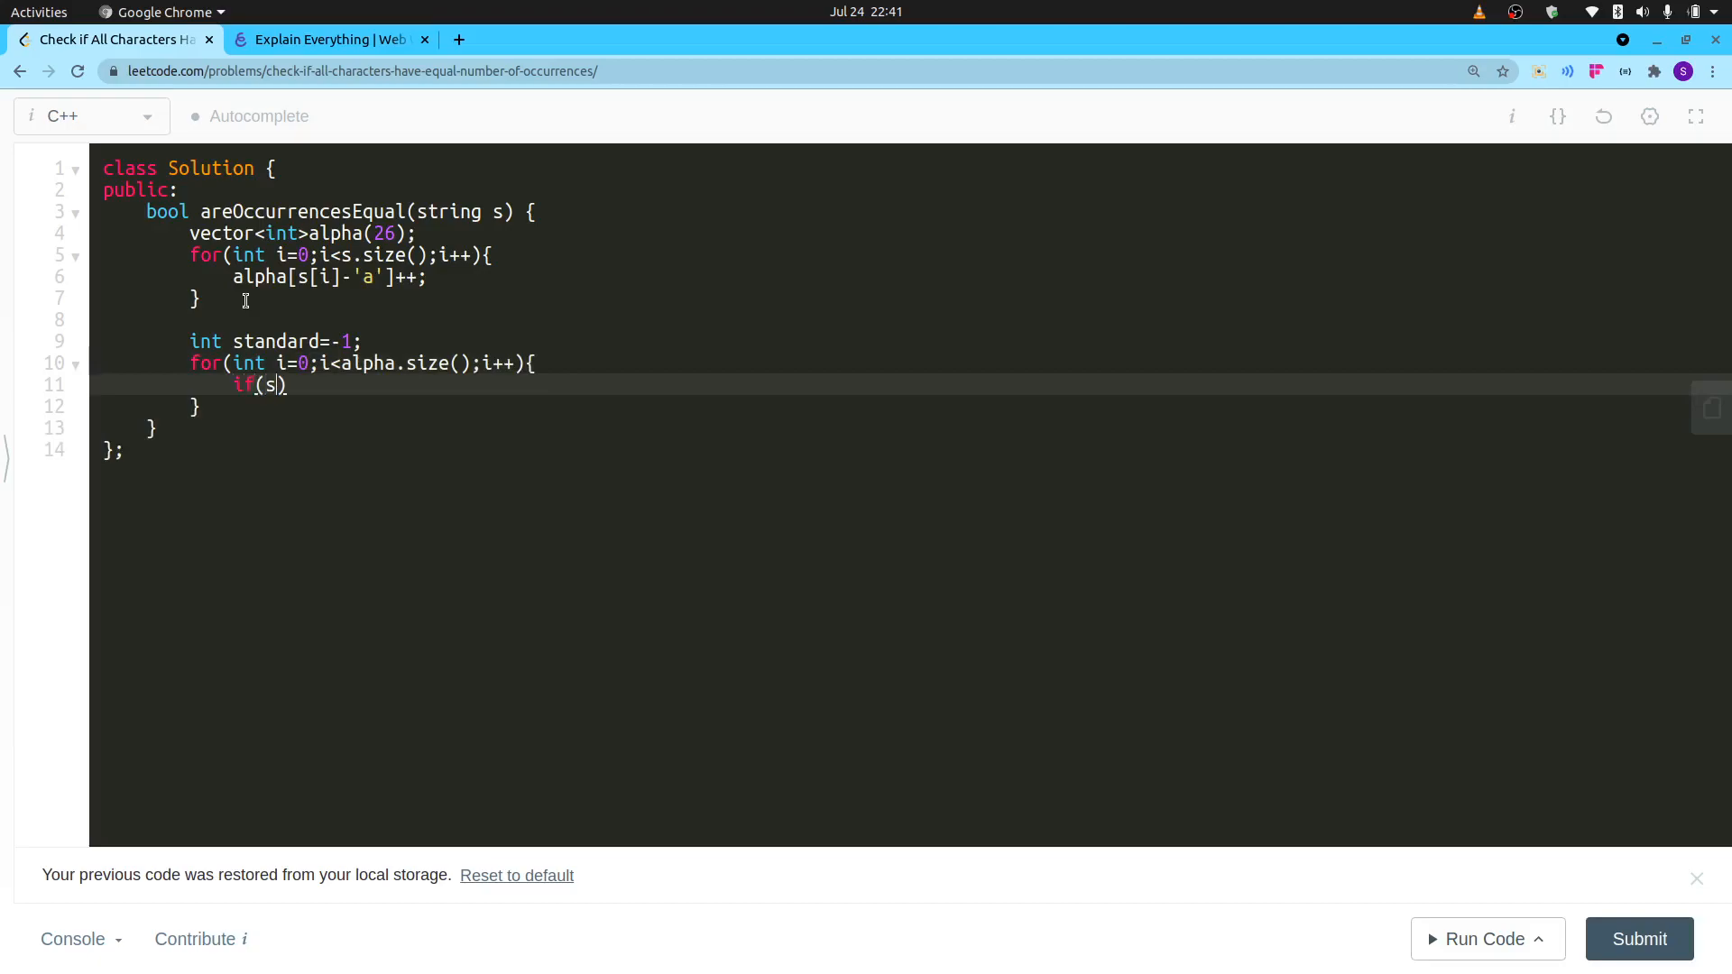
pyautogui.write('tandard[]')
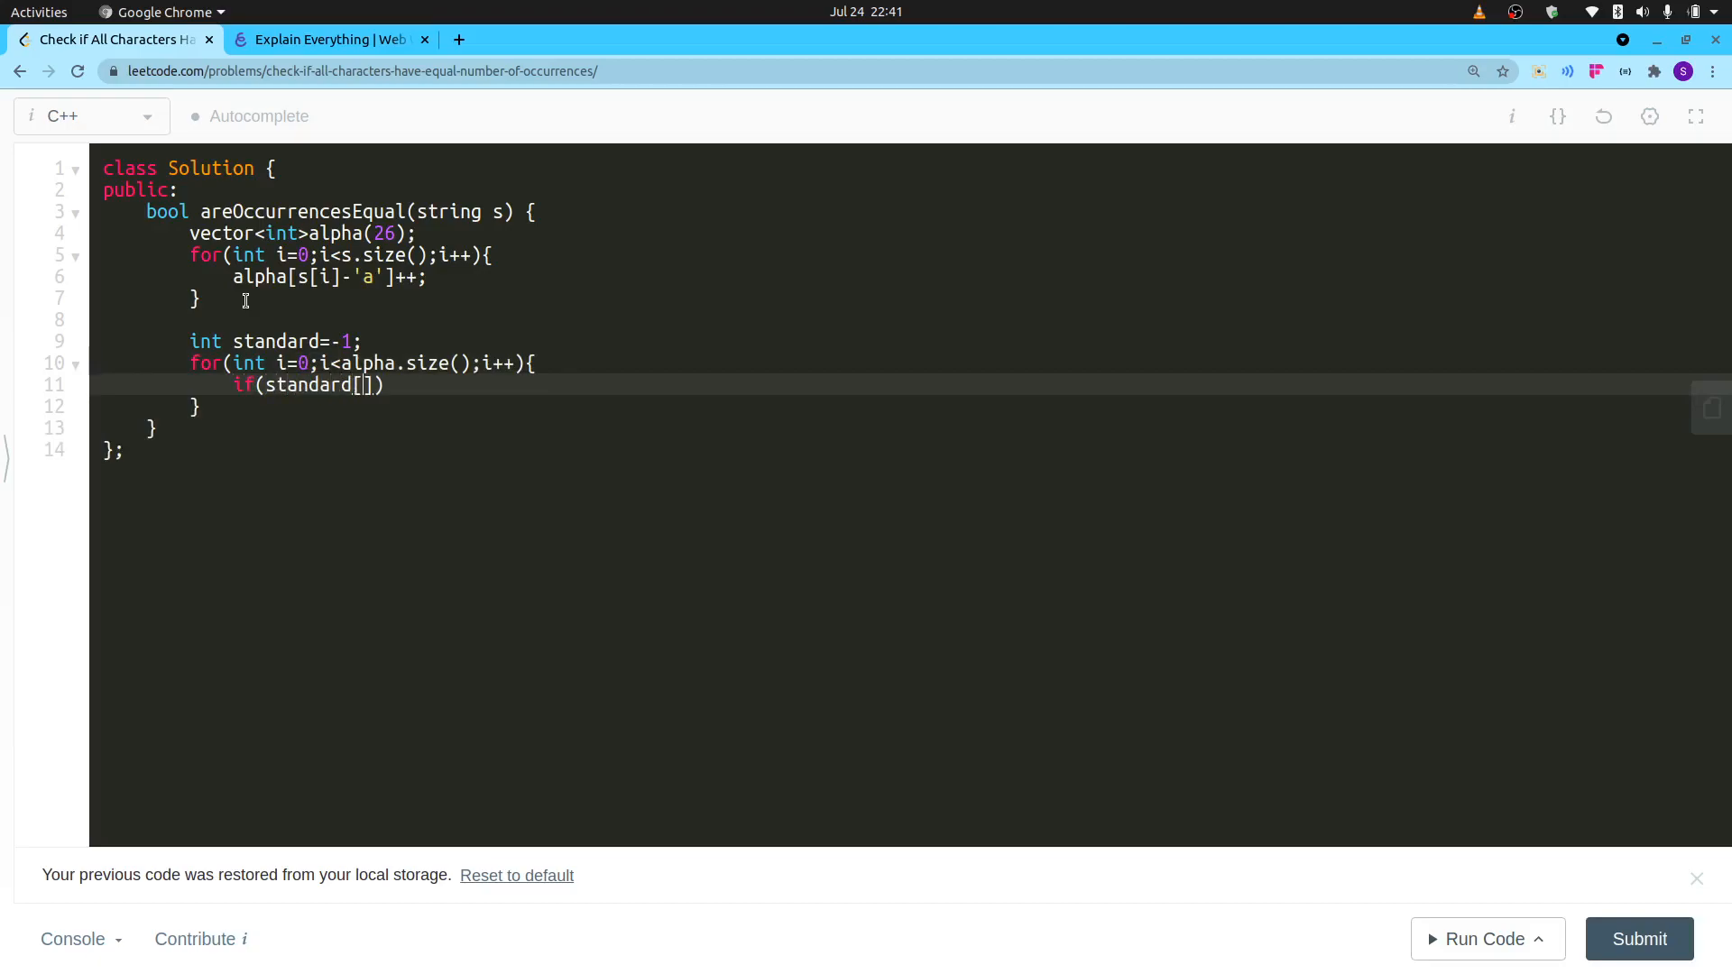
pyautogui.write('==')
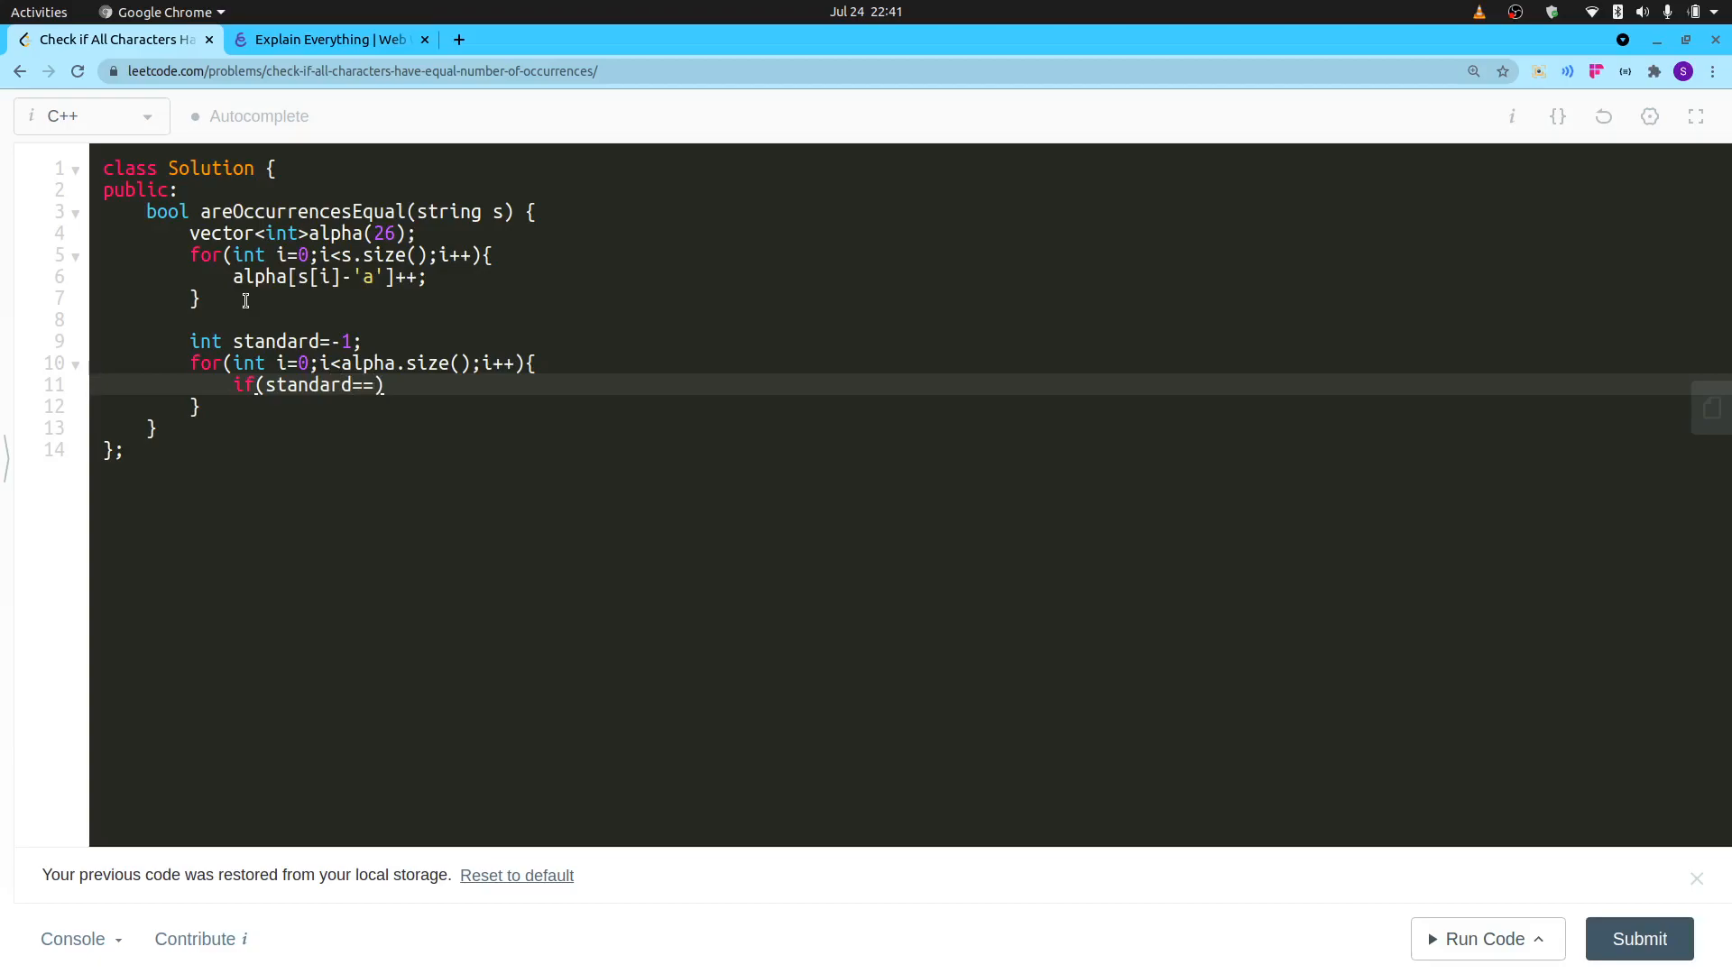
pyautogui.write('-1')
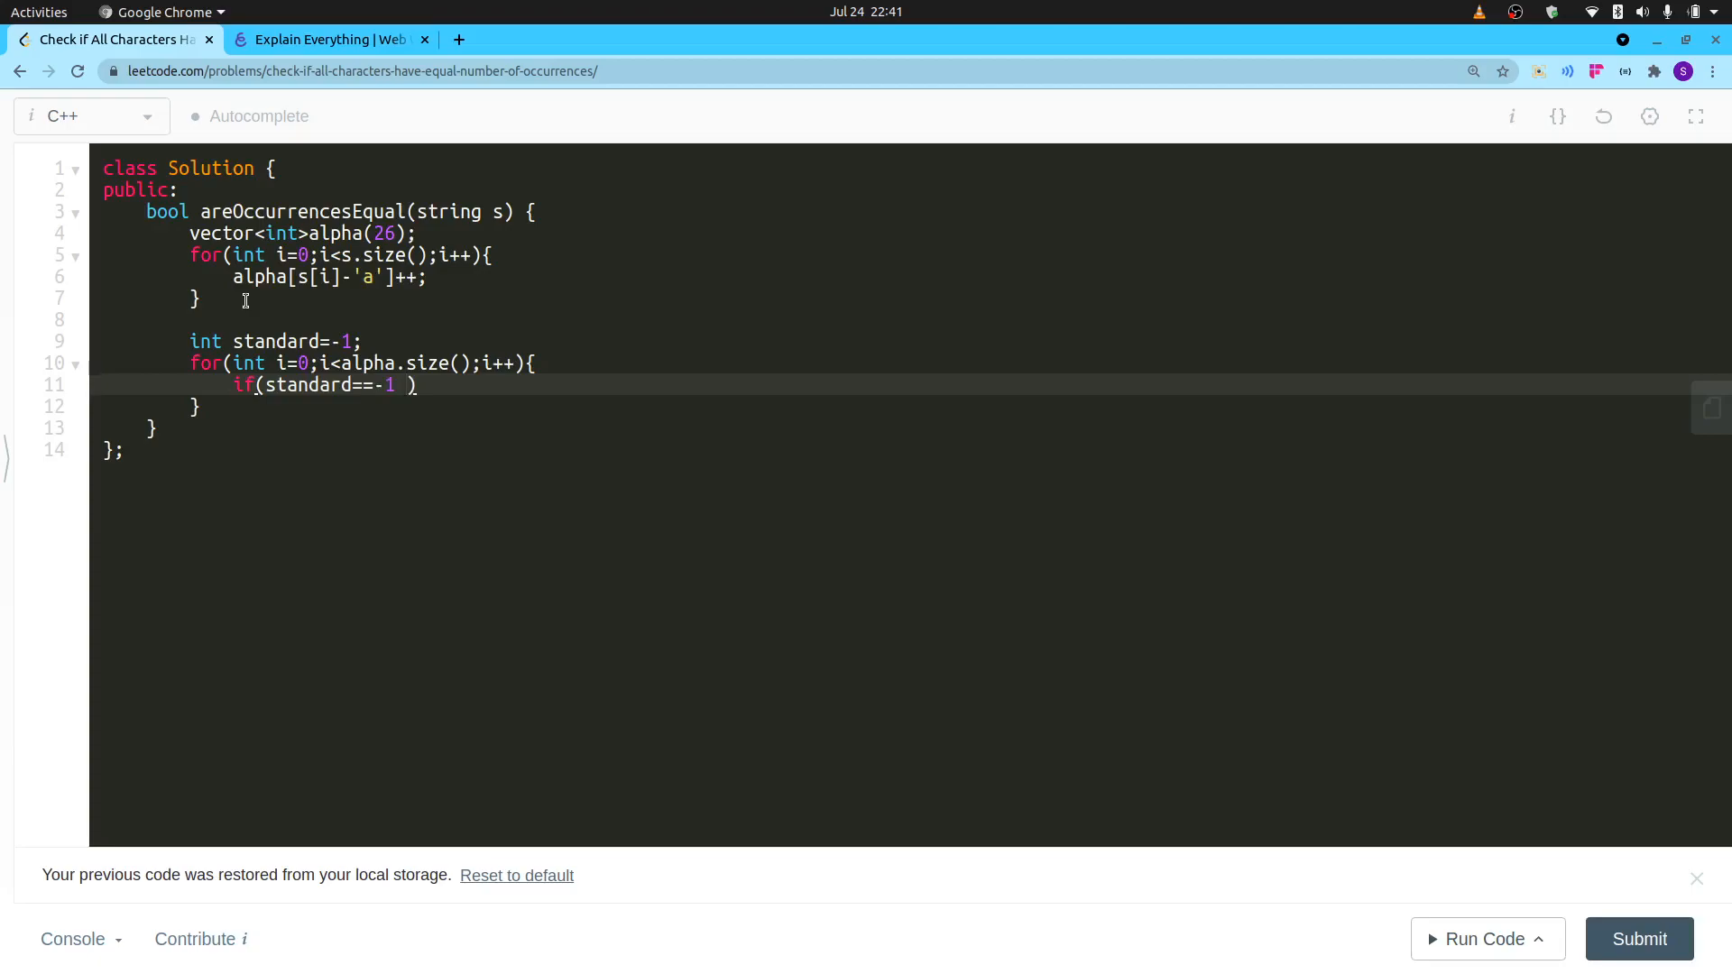
pyautogui.write('**')
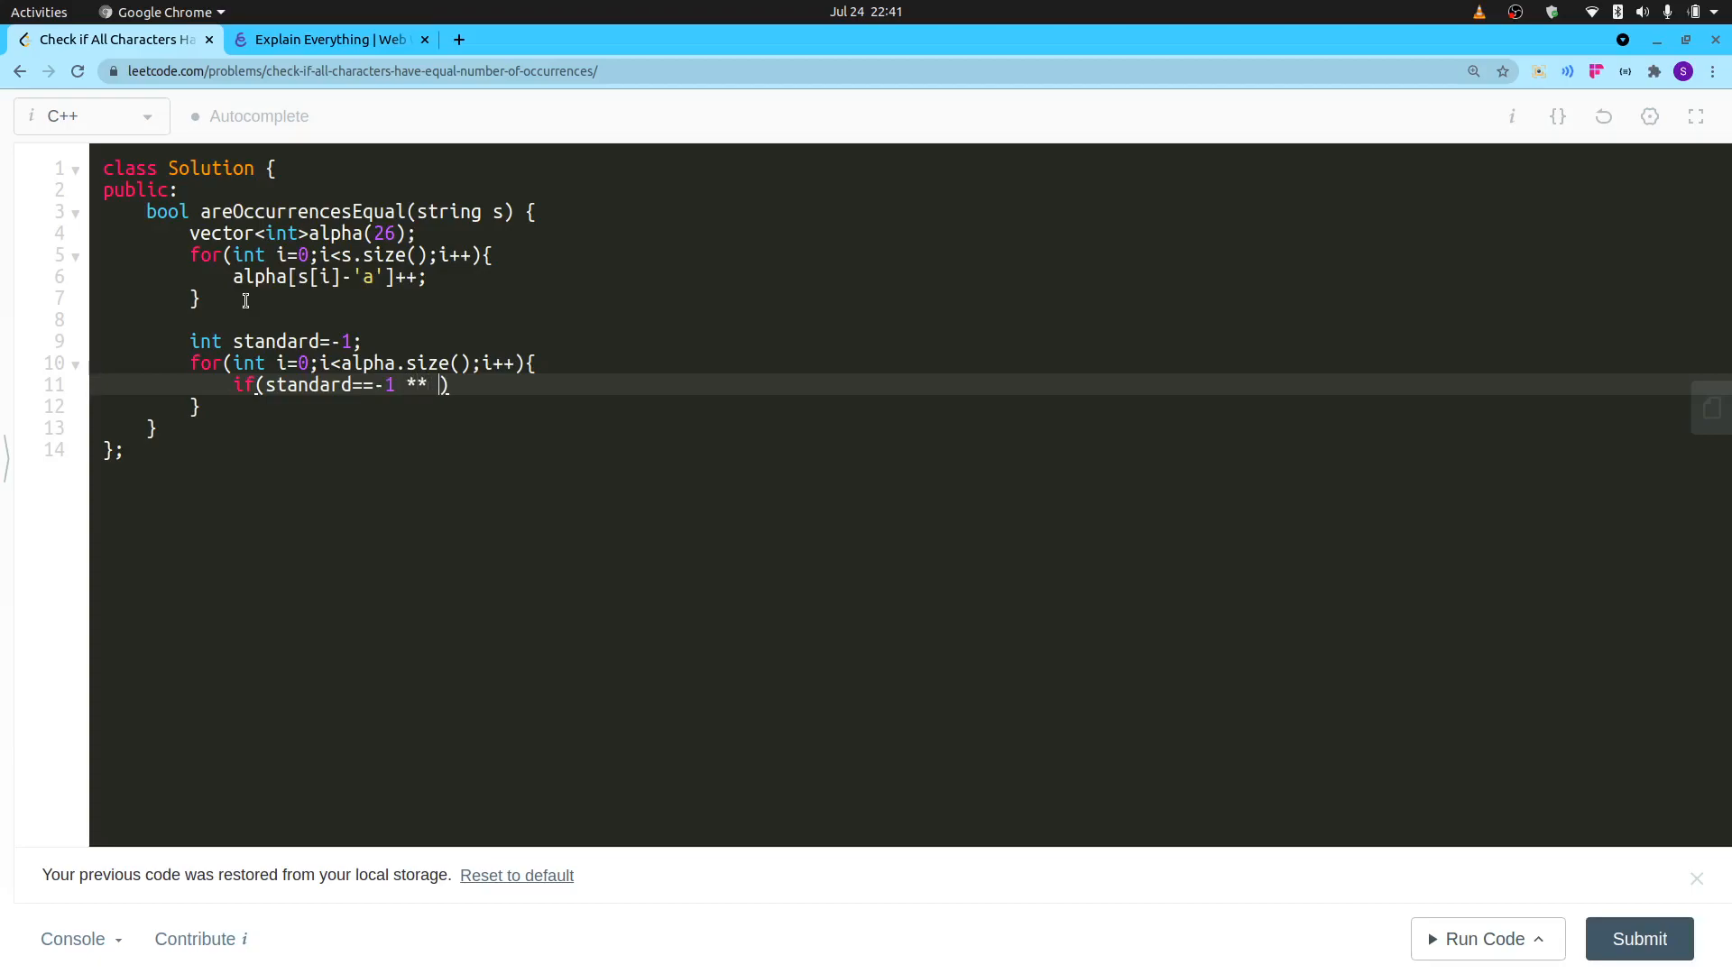
pyautogui.press('Backspace')
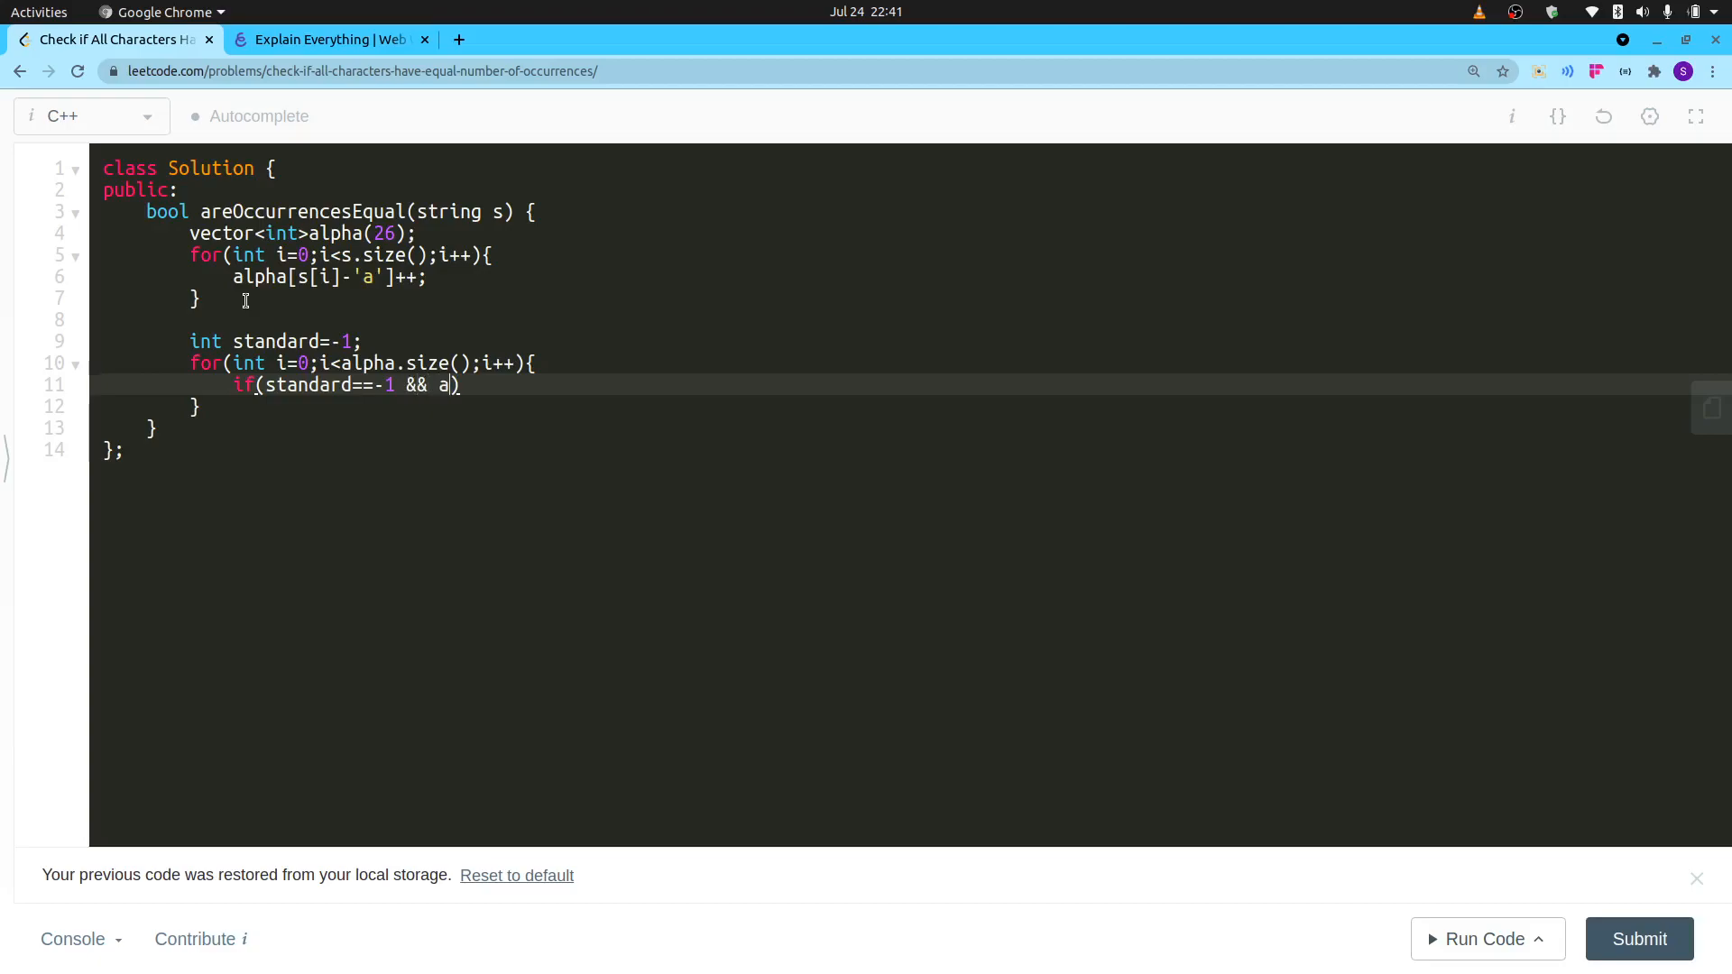
pyautogui.write('lpha[]')
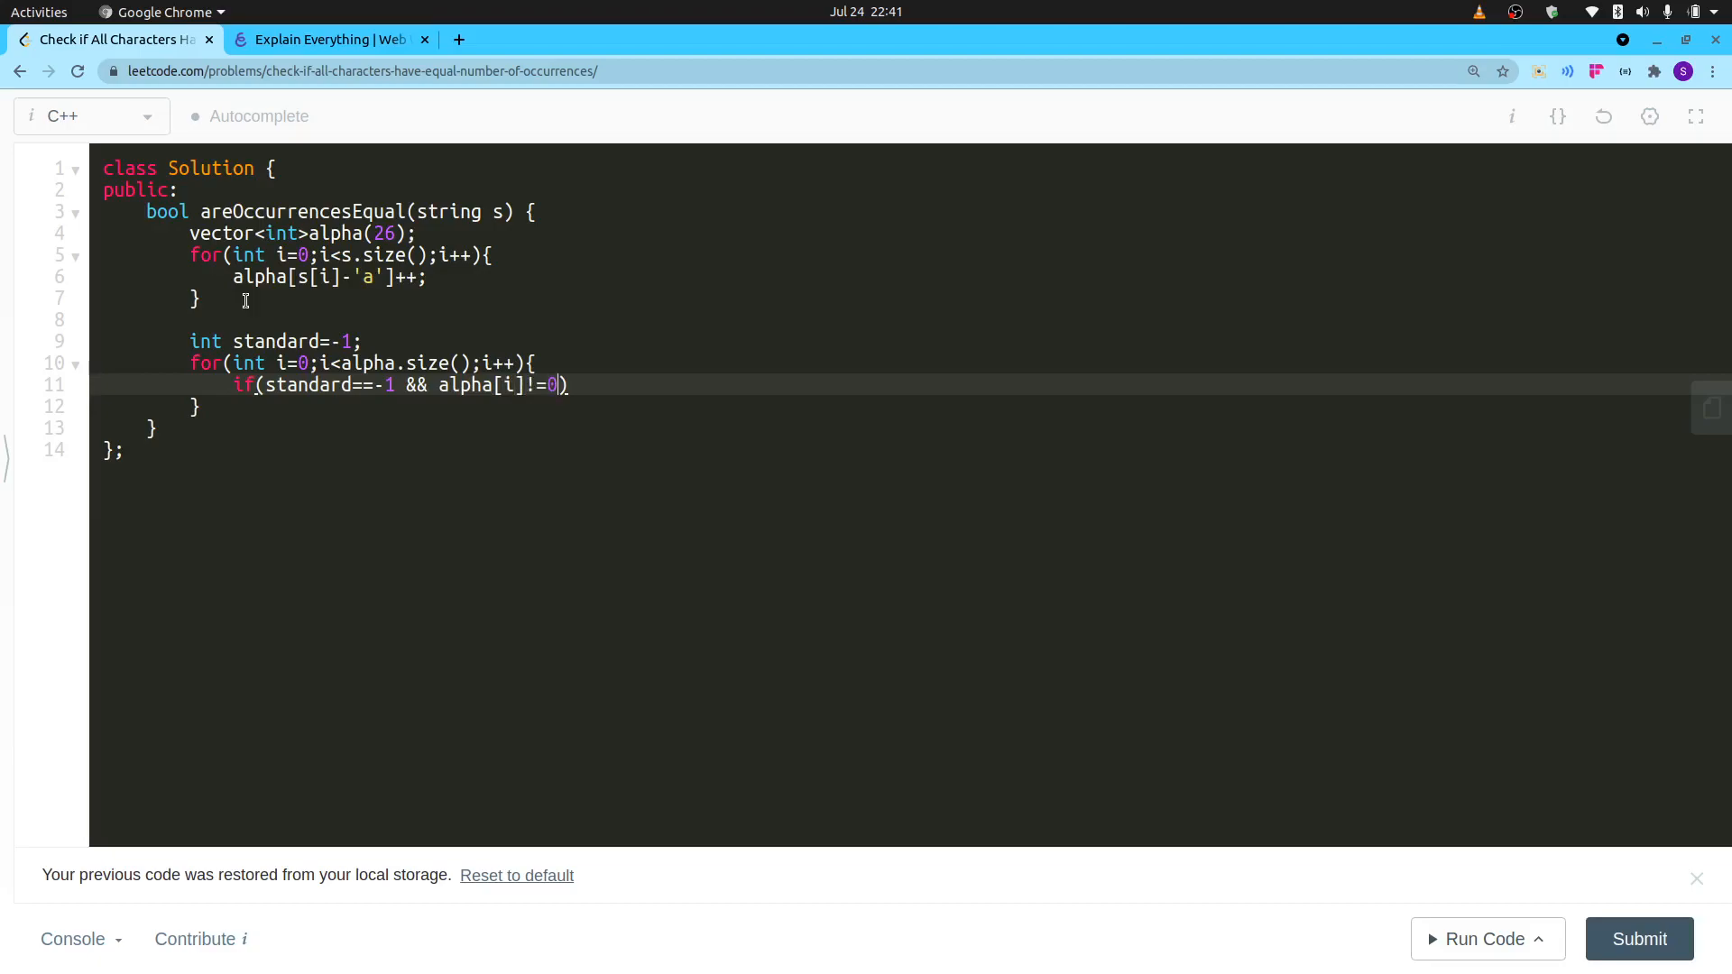
# Inside its brace, assign standard=alpha[i];.
pyautogui.write('{')
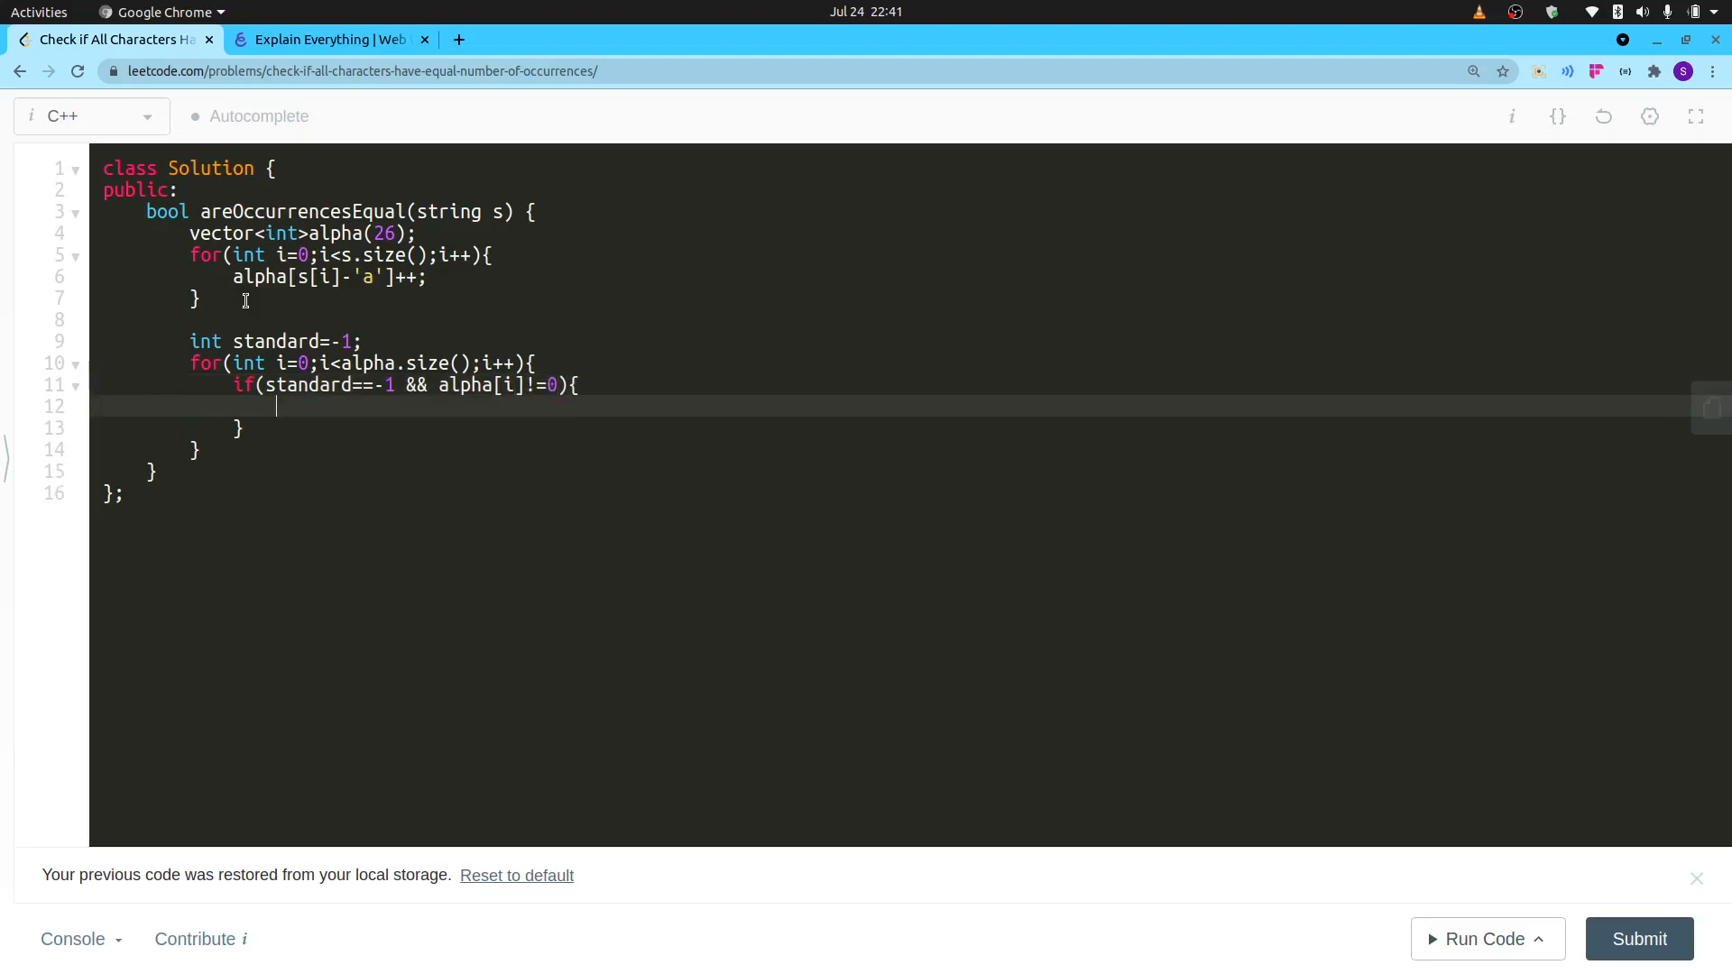
pyautogui.write('standa')
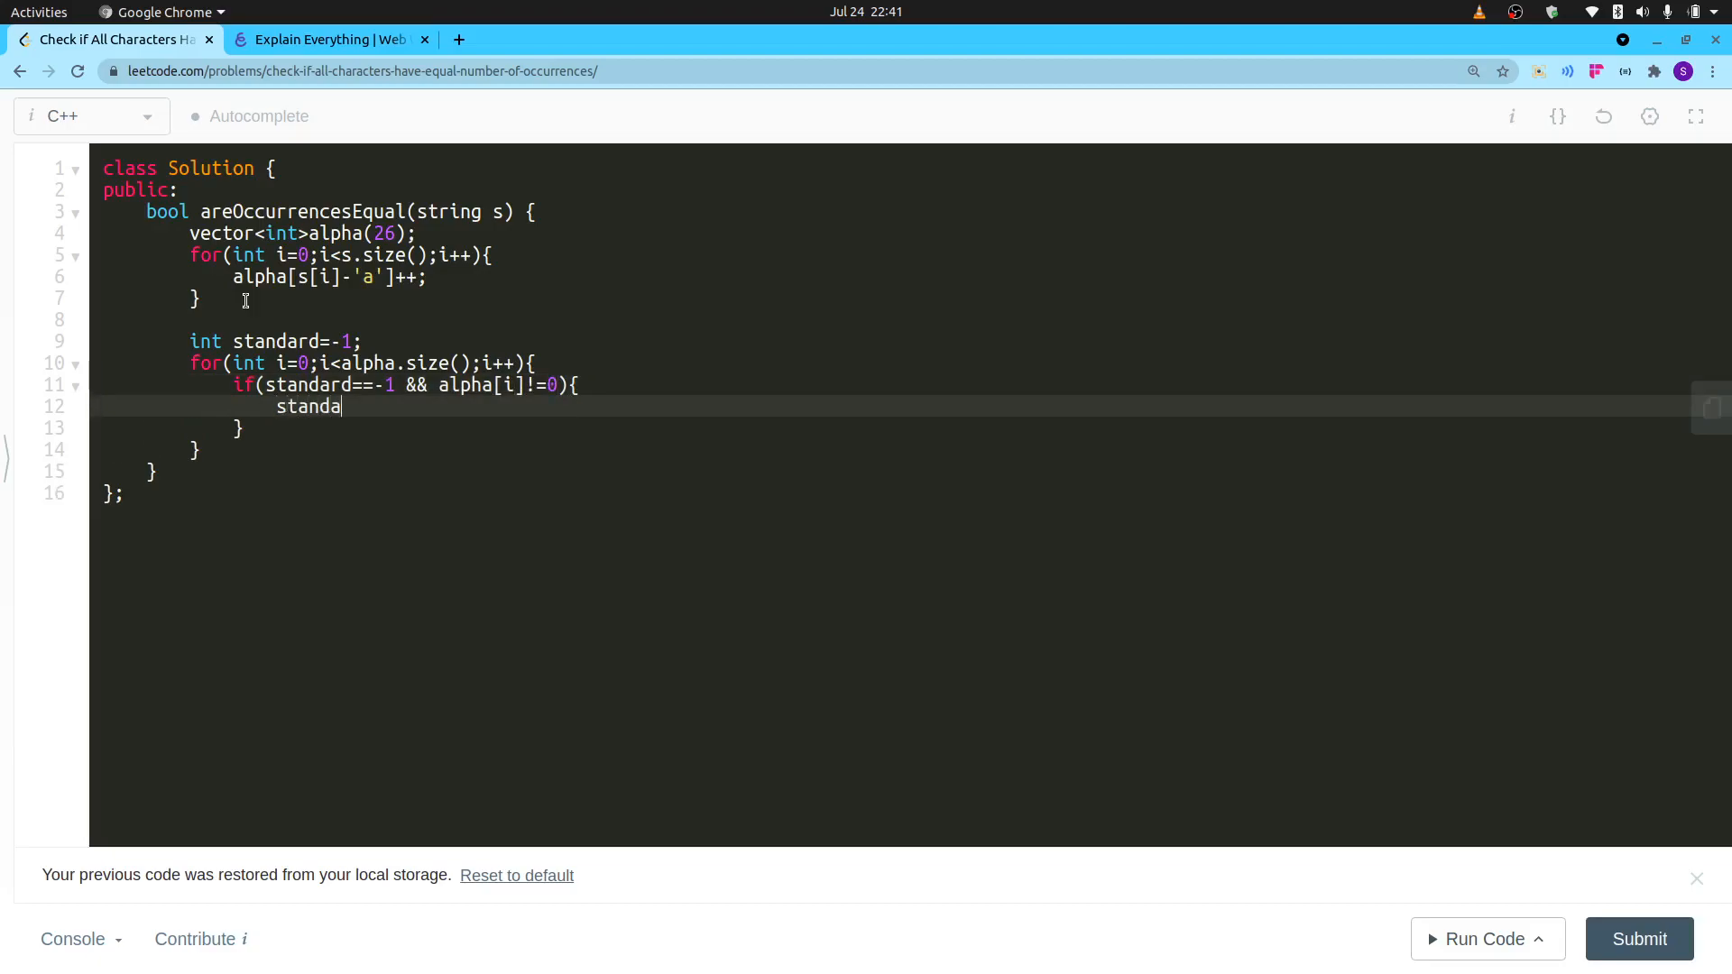
pyautogui.write('rd')
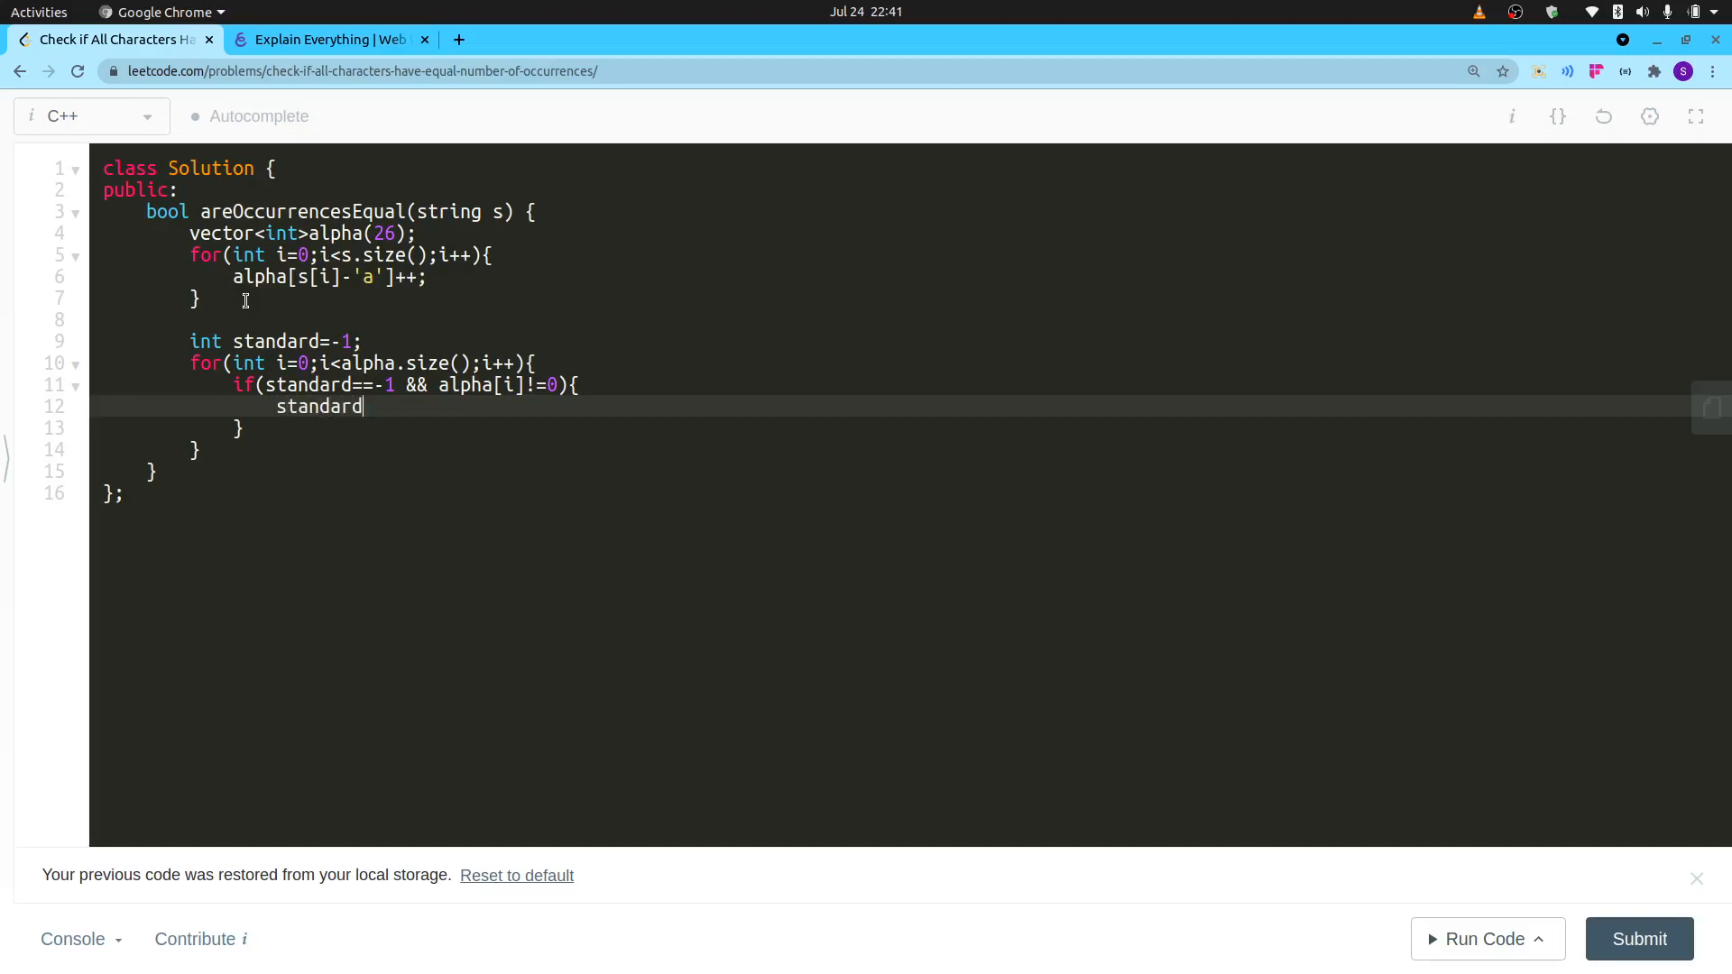
pyautogui.write('=alpha[i]')
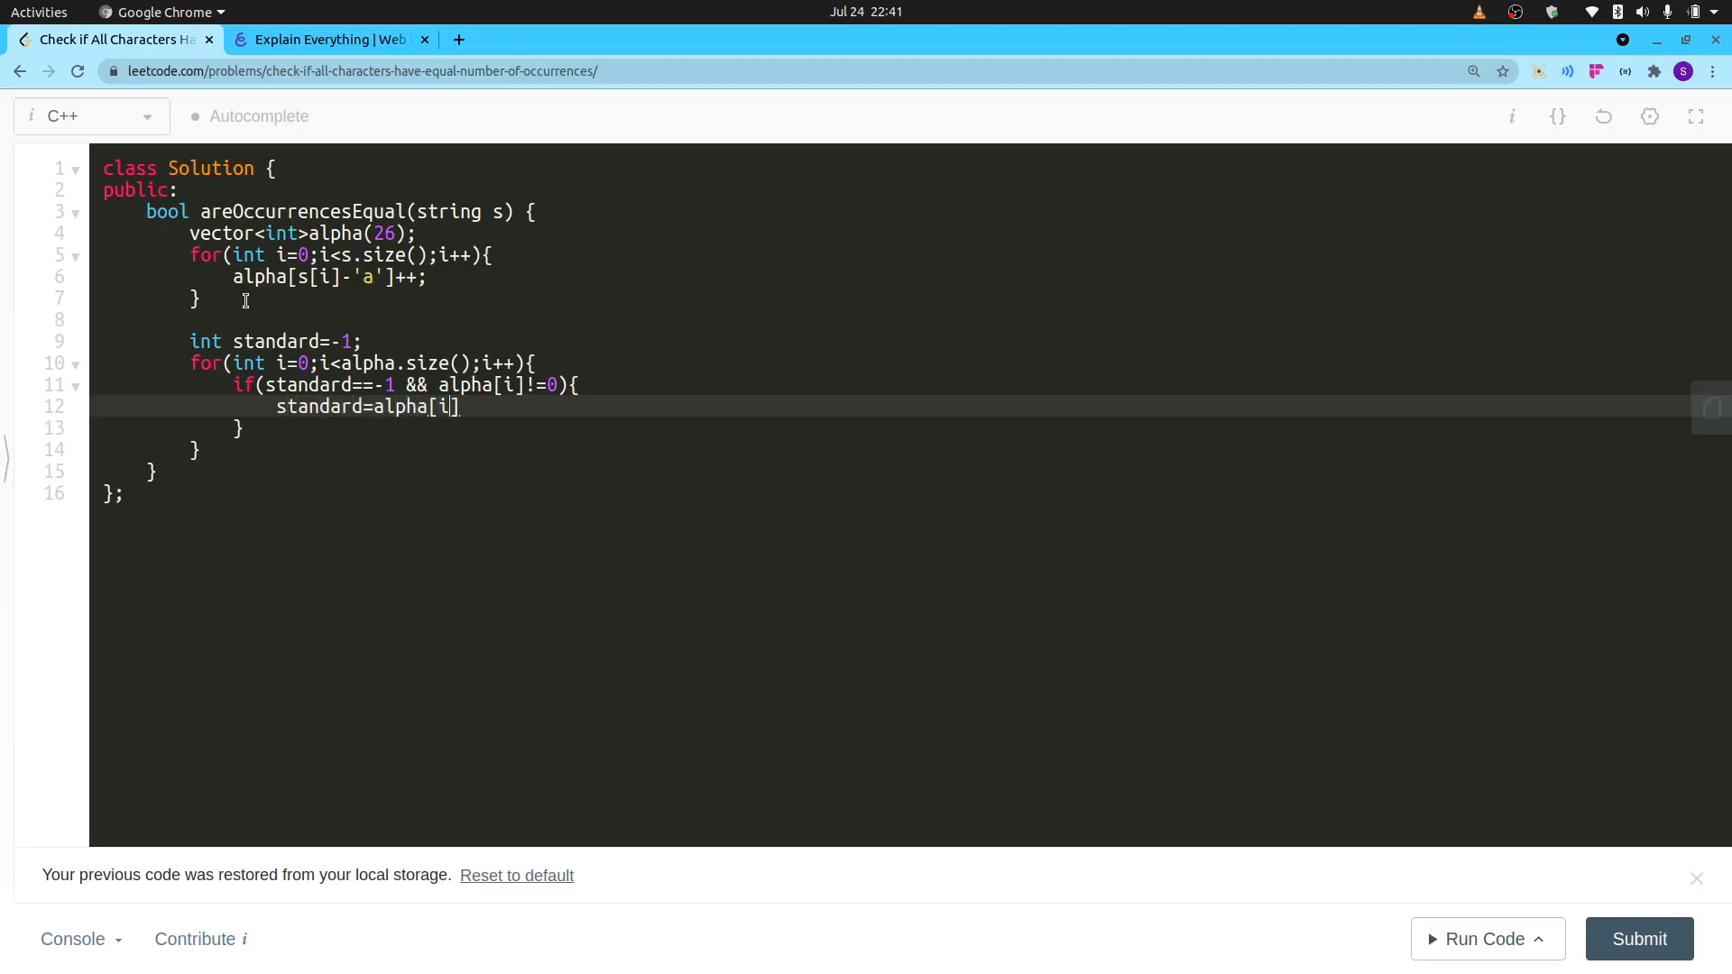
pyautogui.write(';')
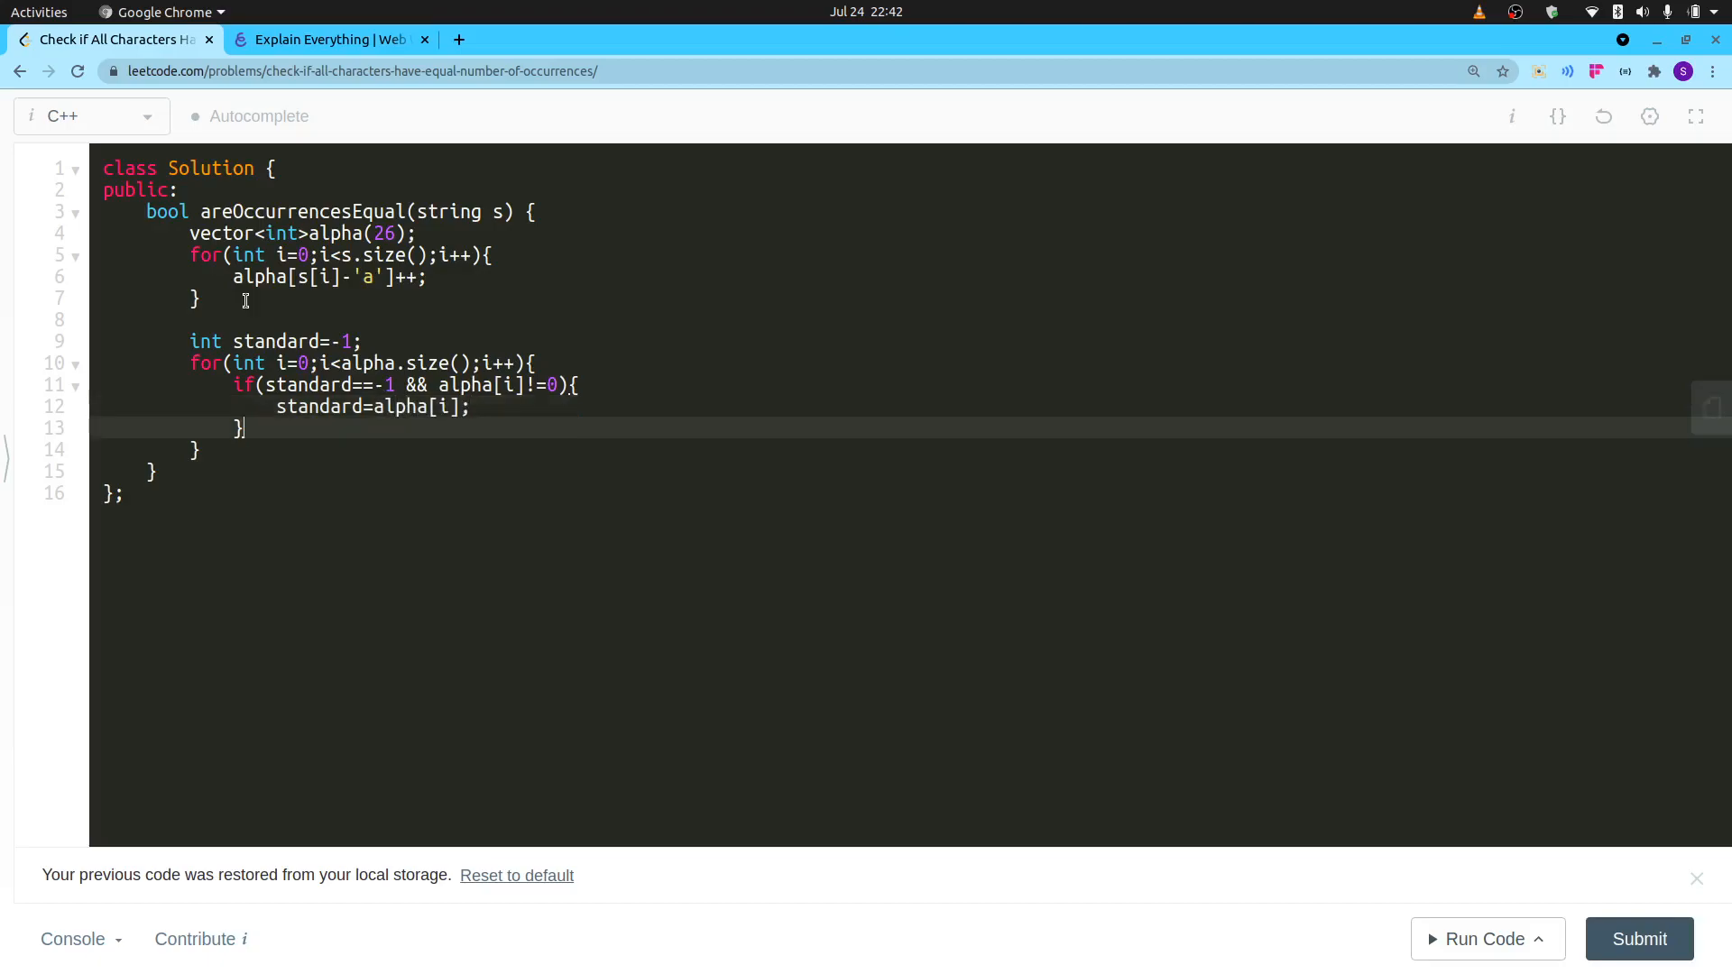
# Add else if(standard!=-1 && alpha[i]!=0){ and begin a nested if inside it.
pyautogui.write('e')
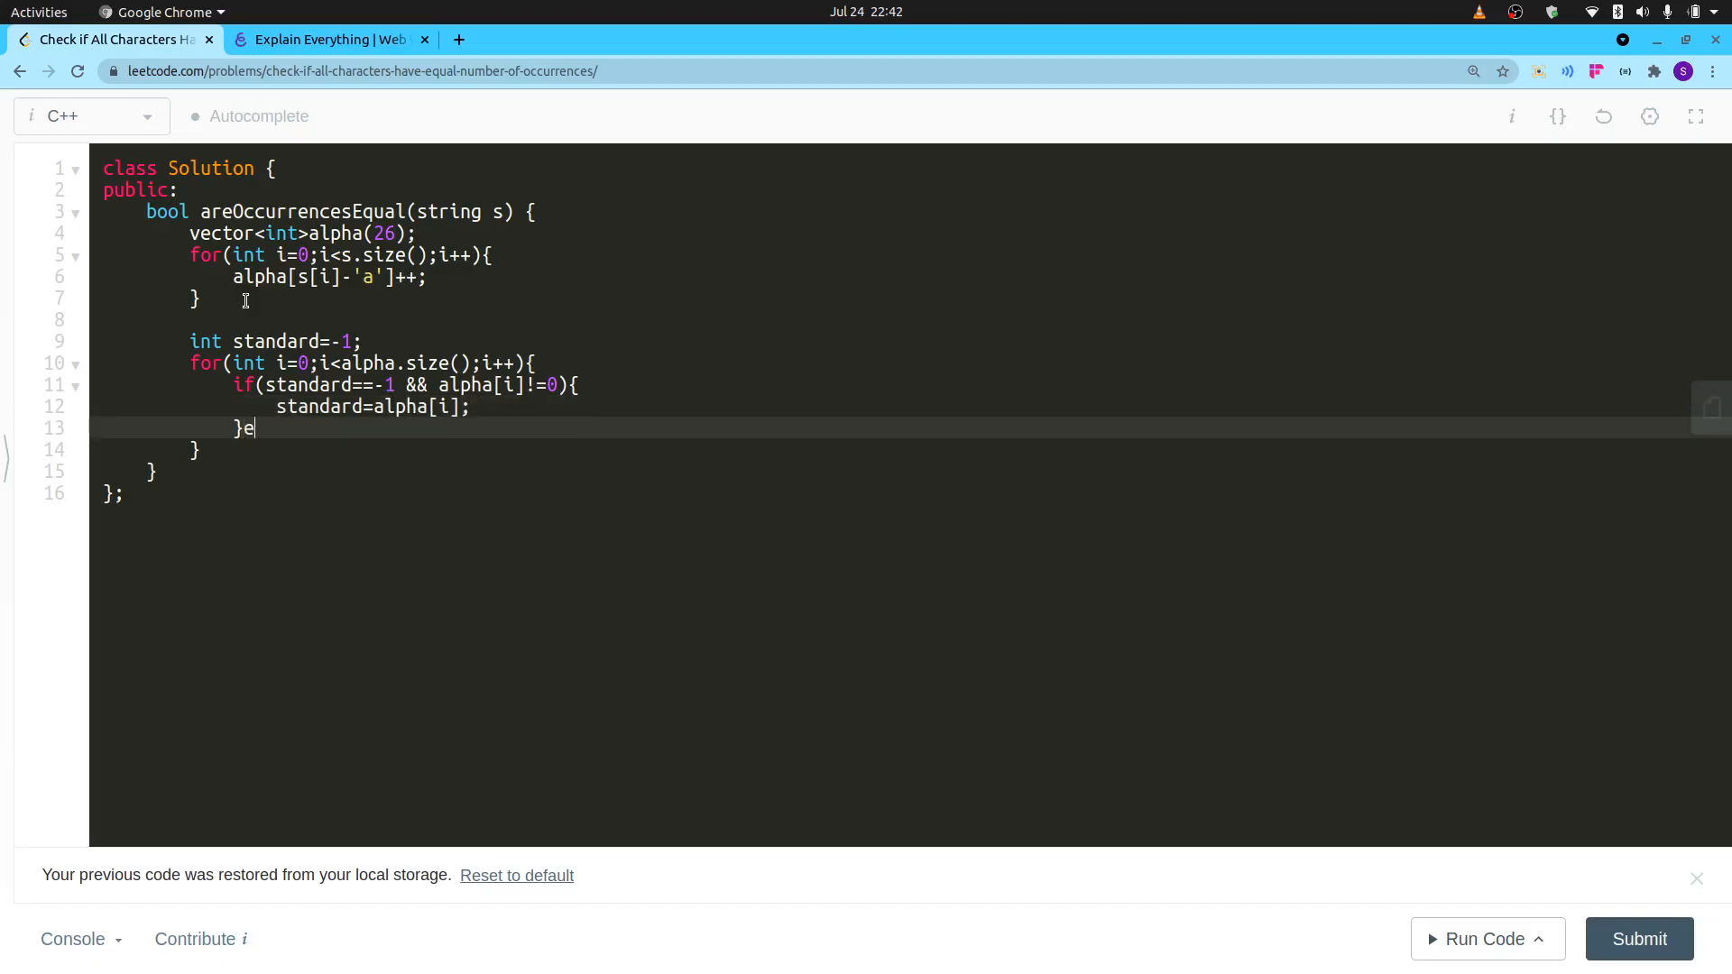
pyautogui.write('lse{')
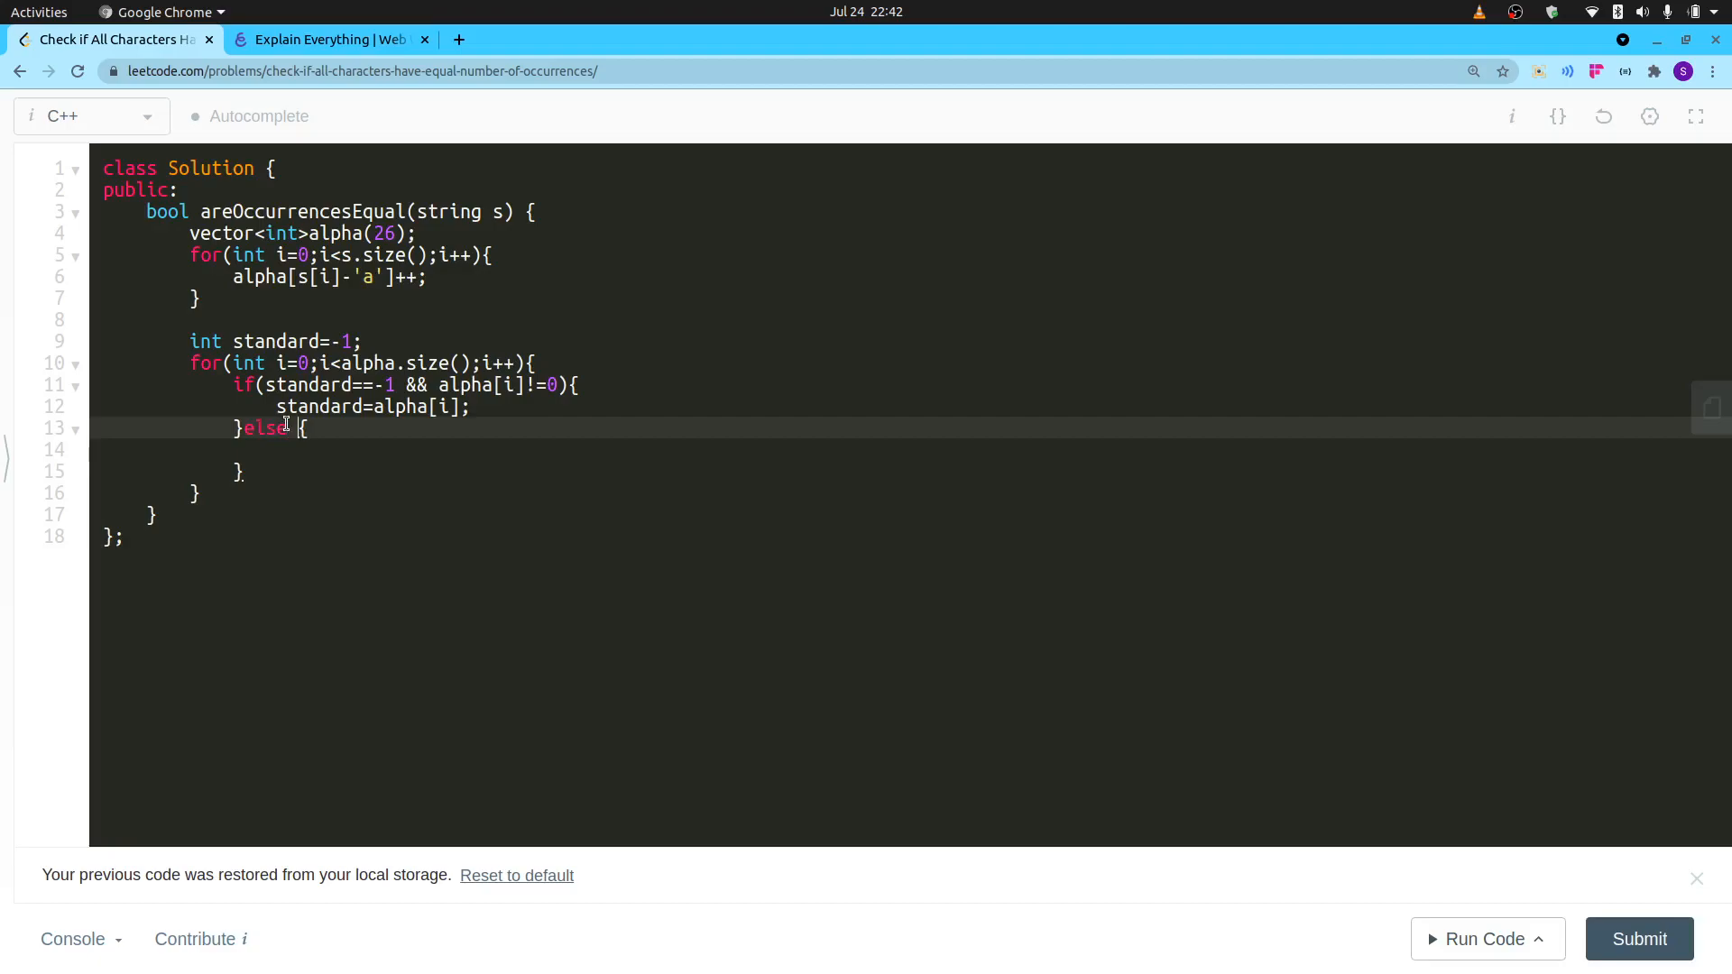
pyautogui.write('if')
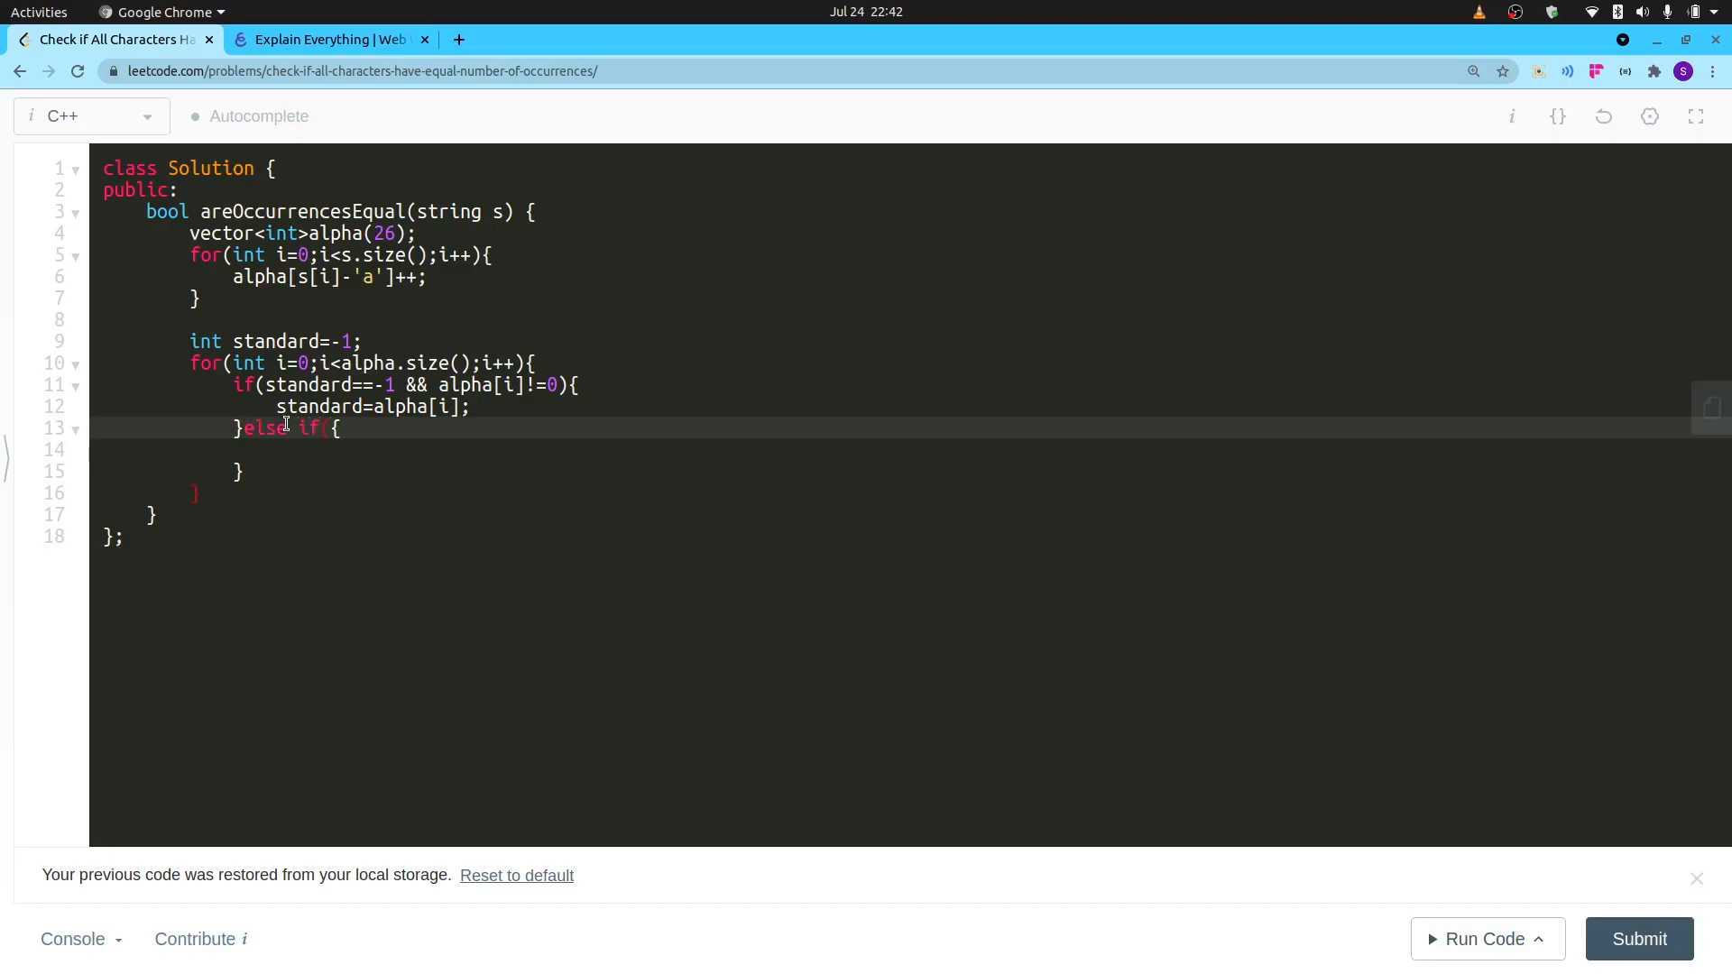
pyautogui.write('()')
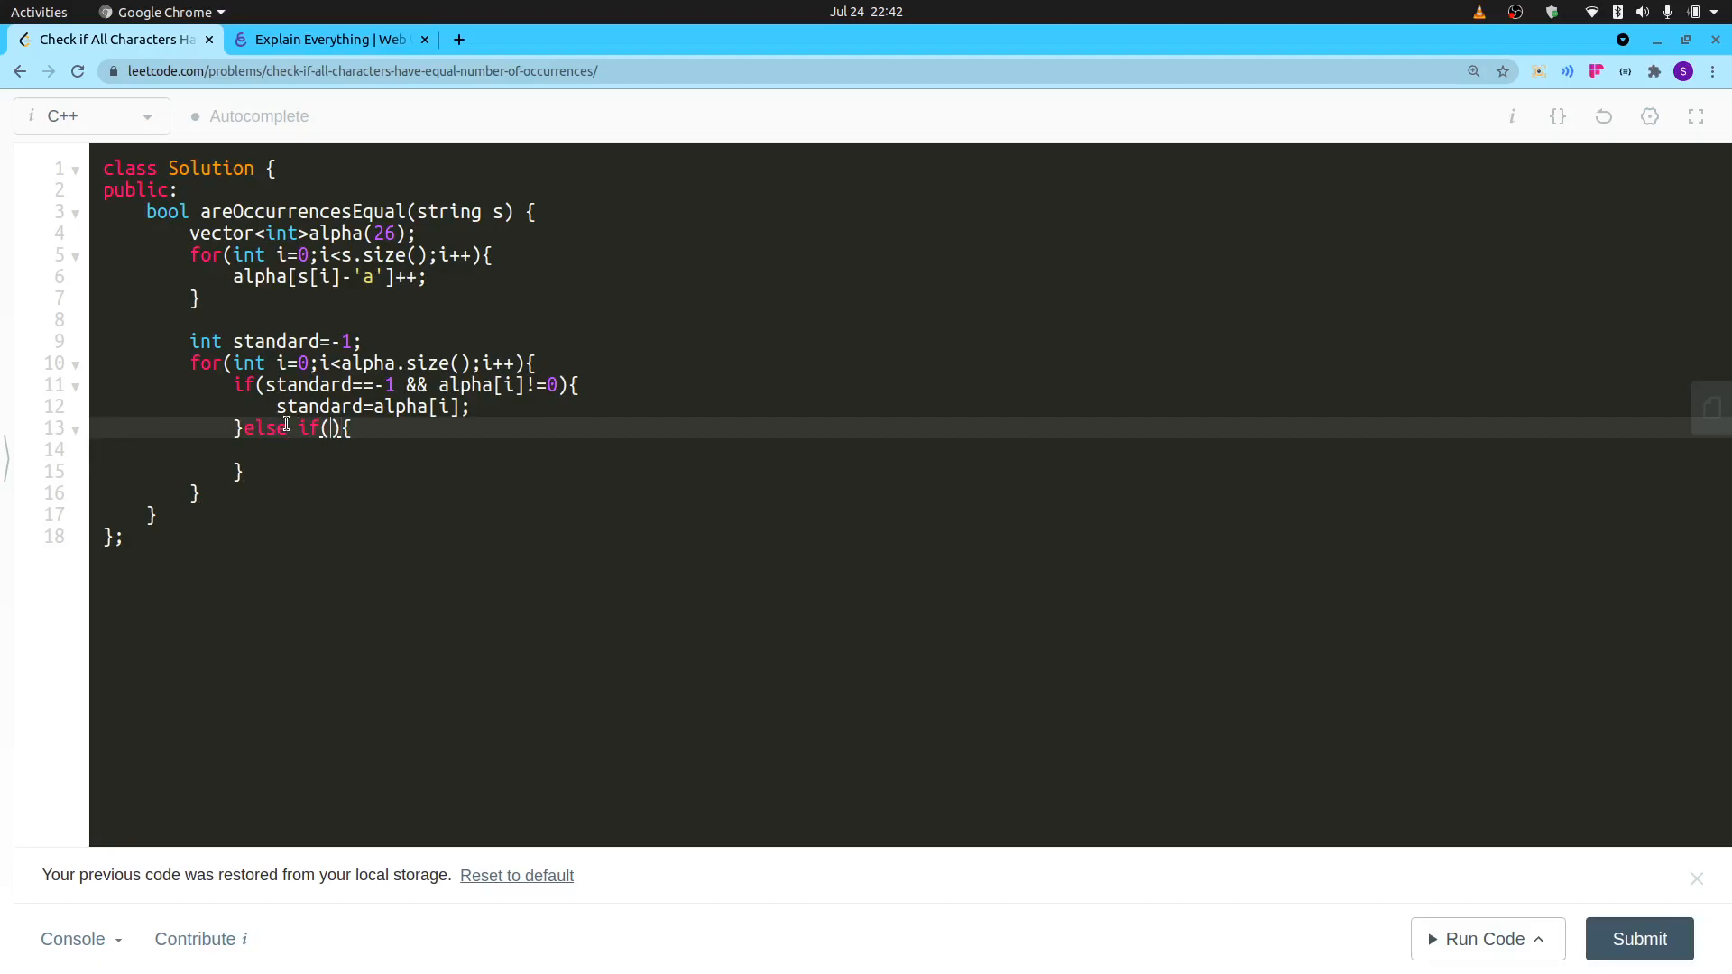
pyautogui.write('standard!')
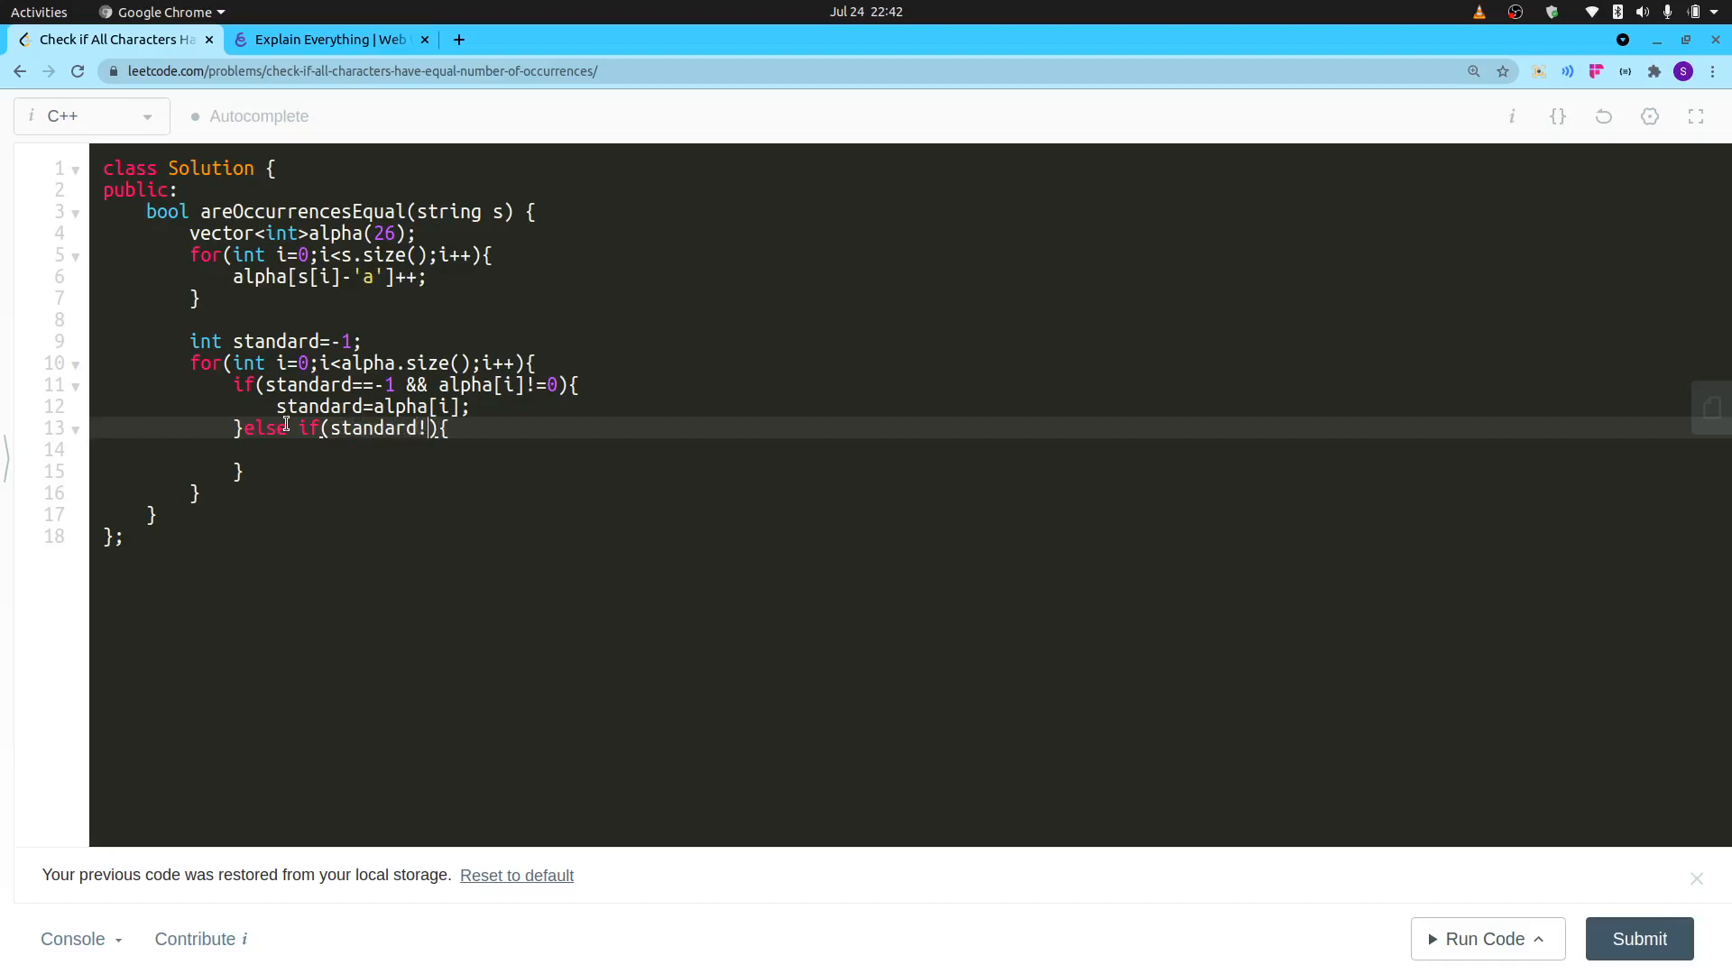
pyautogui.write('=-1')
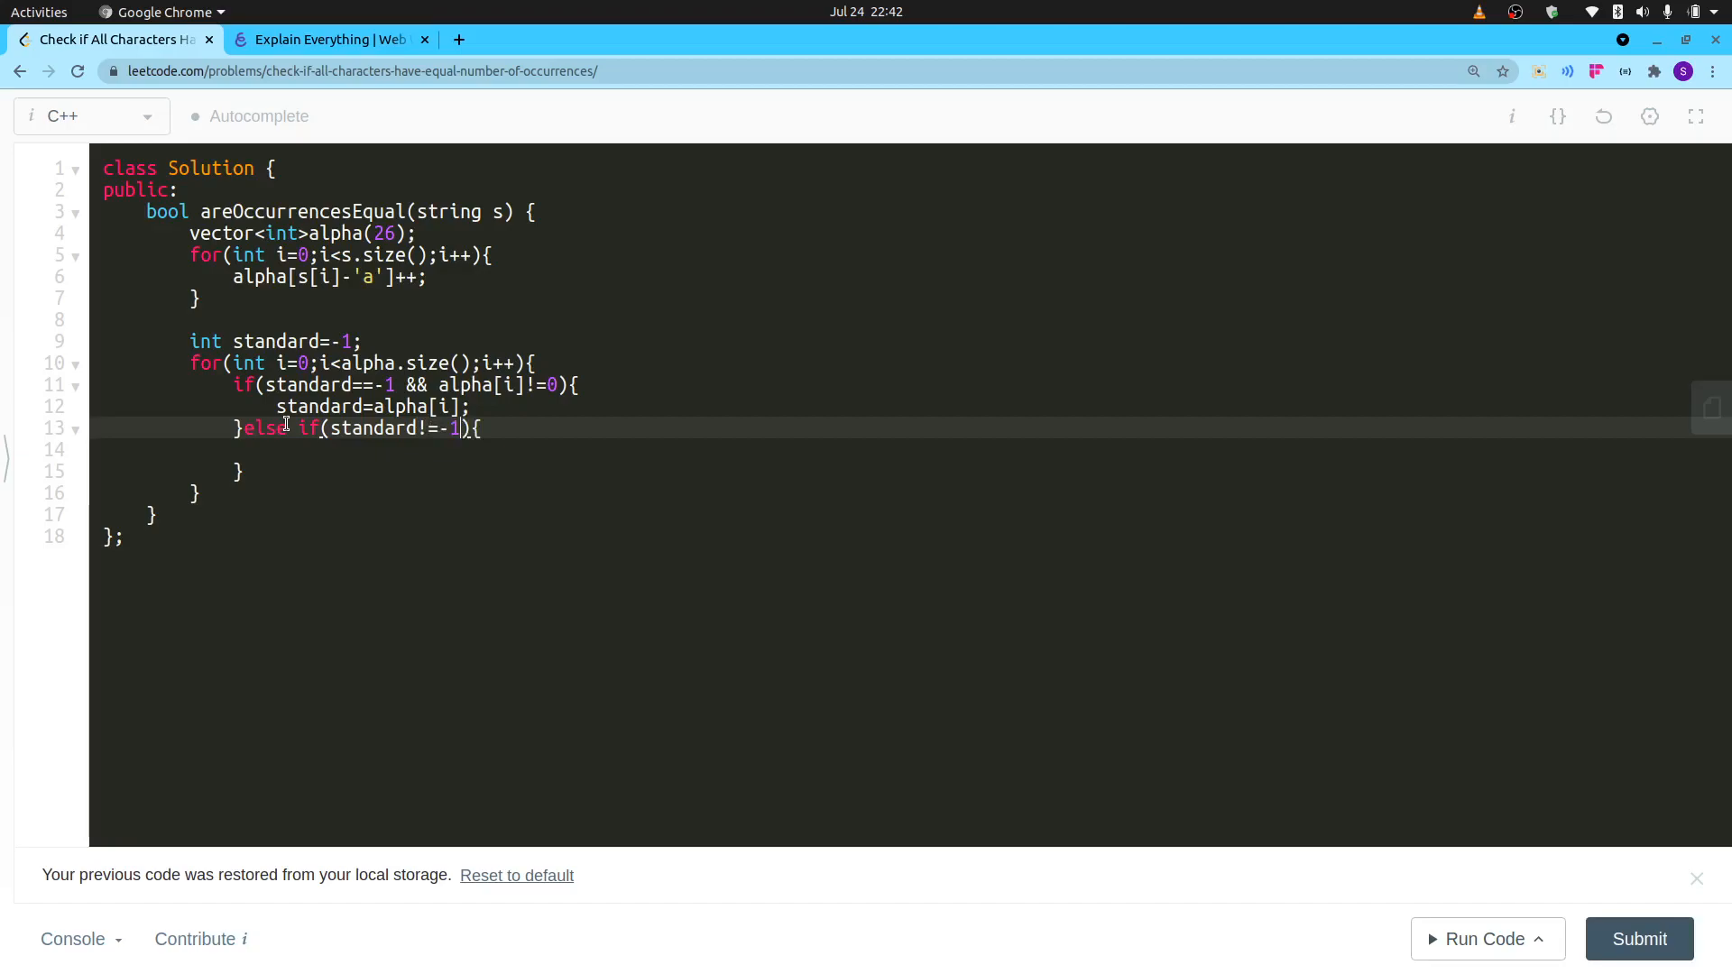
pyautogui.write('*')
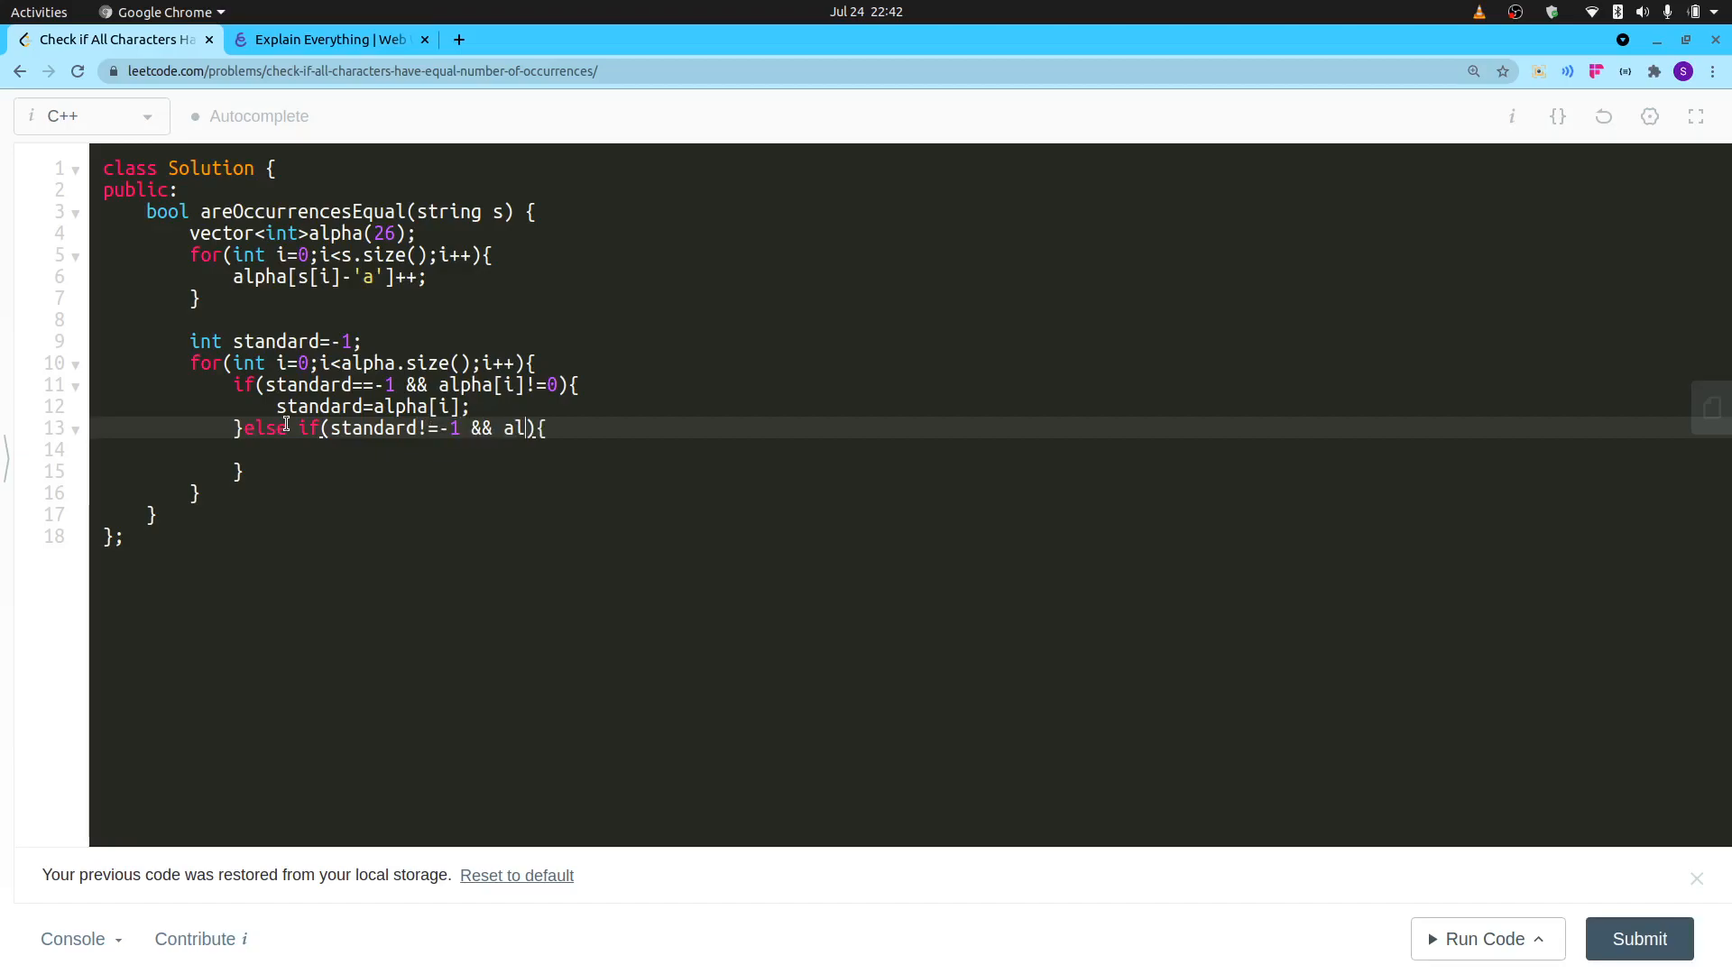
pyautogui.write('pha[i]')
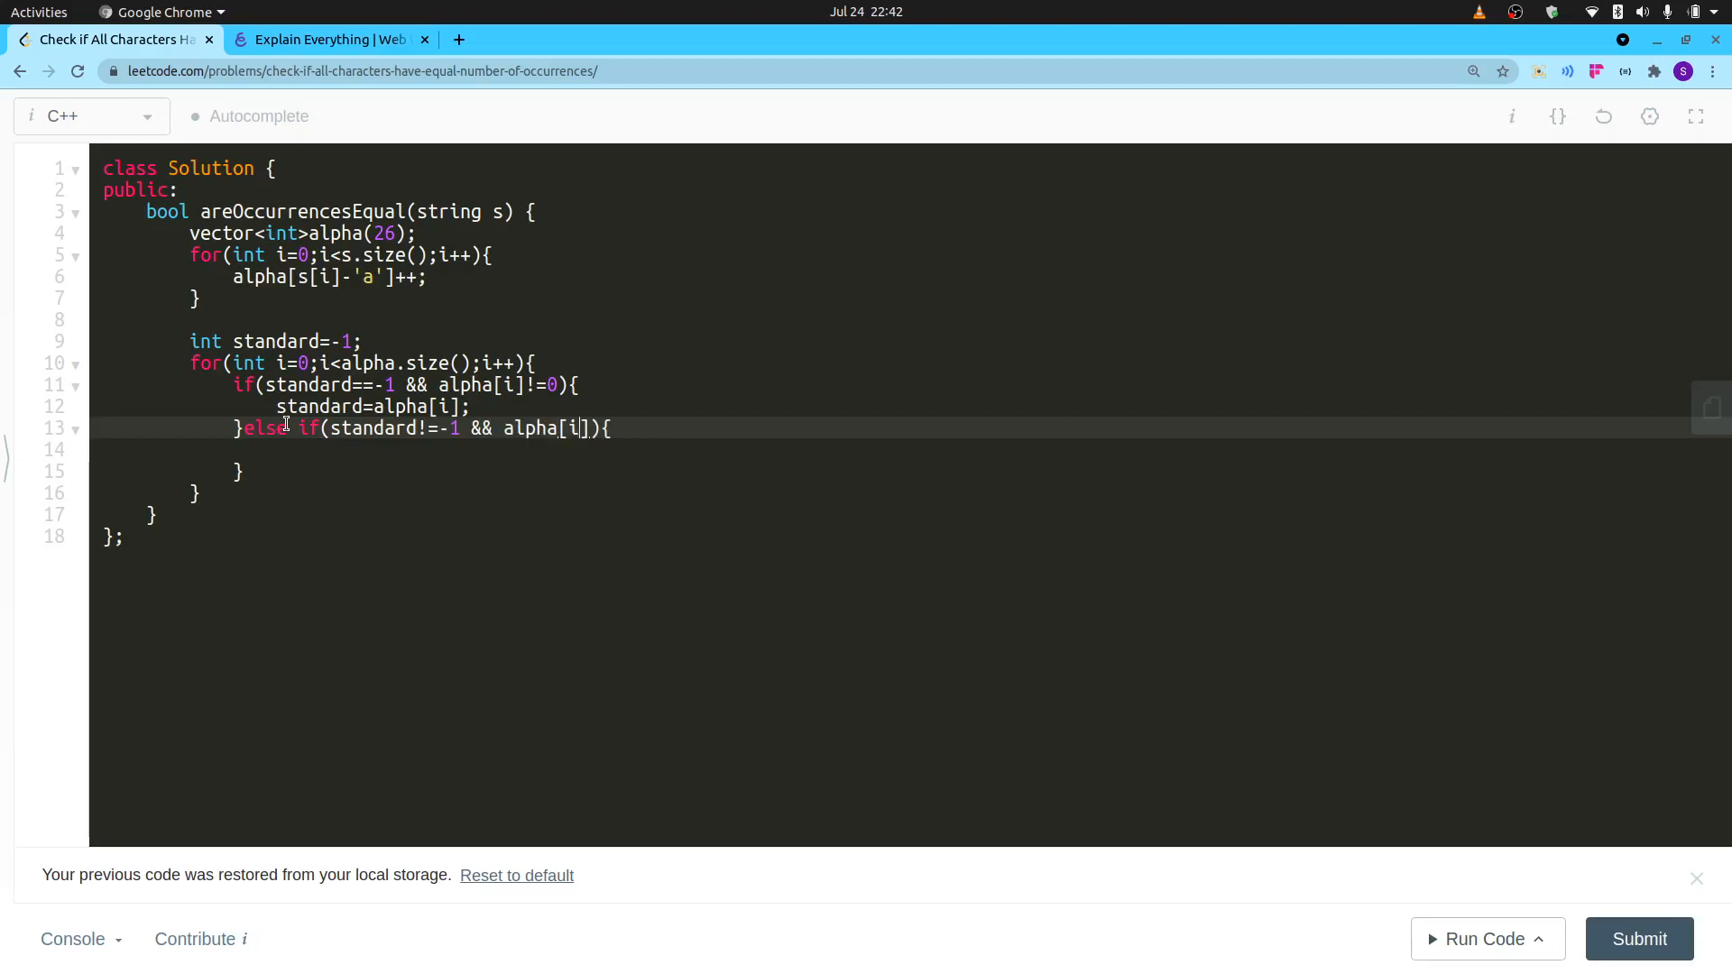
pyautogui.write('!=0')
pyautogui.click(911, 450)
pyautogui.write('if(a')
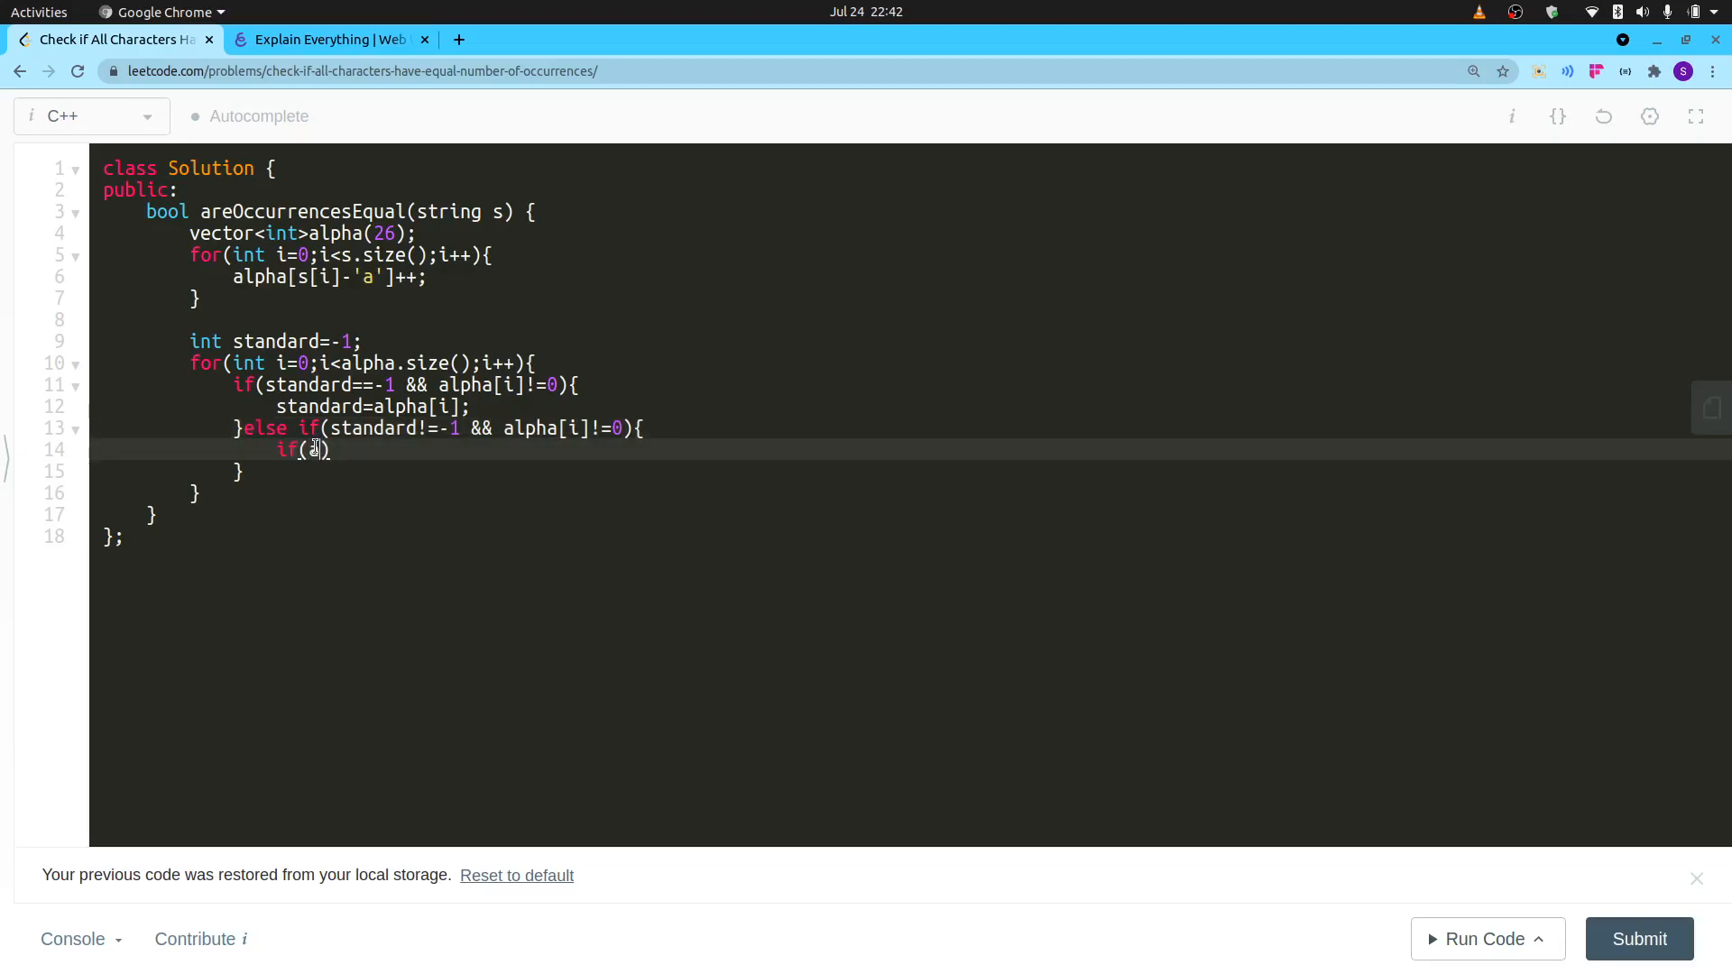
# Complete if(alpha[i]!=standard){ return false; } and begin the final return.
pyautogui.write('alpha[i]')
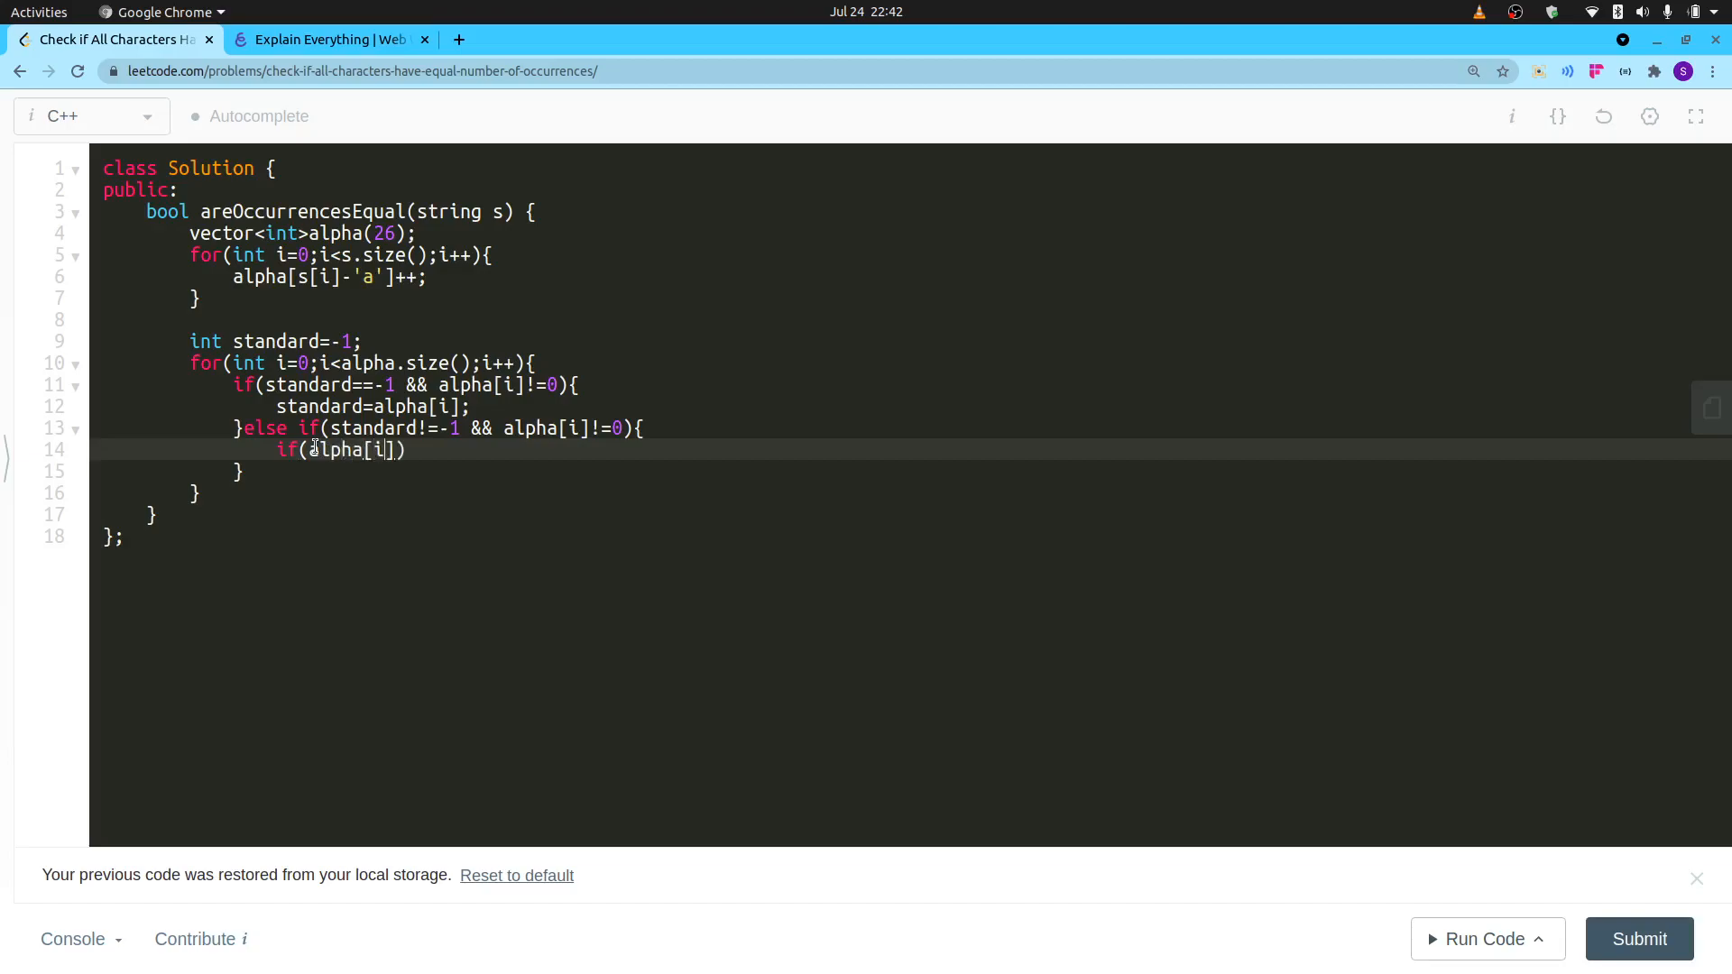
pyautogui.write('!=s')
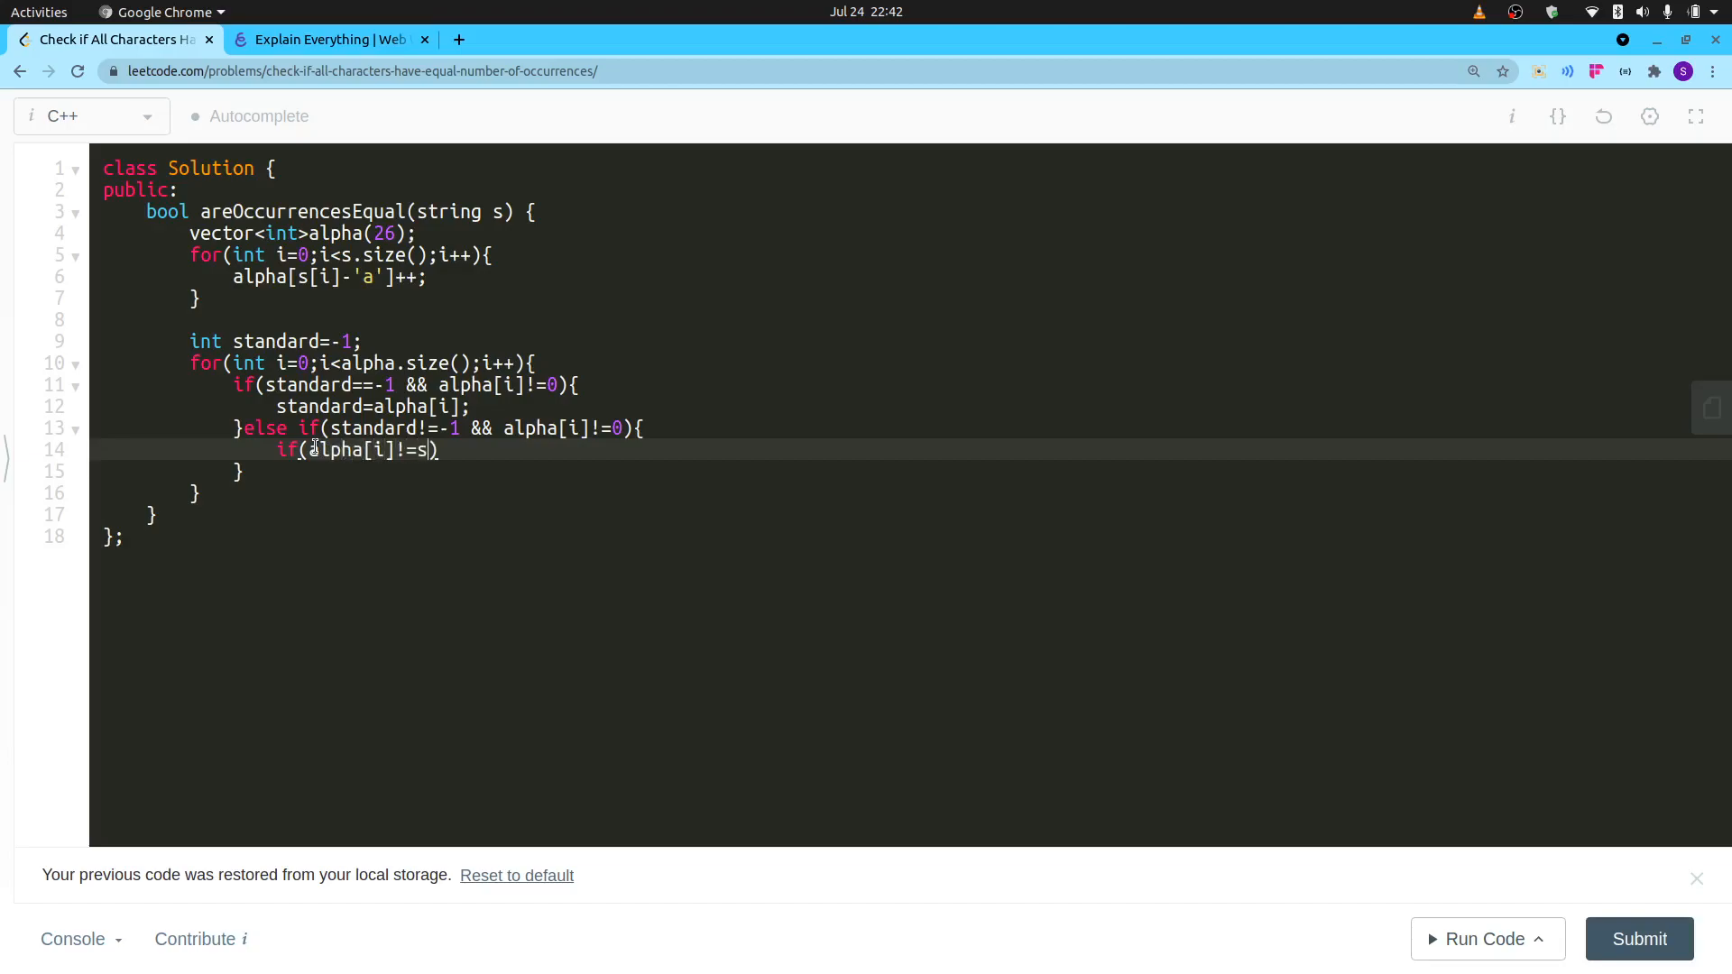
pyautogui.write('tandard')
pyautogui.write('return')
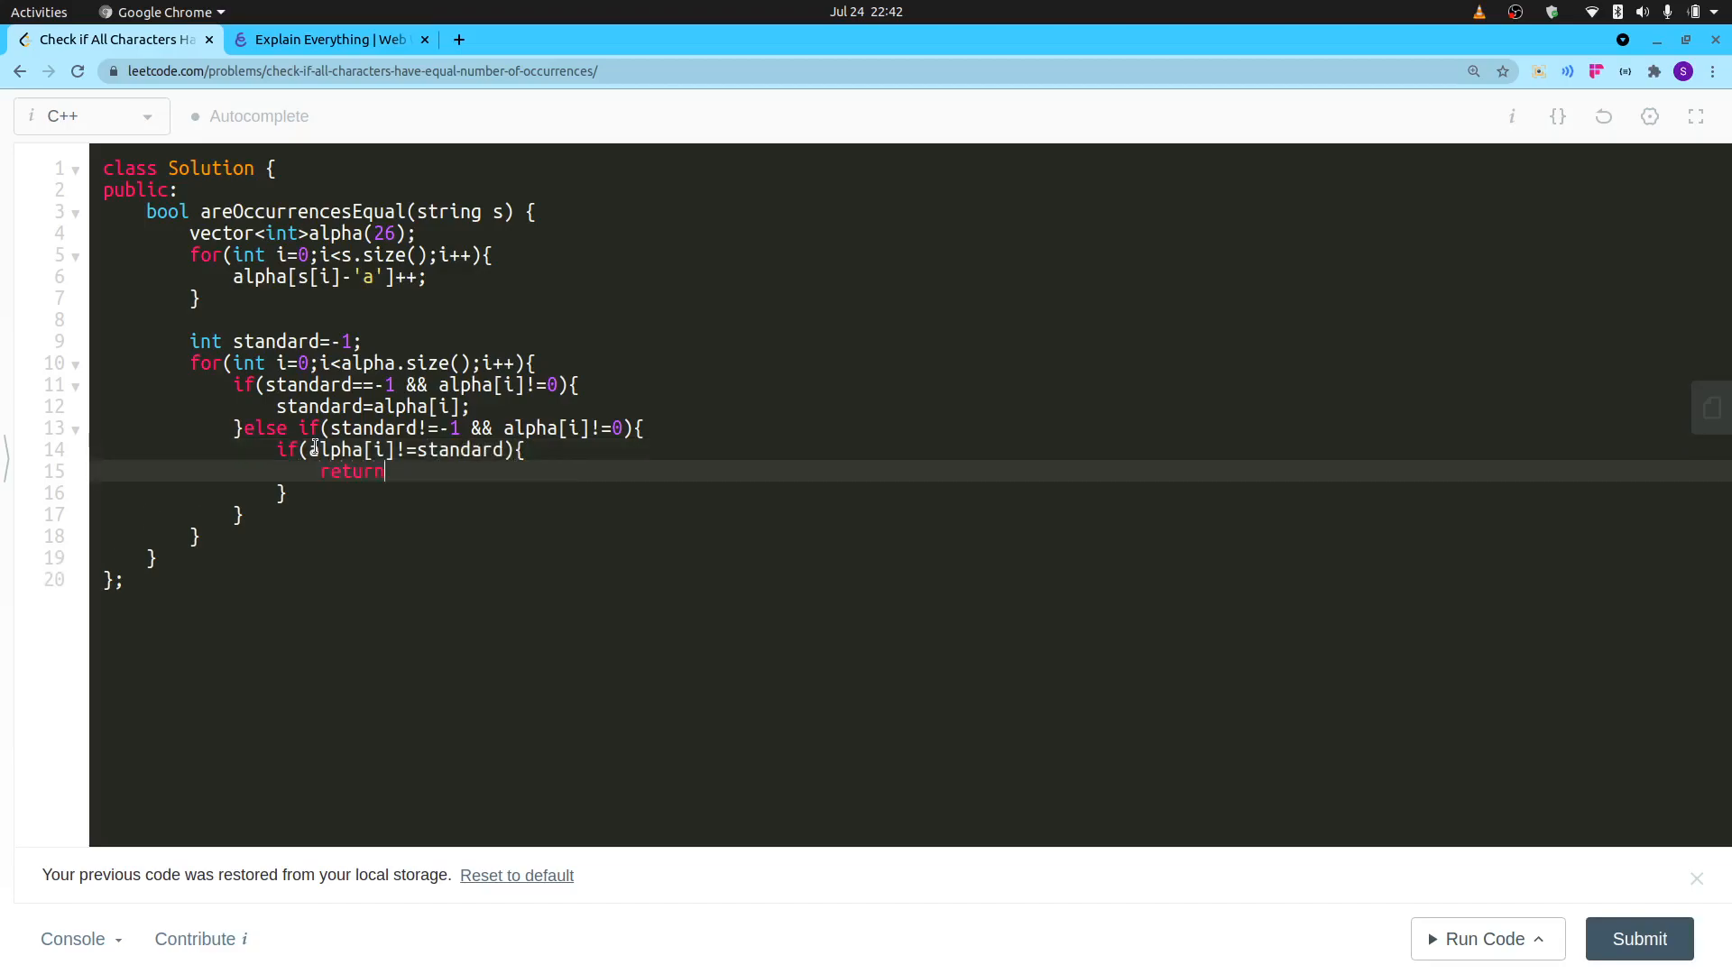
pyautogui.write('false;')
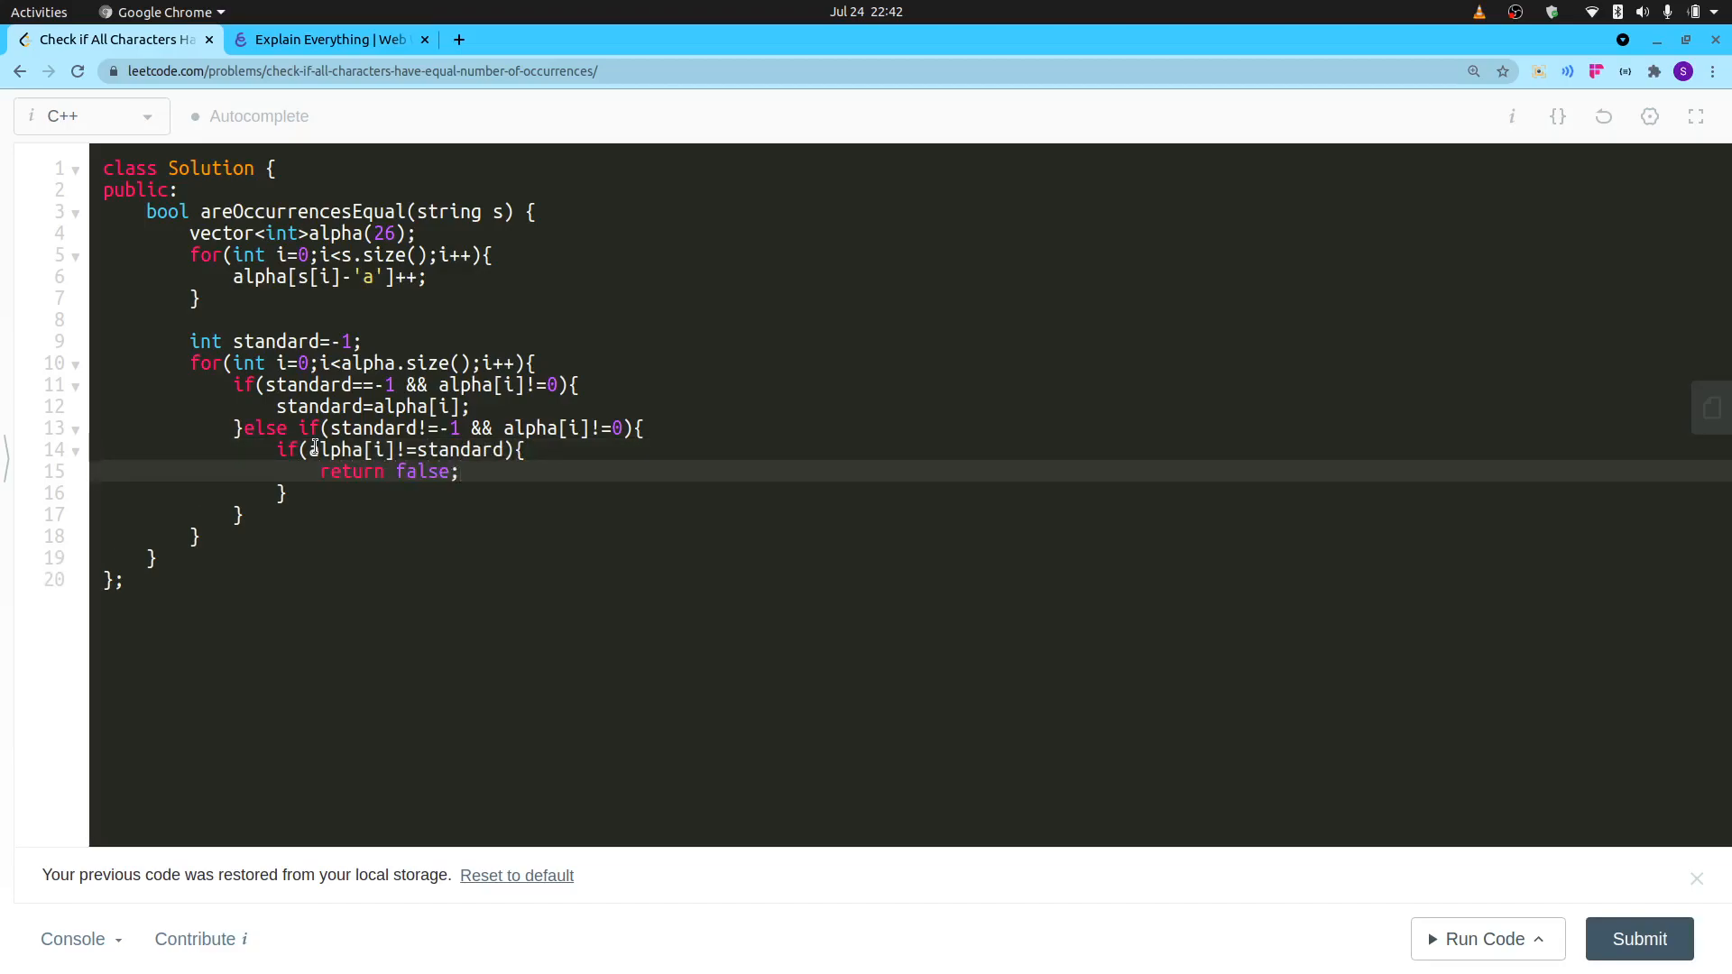
pyautogui.write('r')
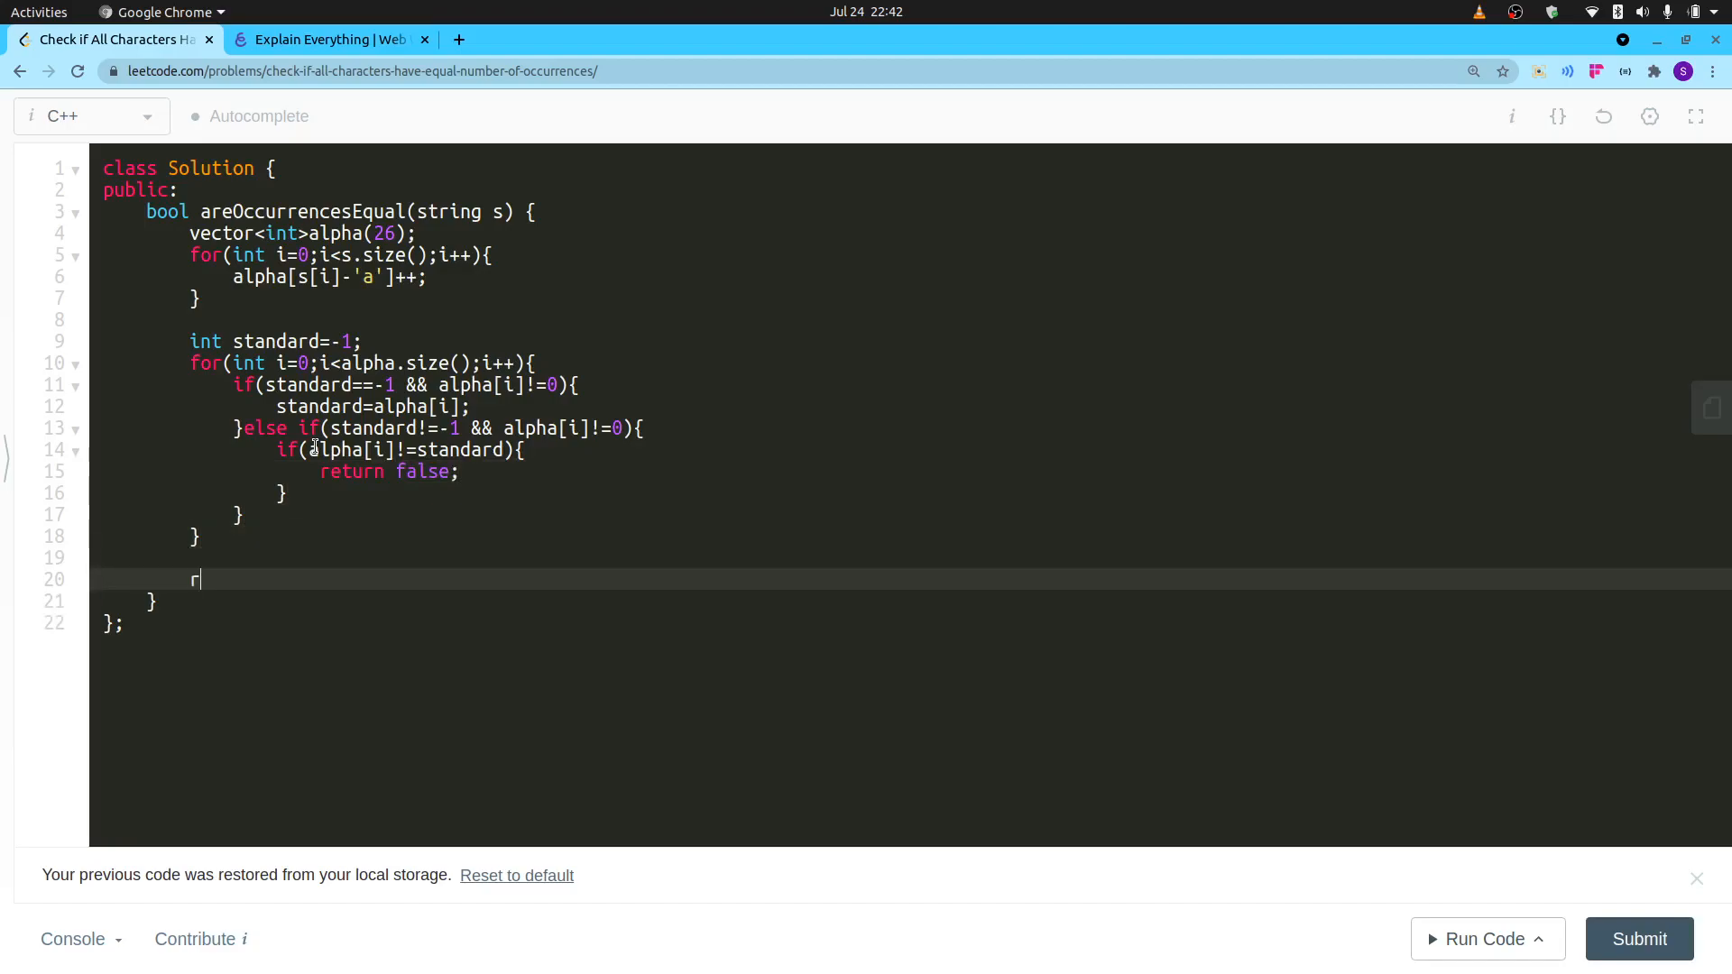
# Add `return true;` after the second for loop to finish the function.
pyautogui.write('eturn true;')
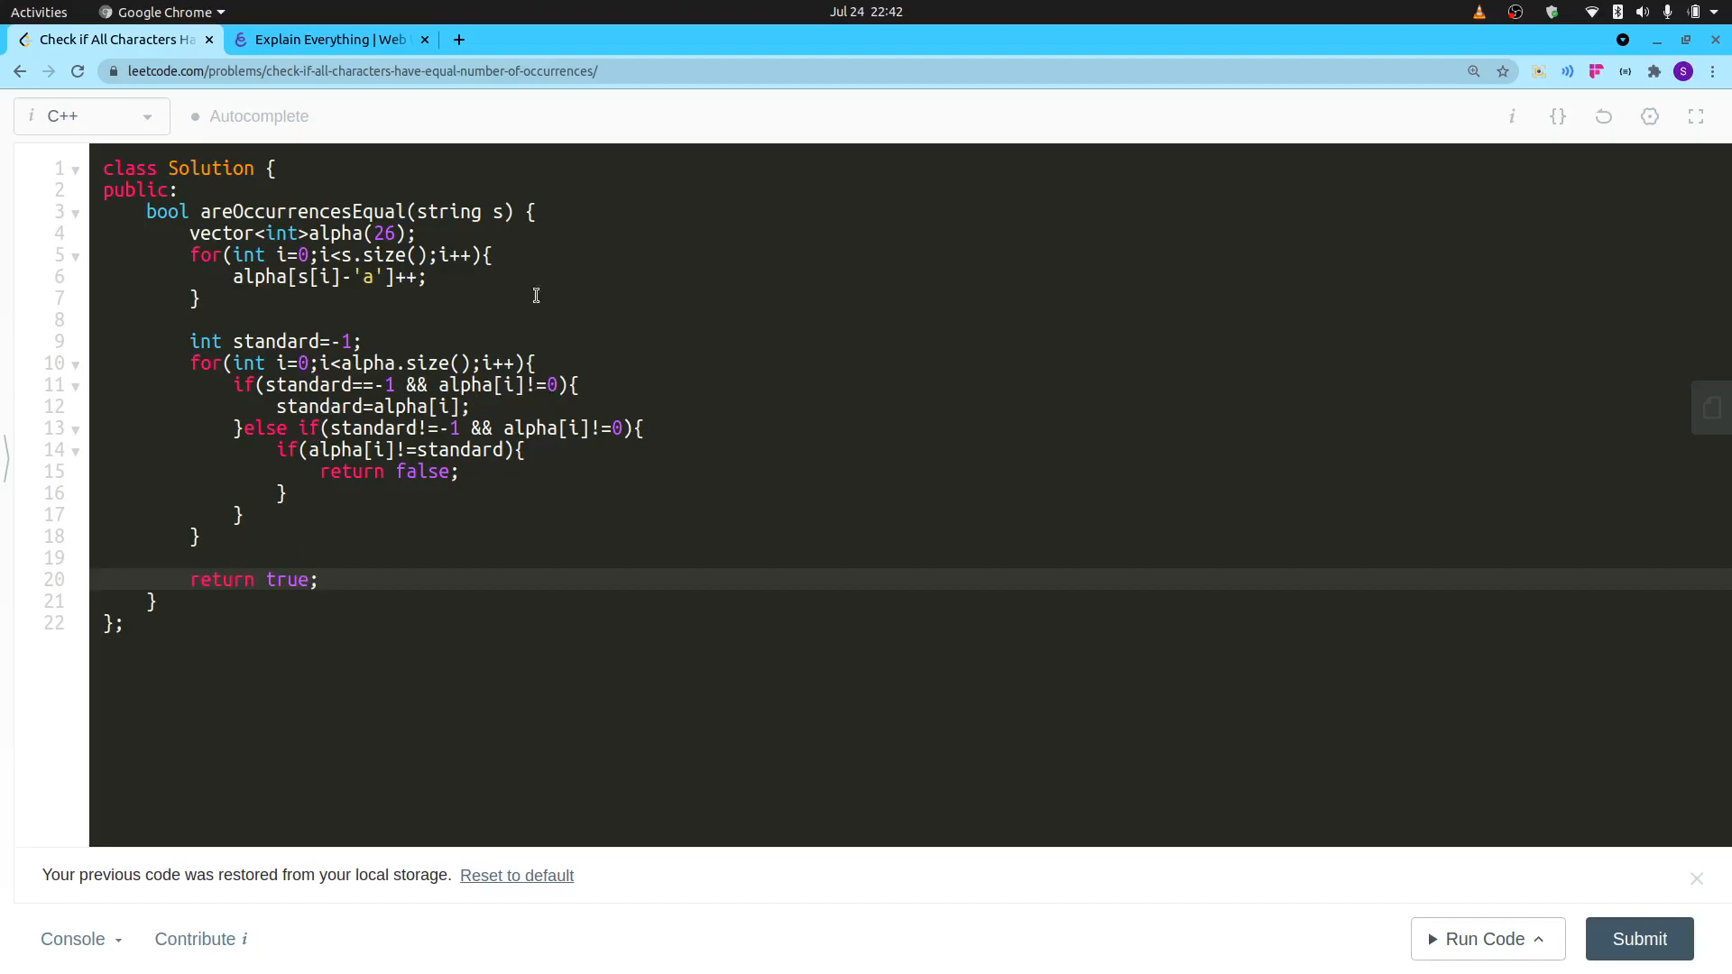
pyautogui.moveTo(1571, 820)
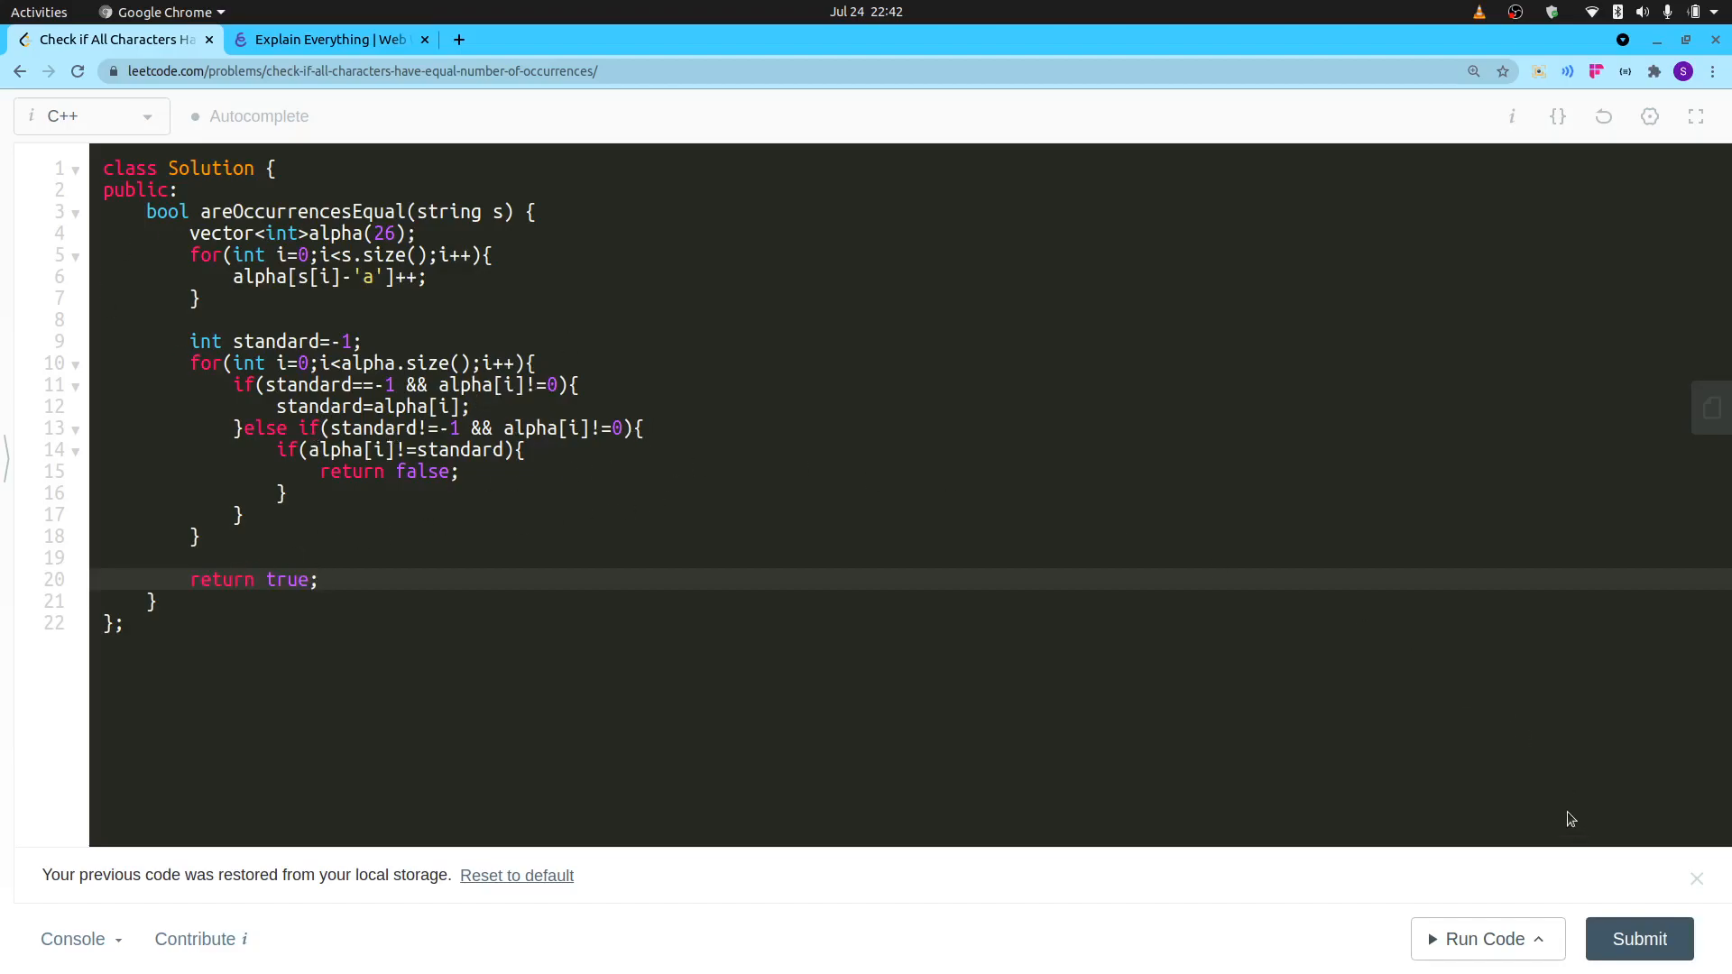